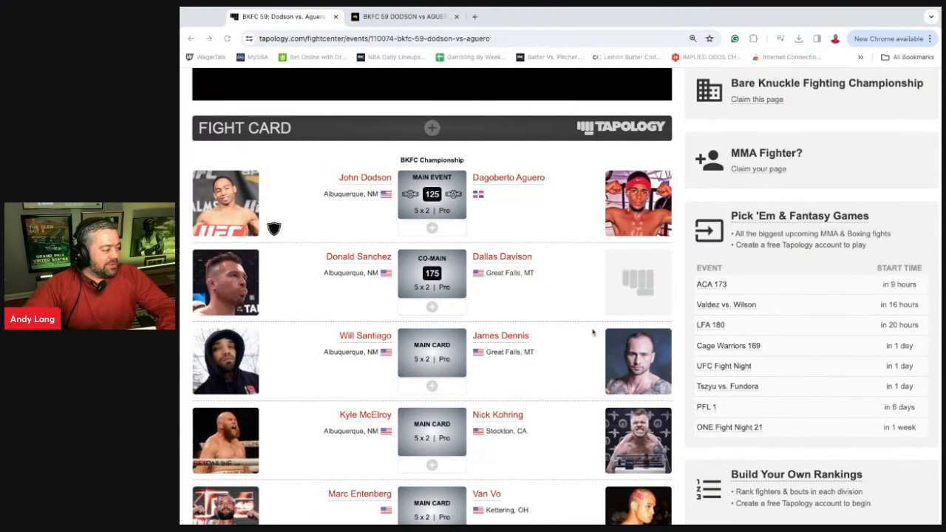
# Step: Scroll the BKFC 59 Dodson vs. Aguero card past the main card to the prelims
pyautogui.scroll(-3)
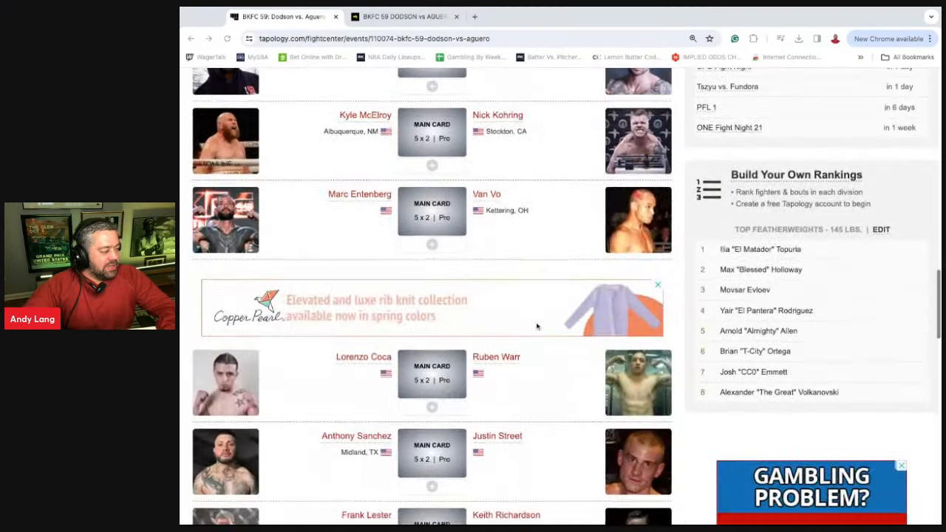
pyautogui.scroll(-3)
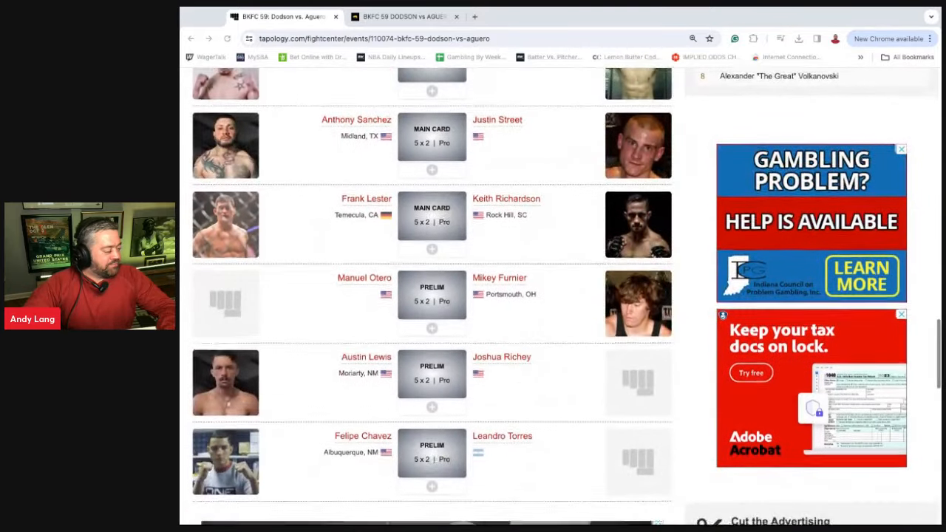
pyautogui.scroll(-3)
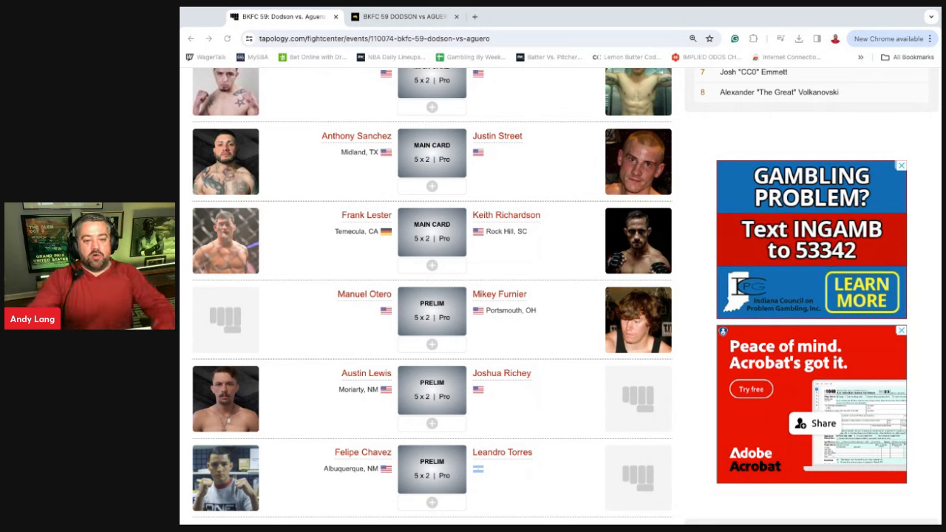
pyautogui.moveTo(506, 379)
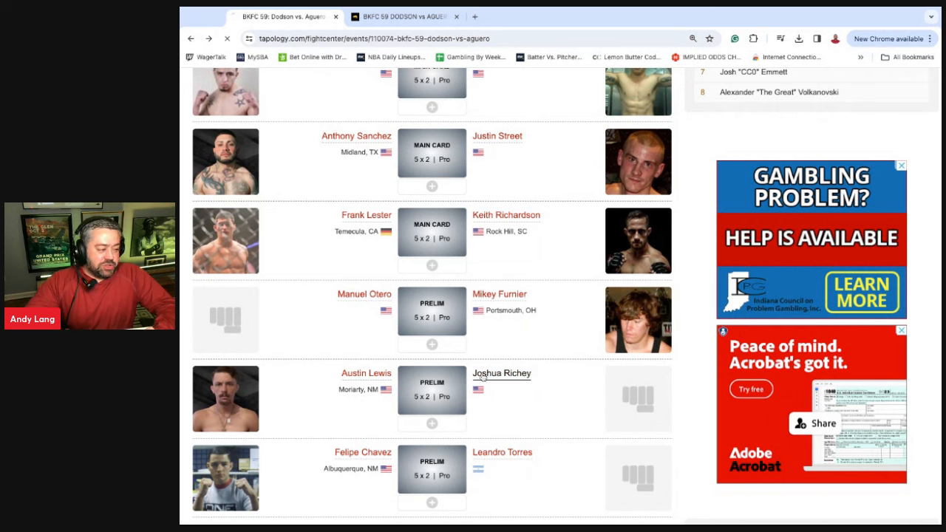
pyautogui.click(501, 373)
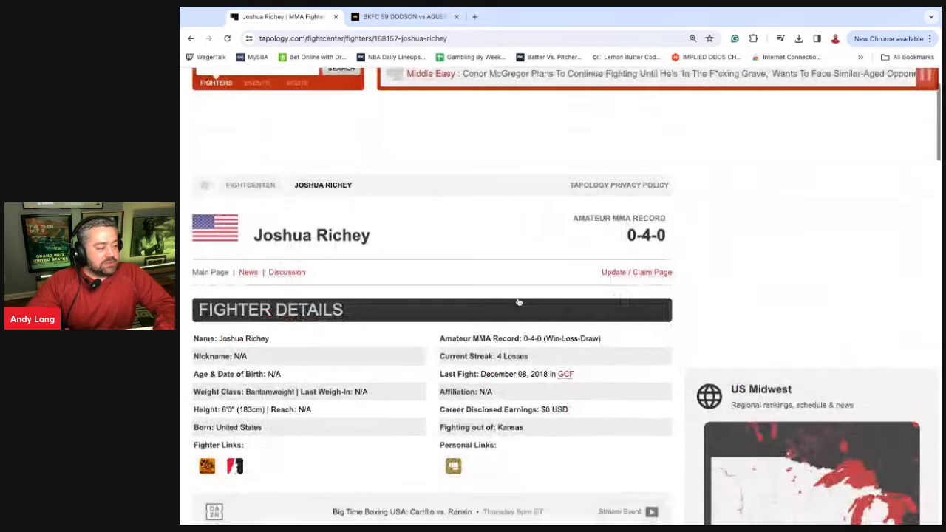
pyautogui.scroll(-3)
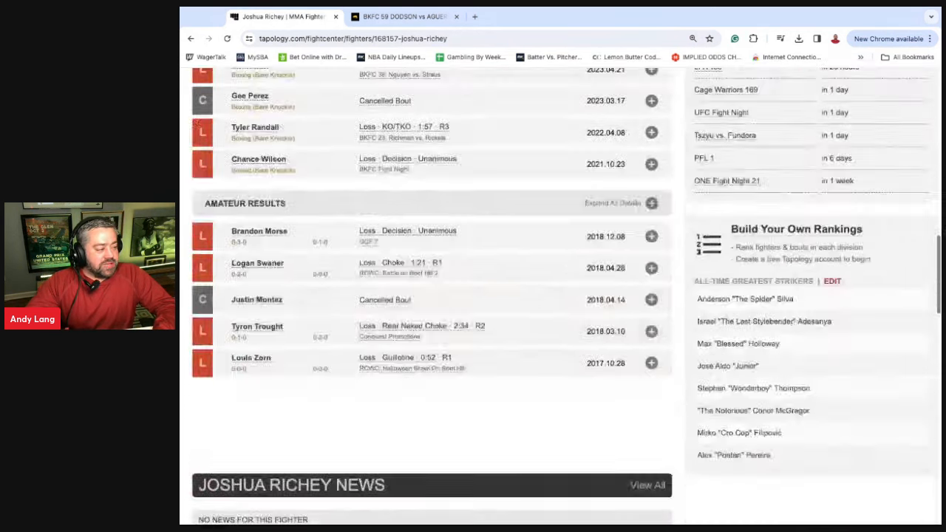
pyautogui.scroll(3)
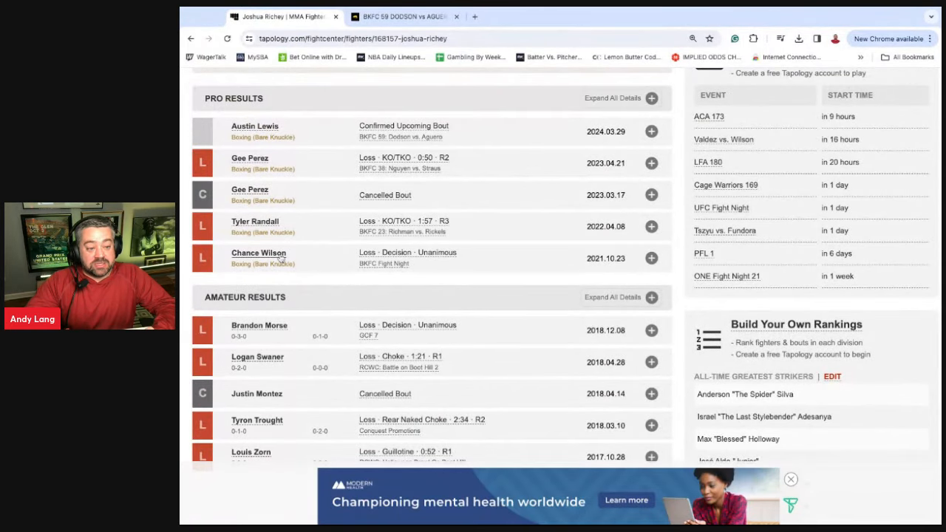
pyautogui.moveTo(566, 345)
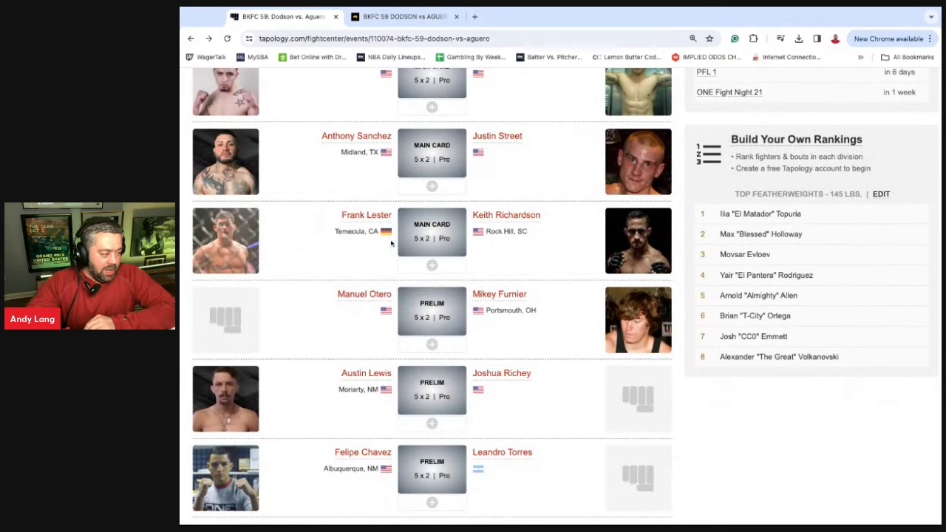
pyautogui.click(365, 373)
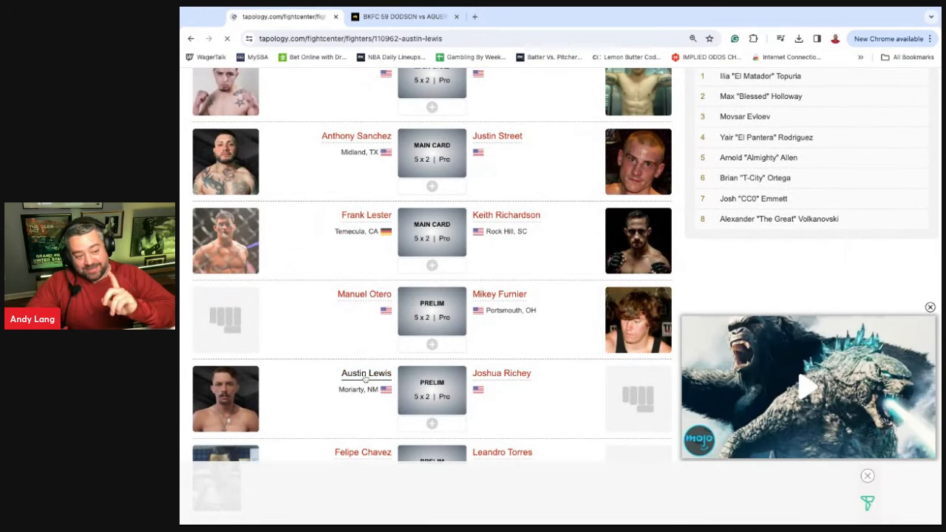
pyautogui.click(366, 373)
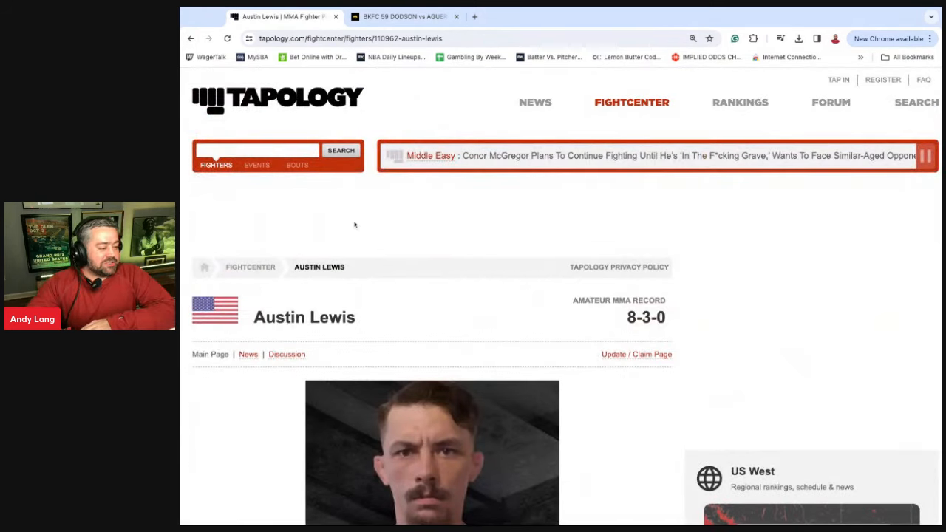
pyautogui.scroll(-3)
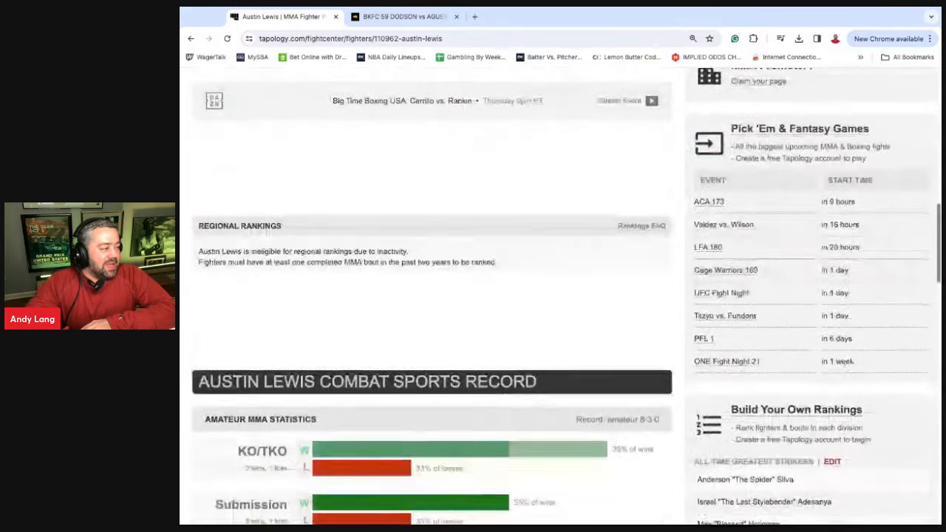
pyautogui.scroll(-3)
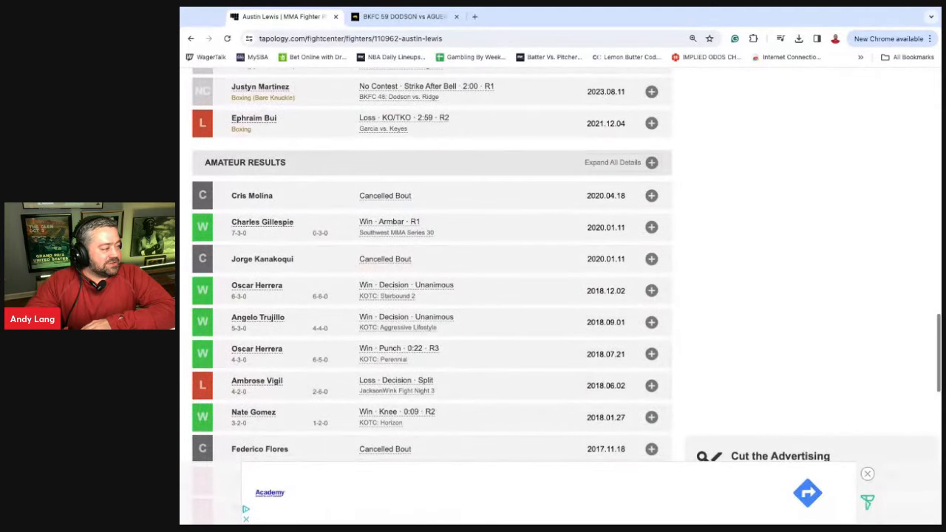
pyautogui.scroll(3)
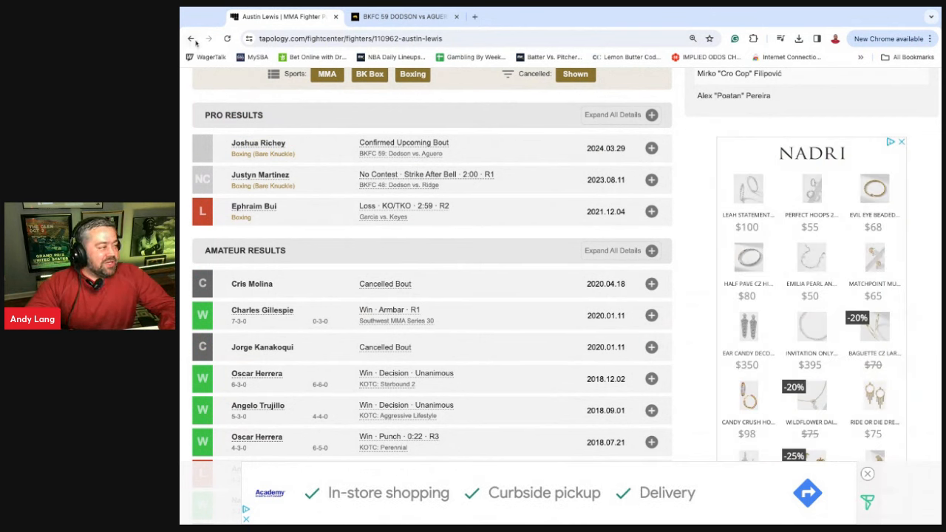
pyautogui.click(401, 153)
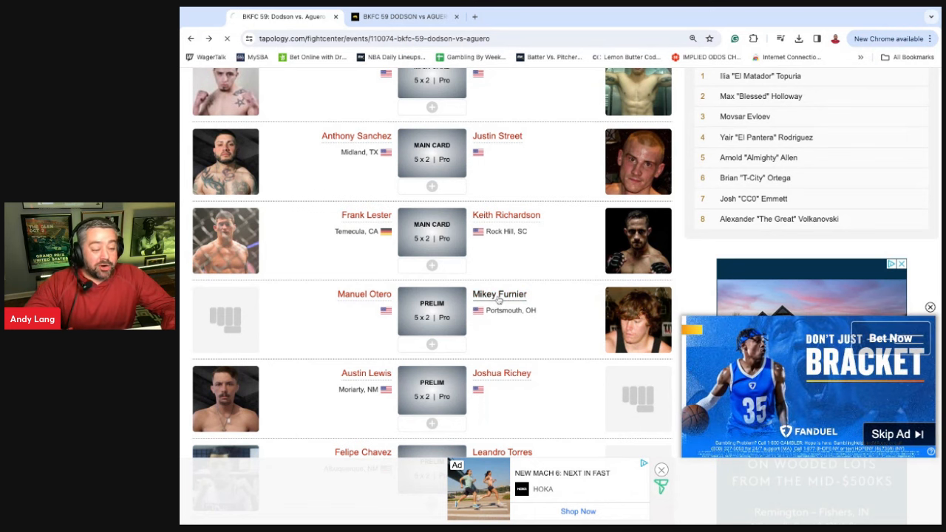
pyautogui.click(499, 294)
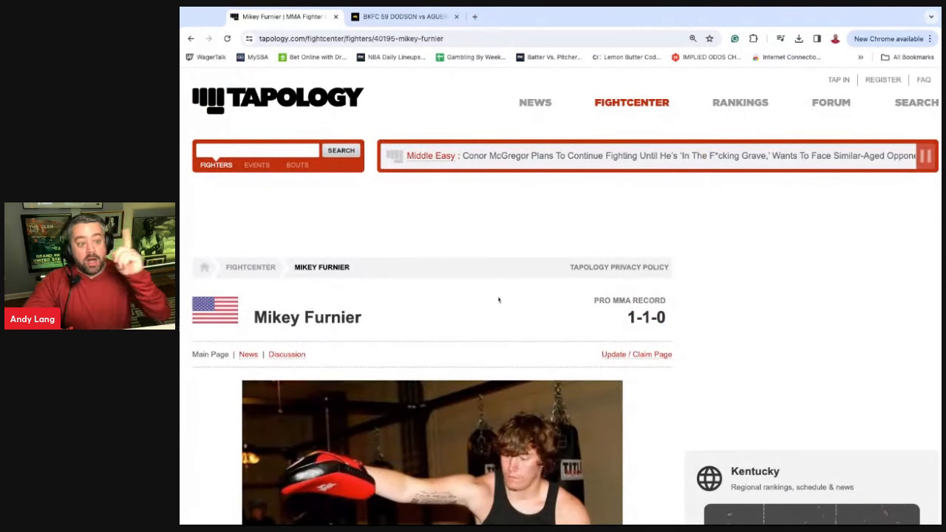
pyautogui.scroll(-3)
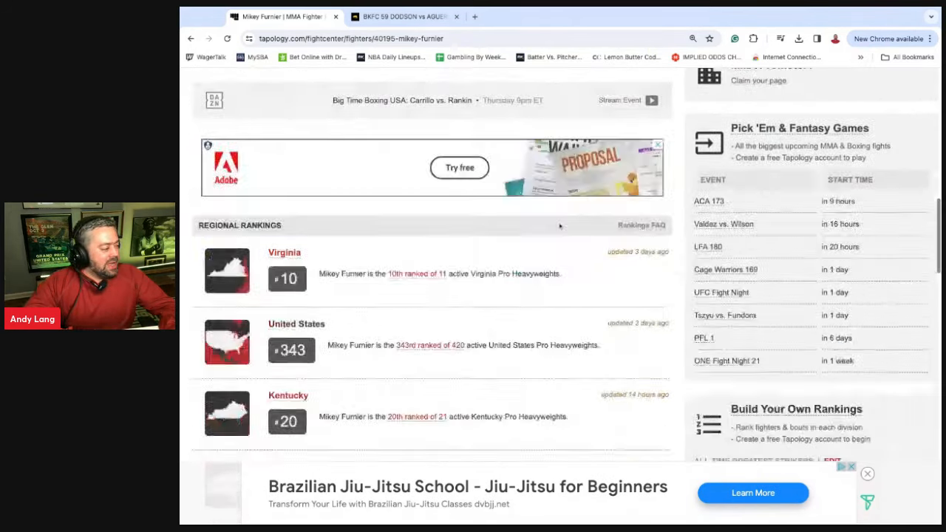
pyautogui.scroll(3)
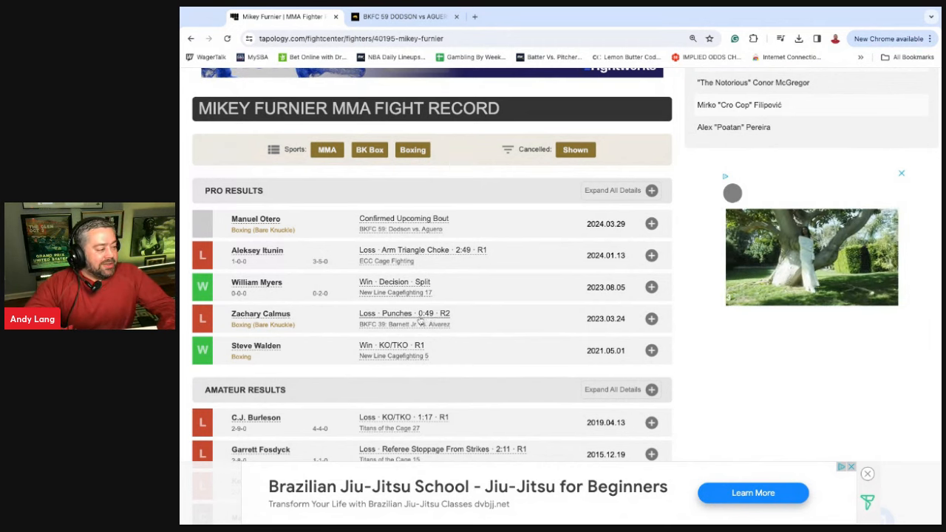
pyautogui.scroll(3)
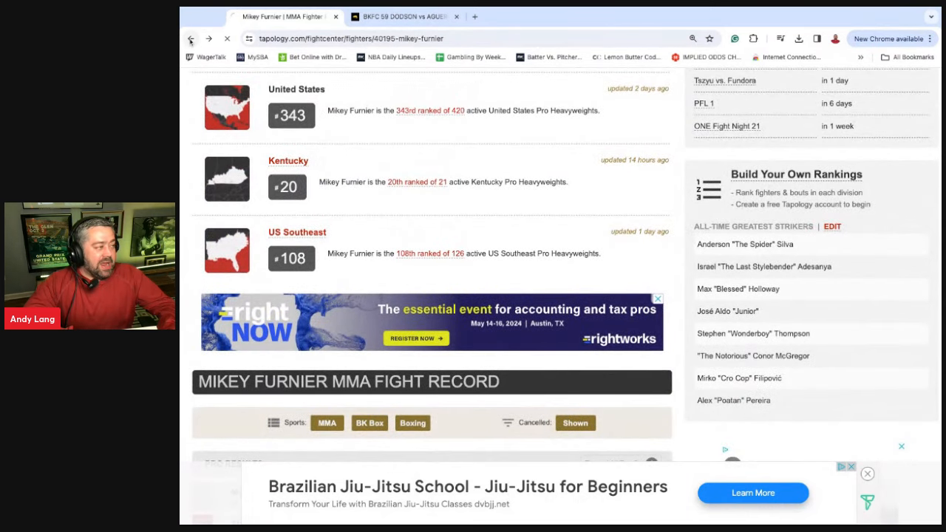
pyautogui.click(191, 39)
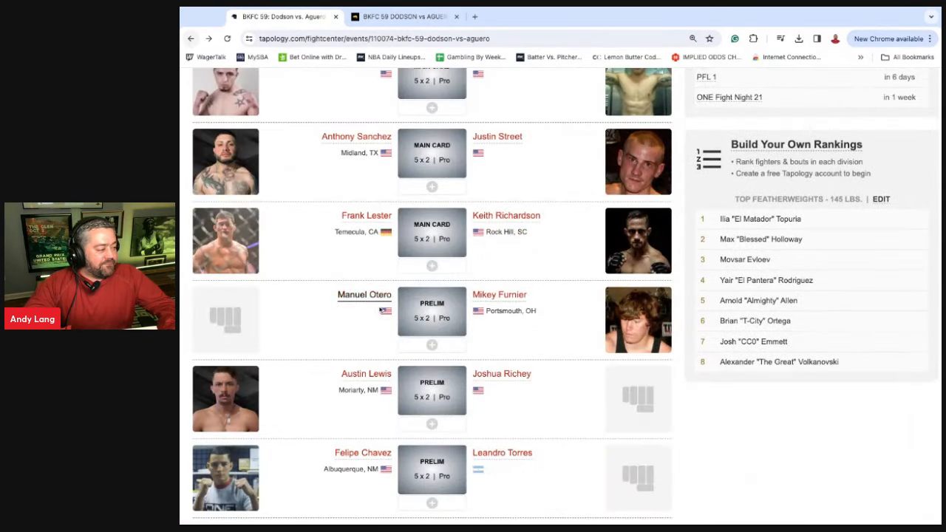
pyautogui.click(364, 294)
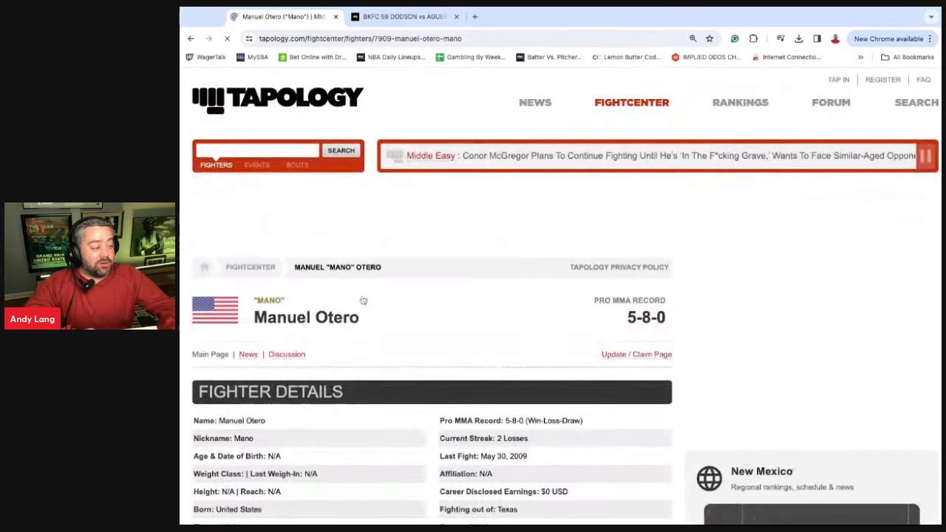
pyautogui.scroll(-3)
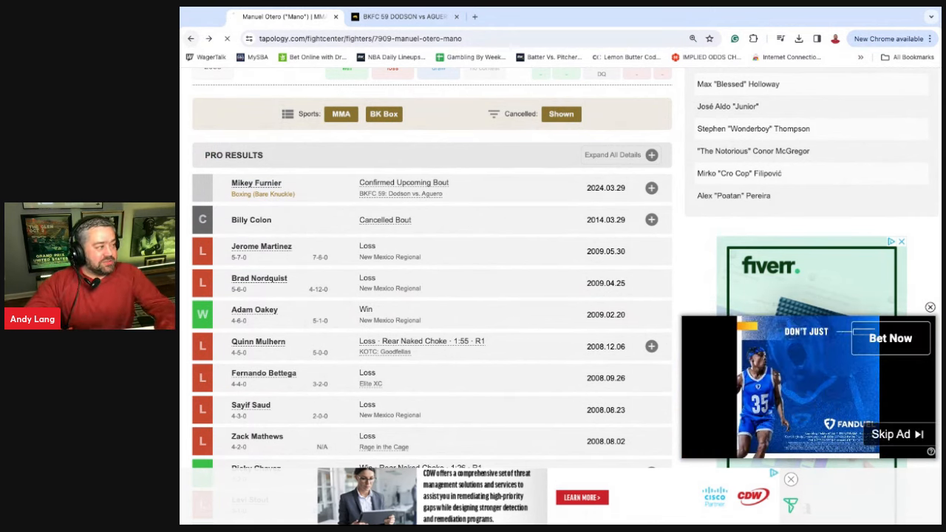
pyautogui.click(401, 194)
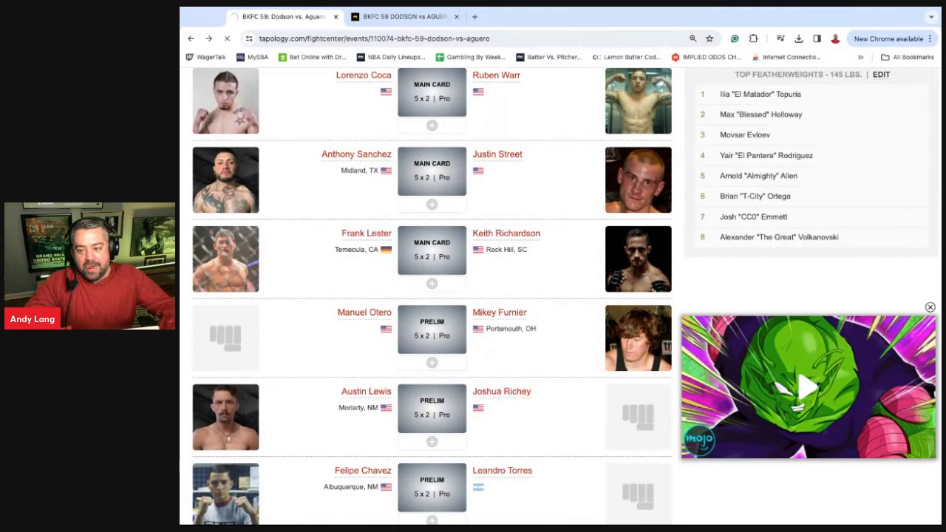
pyautogui.click(506, 233)
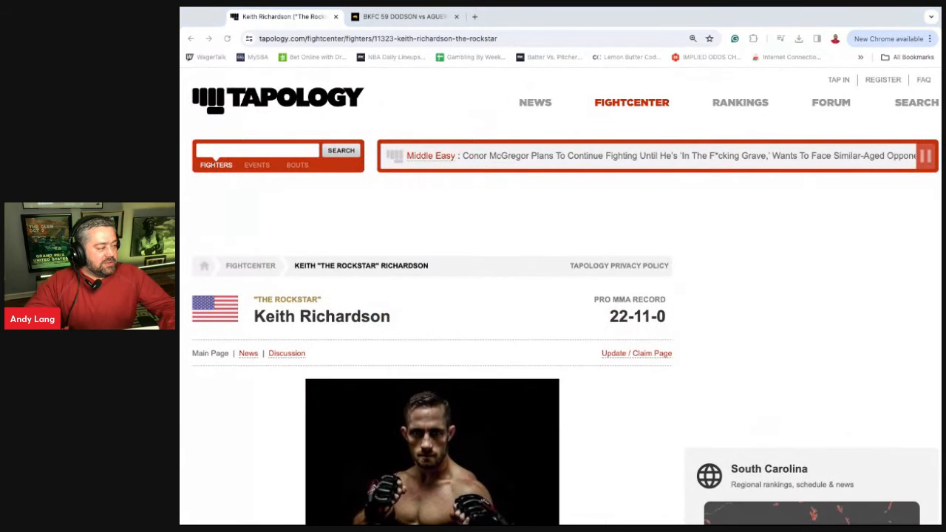
pyautogui.scroll(-3)
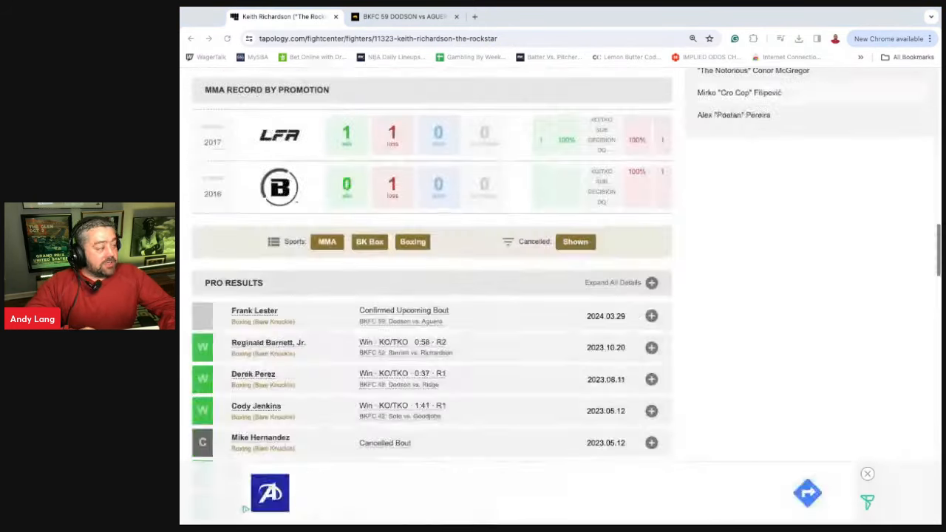
pyautogui.scroll(-3)
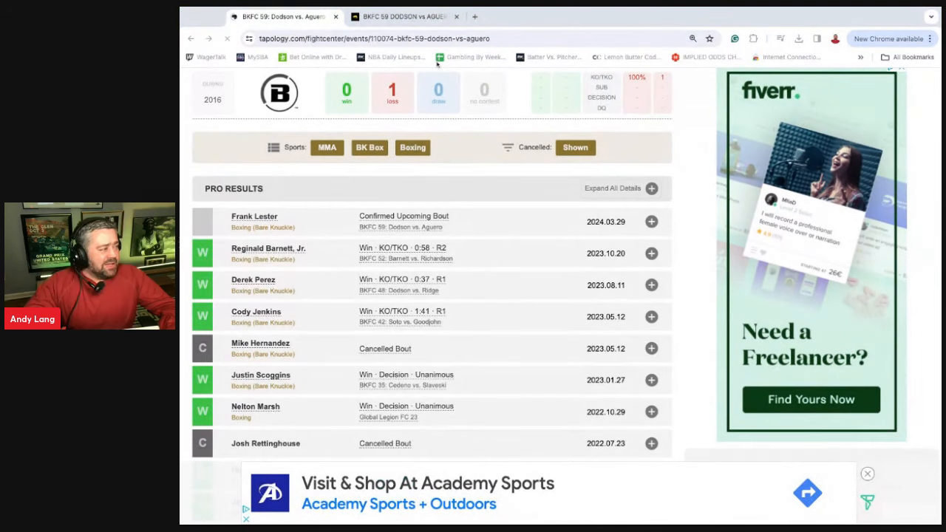
pyautogui.click(191, 38)
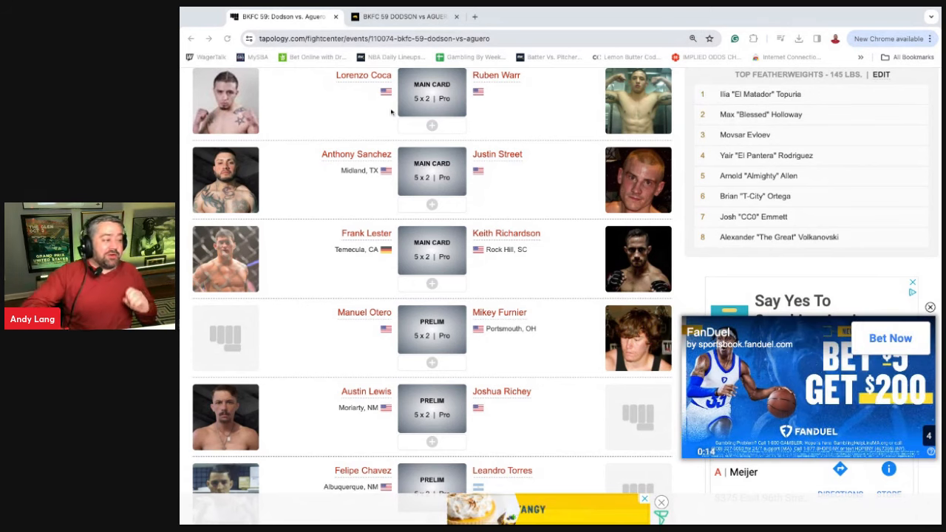
pyautogui.moveTo(362, 237)
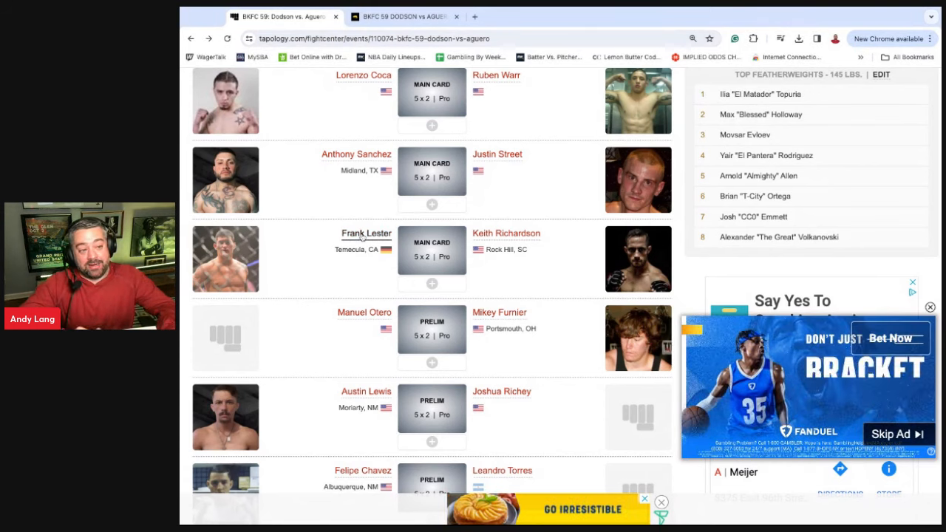
# Step: Review Frank Lester's 10-8-0 profile, then go back to the BKFC 59 card
pyautogui.click(366, 233)
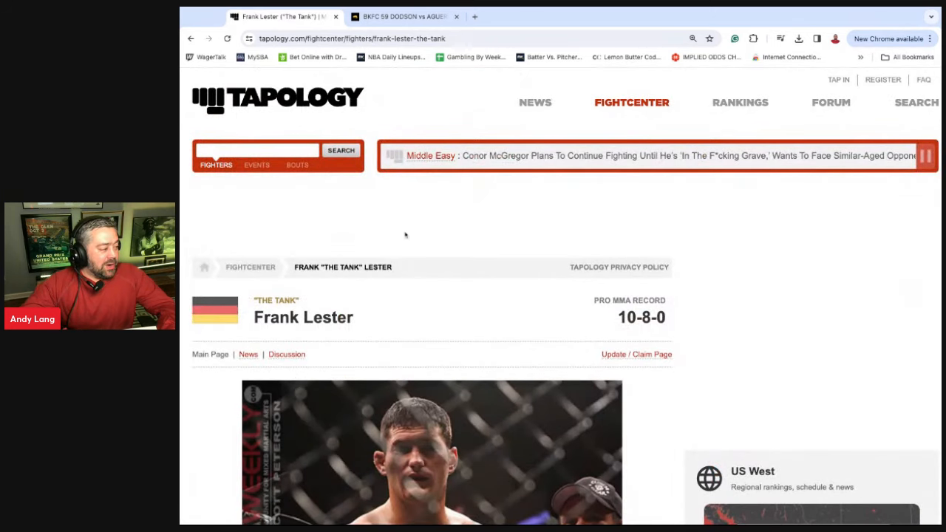
pyautogui.scroll(-3)
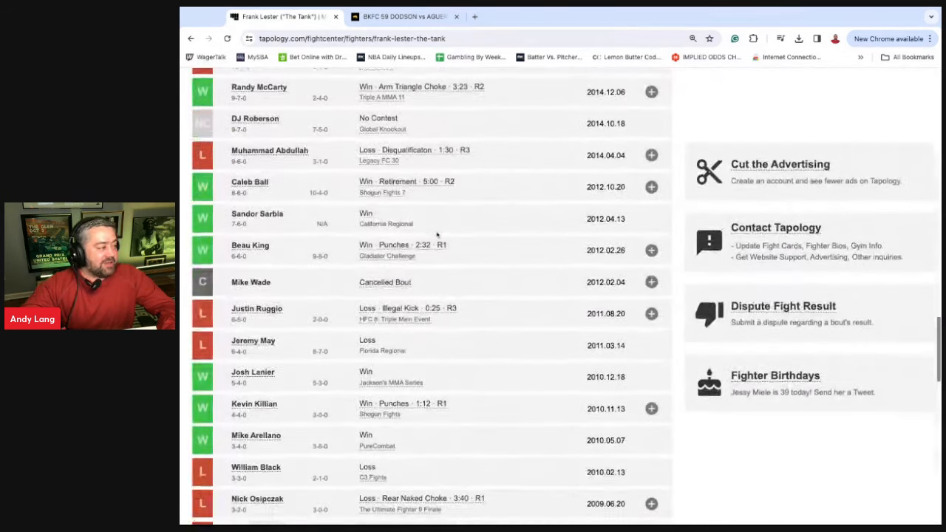
pyautogui.scroll(3)
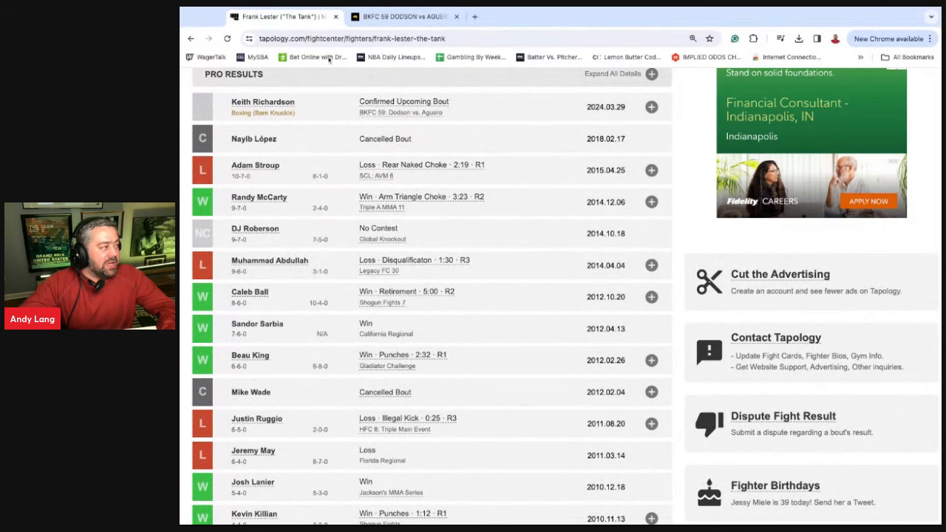
pyautogui.click(403, 107)
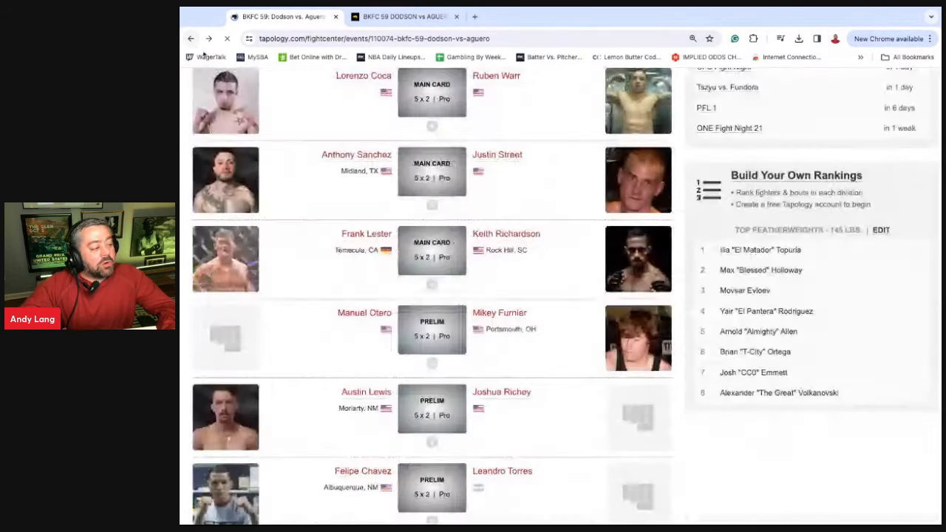
pyautogui.scroll(3)
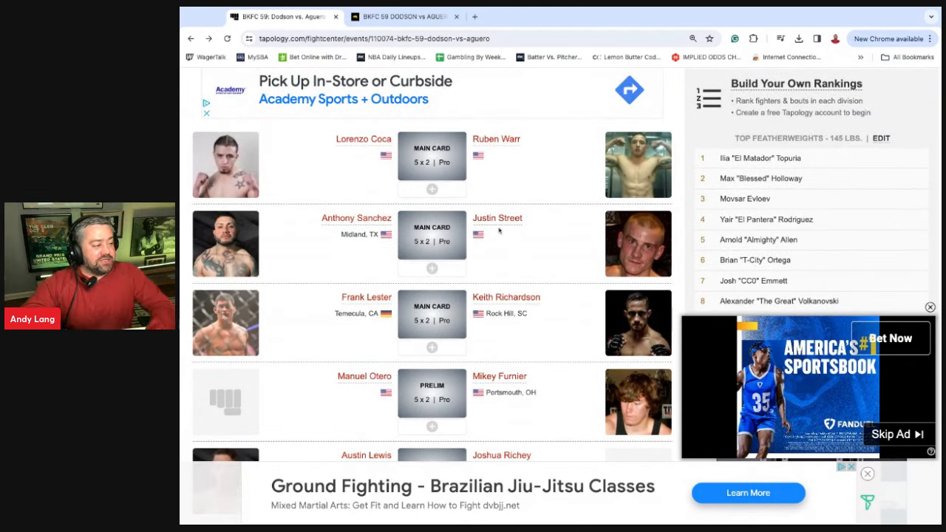
pyautogui.click(496, 217)
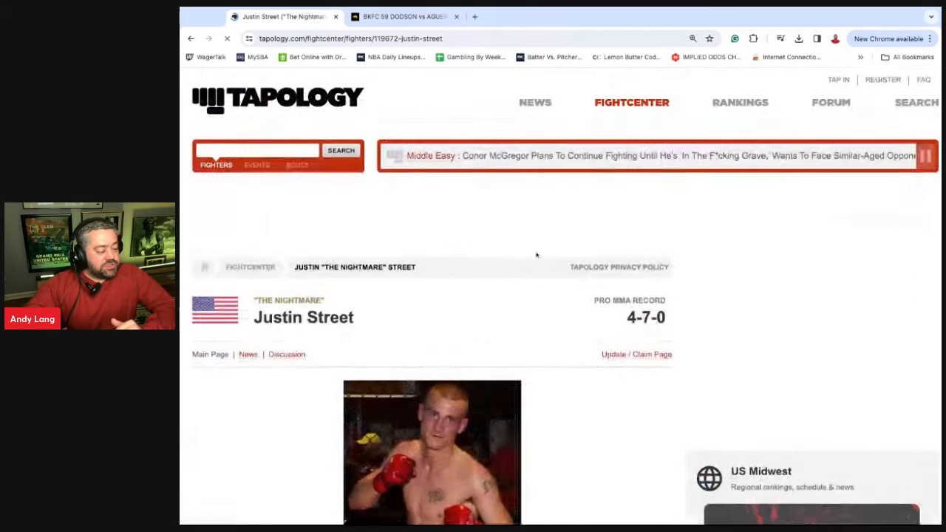
pyautogui.scroll(-3)
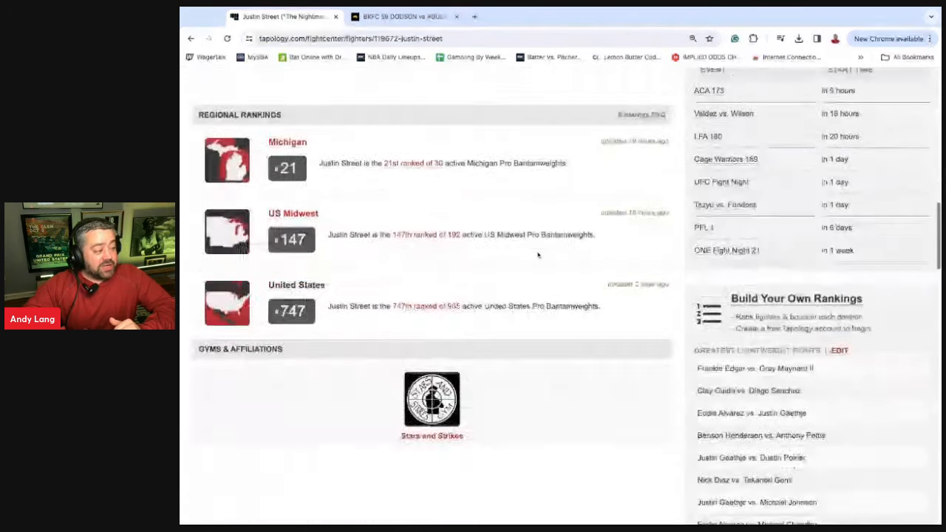
pyautogui.scroll(3)
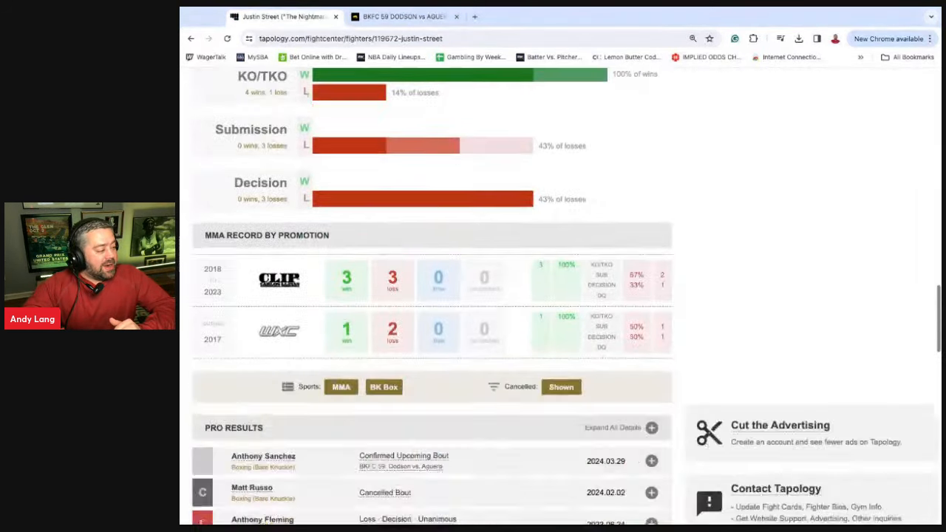
pyautogui.scroll(-3)
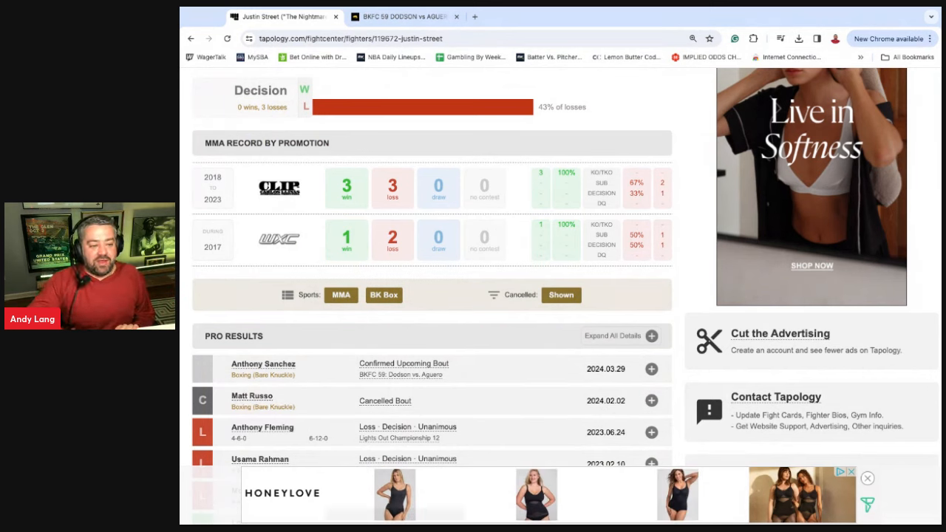
pyautogui.moveTo(345, 379)
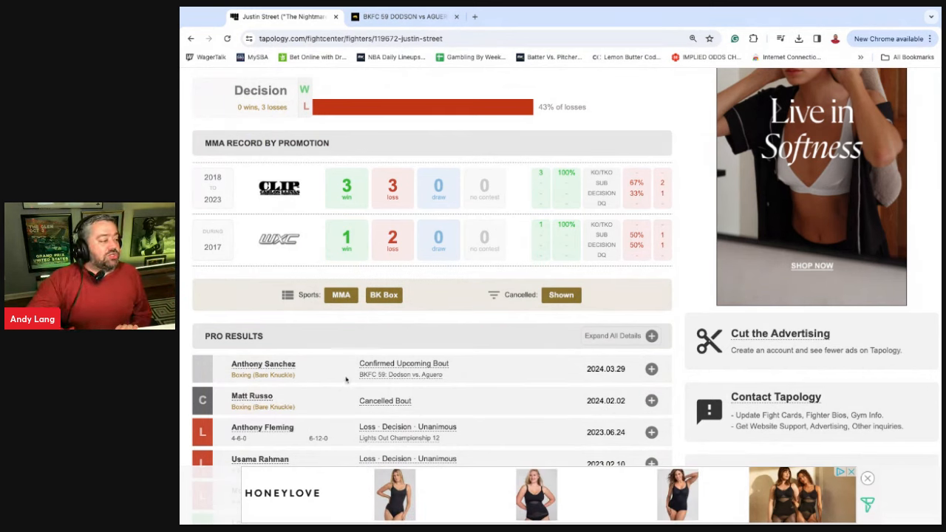
pyautogui.scroll(-3)
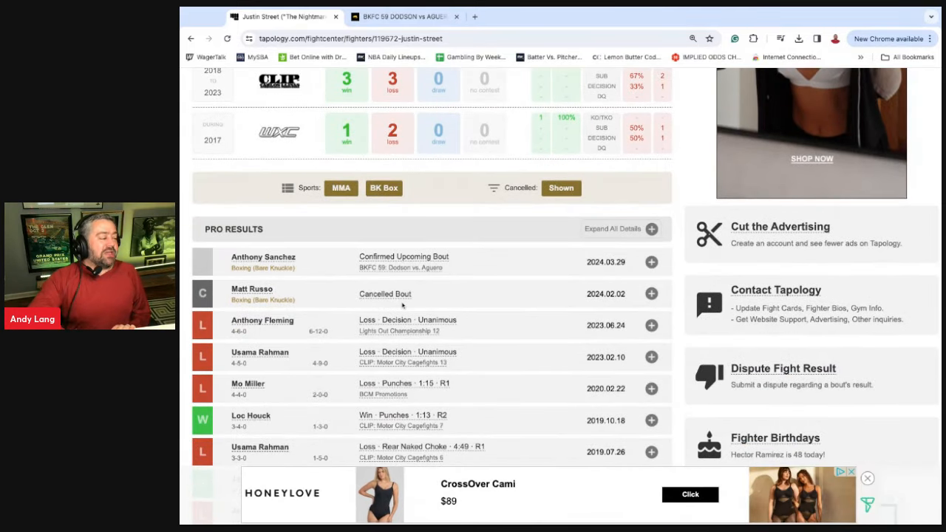
pyautogui.click(403, 262)
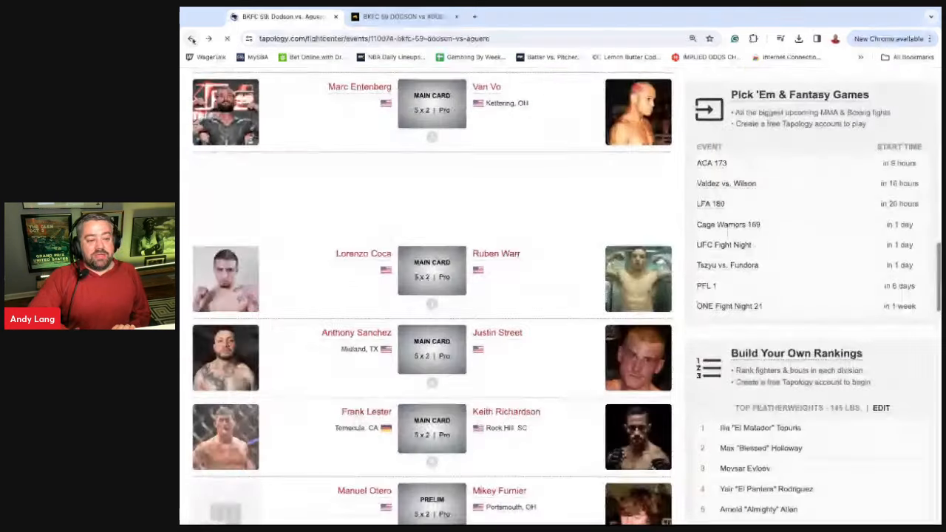
pyautogui.scroll(-3)
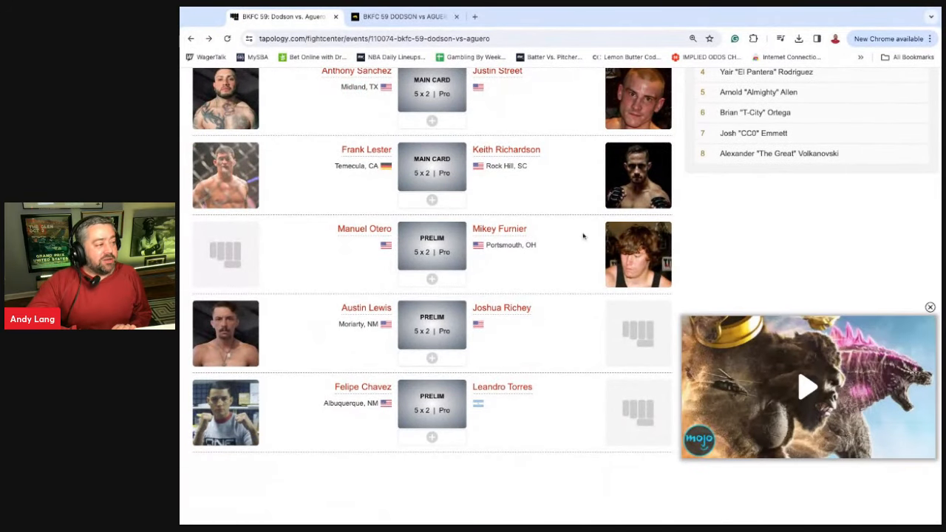
pyautogui.scroll(3)
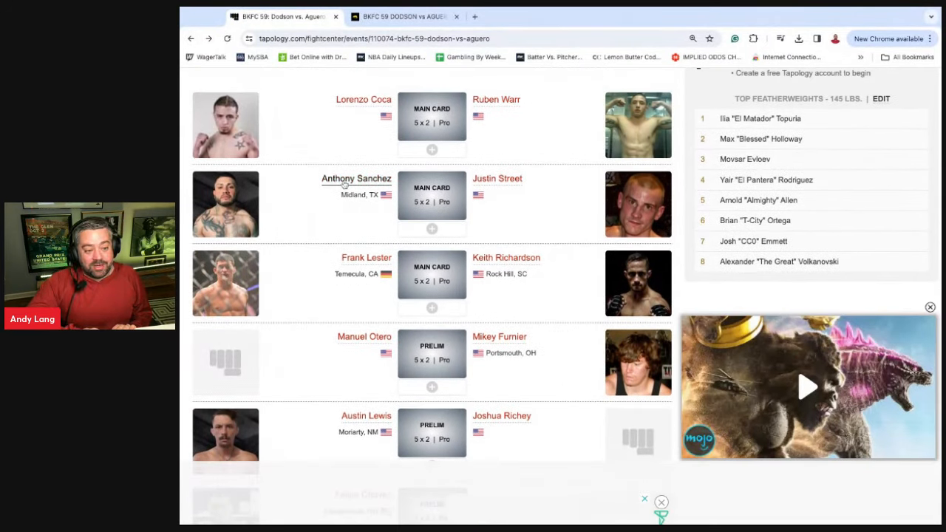
pyautogui.moveTo(509, 219)
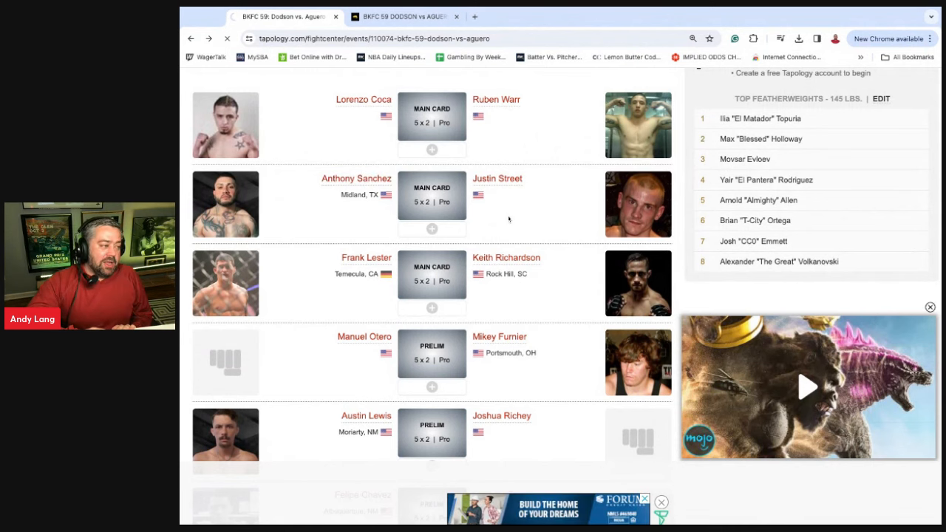
pyautogui.click(355, 178)
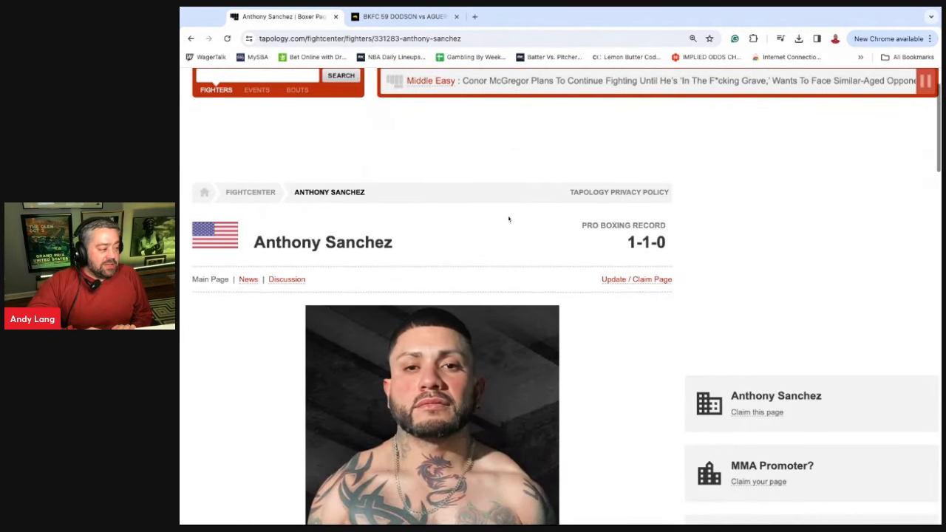
pyautogui.scroll(-3)
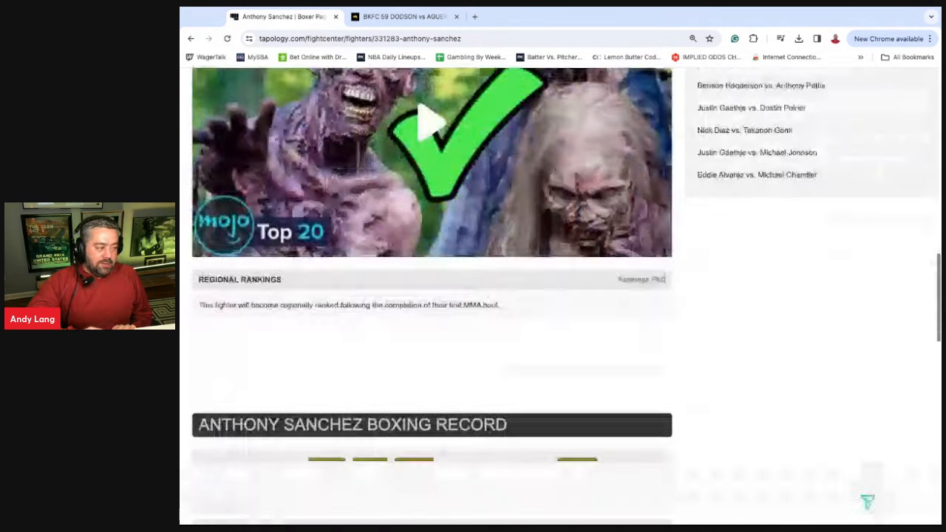
pyautogui.scroll(-3)
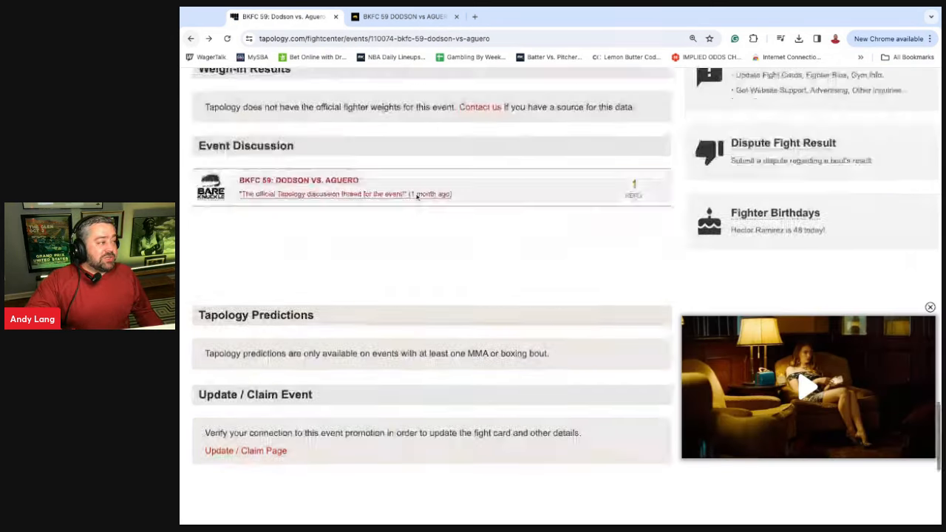
pyautogui.scroll(3)
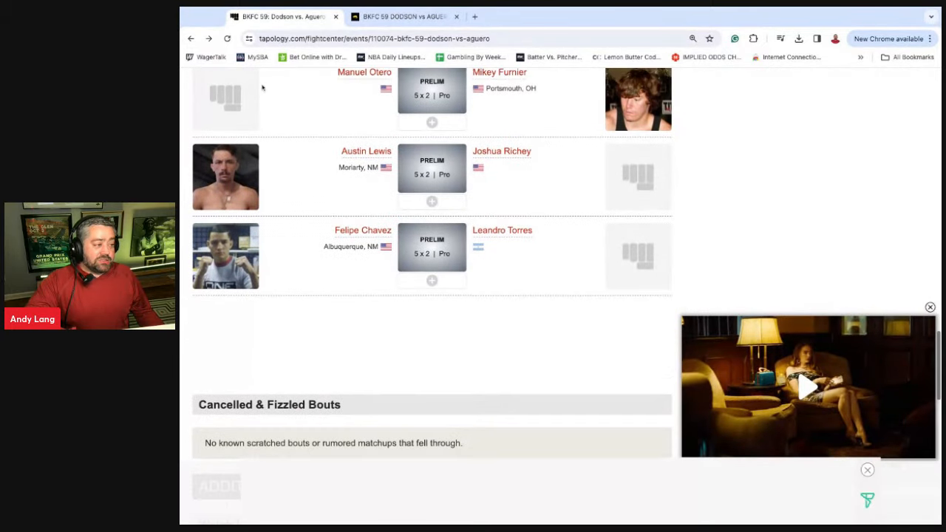
pyautogui.scroll(3)
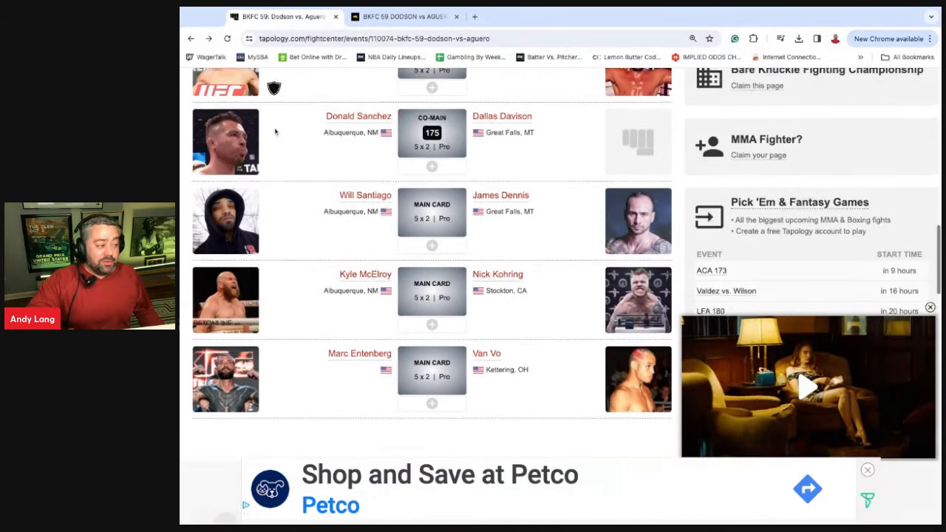
pyautogui.scroll(3)
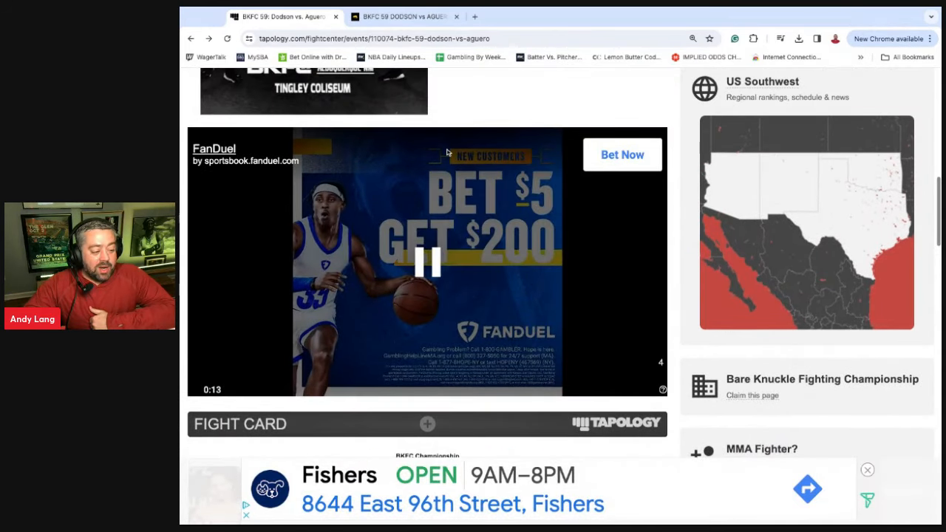
pyautogui.scroll(-3)
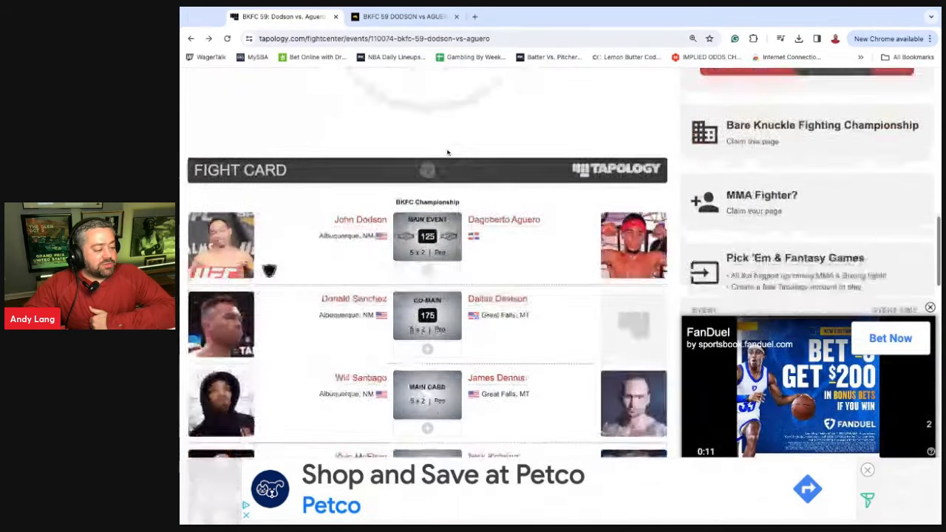
pyautogui.scroll(-3)
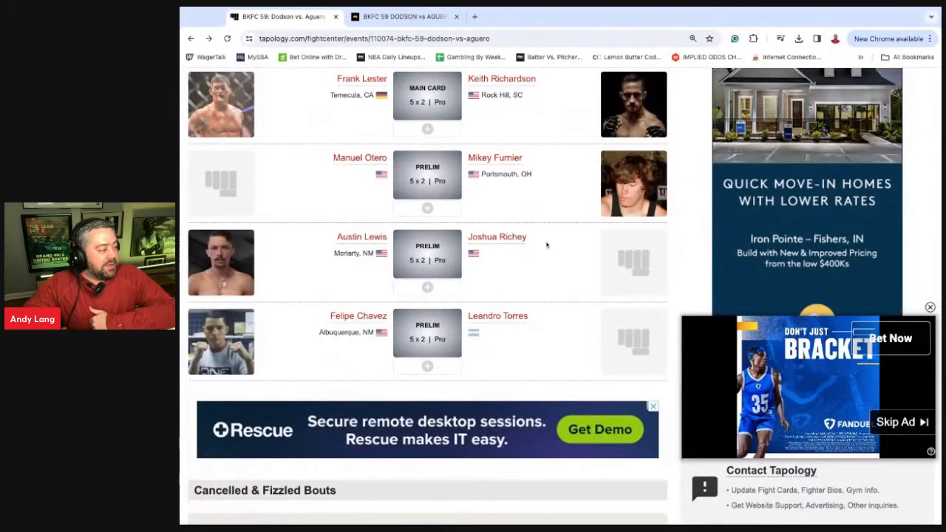
pyautogui.scroll(3)
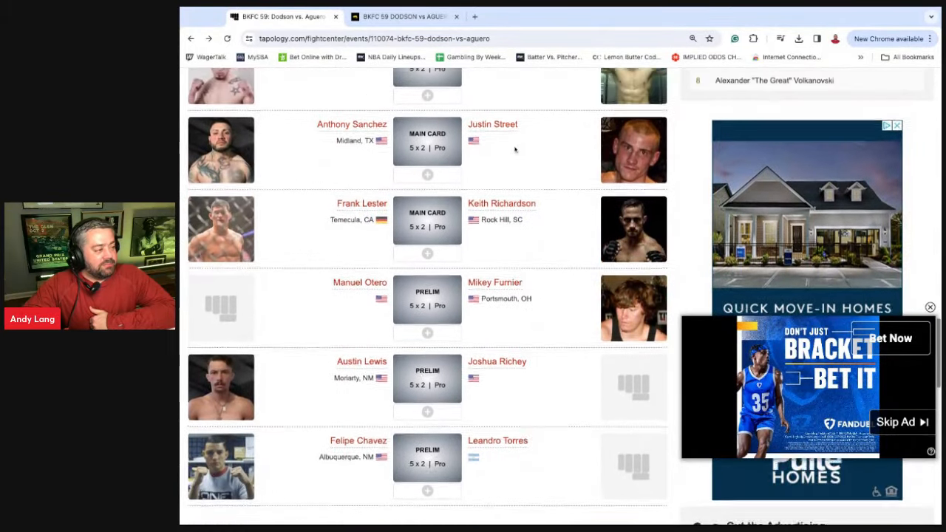
pyautogui.scroll(3)
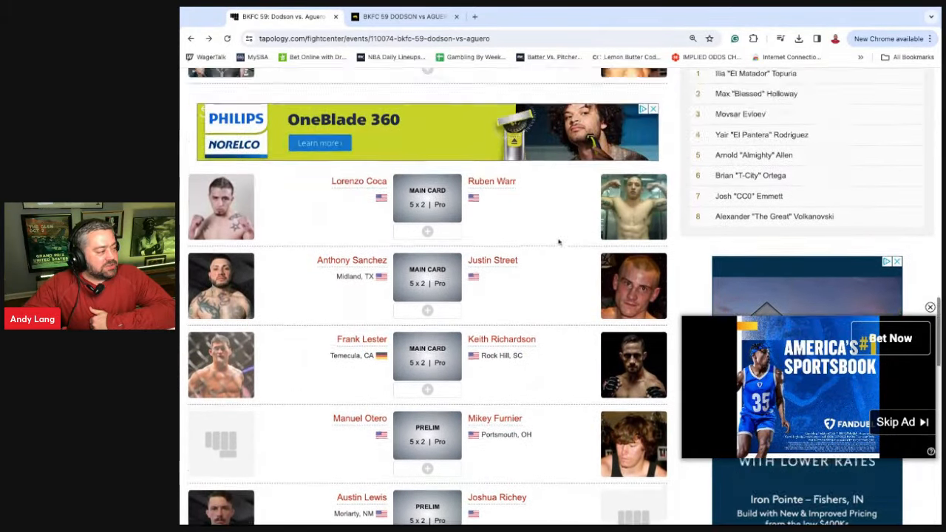
pyautogui.scroll(-3)
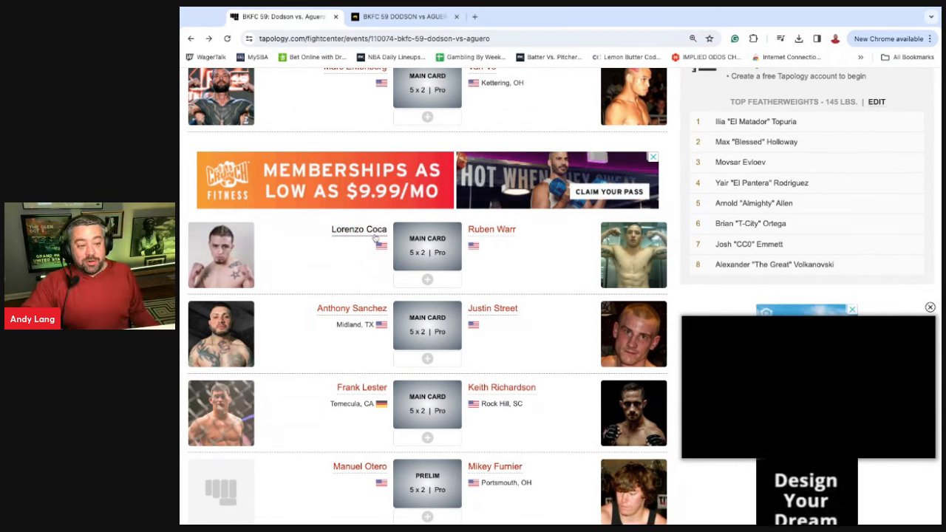
pyautogui.scroll(3)
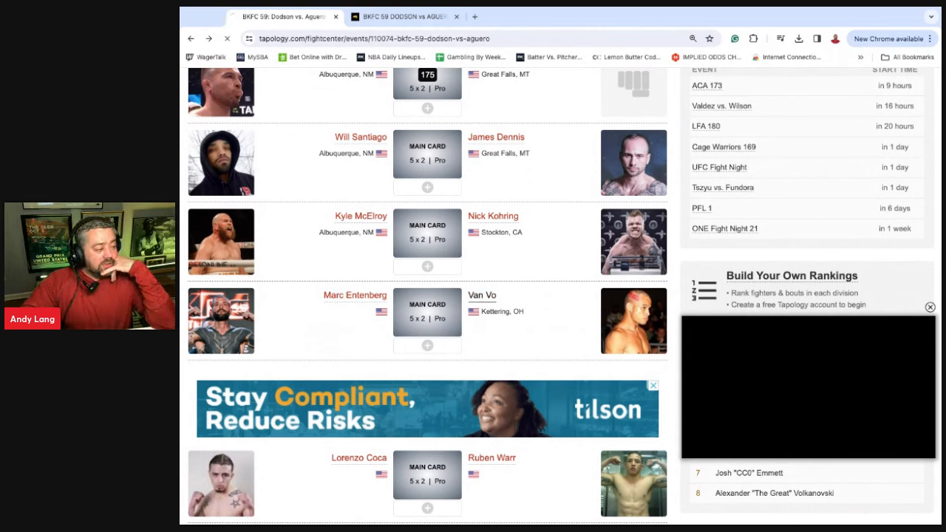
pyautogui.click(482, 295)
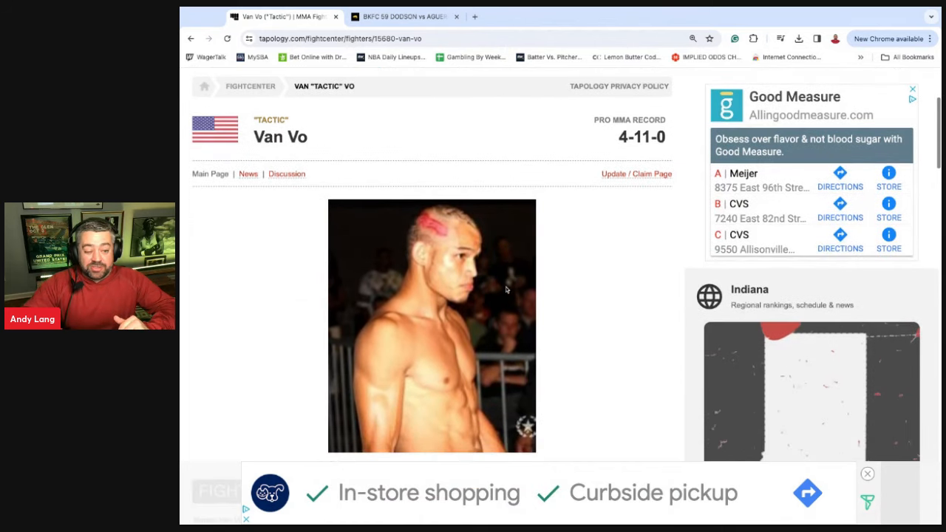
pyautogui.scroll(-3)
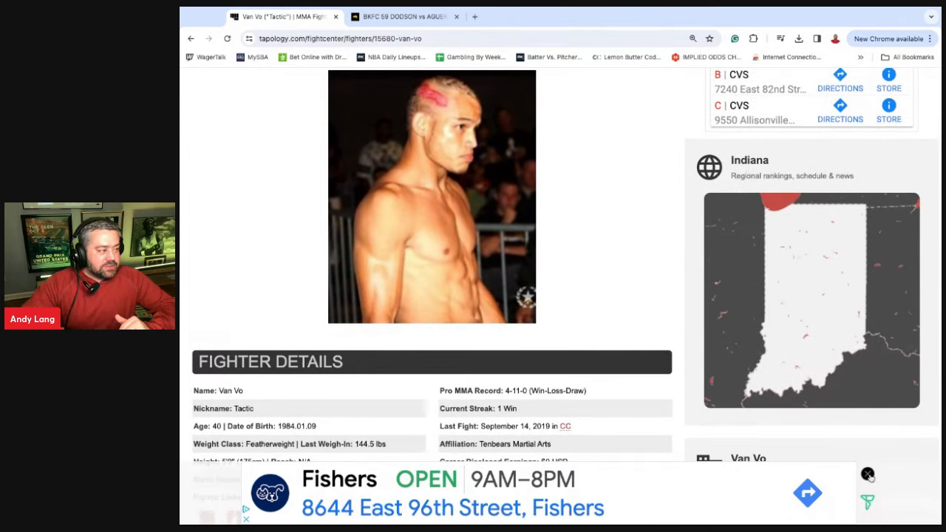
pyautogui.scroll(-3)
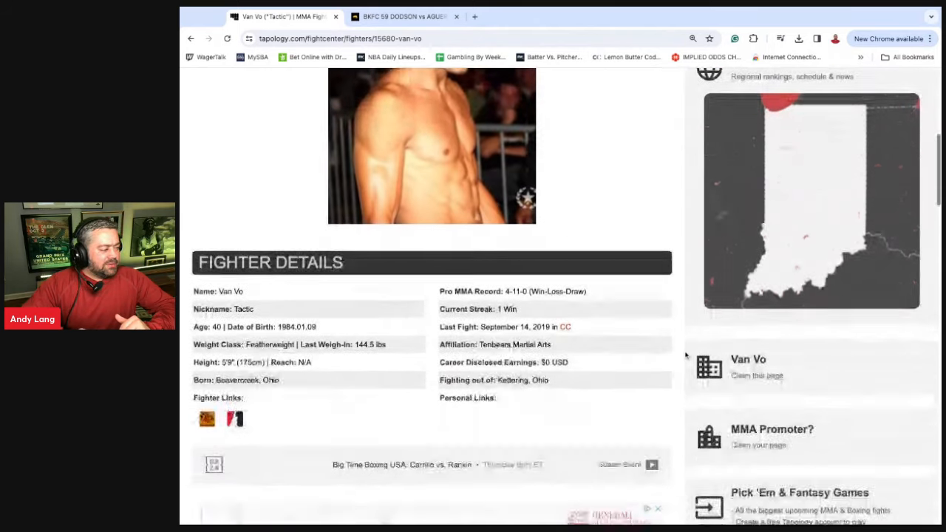
pyautogui.scroll(-3)
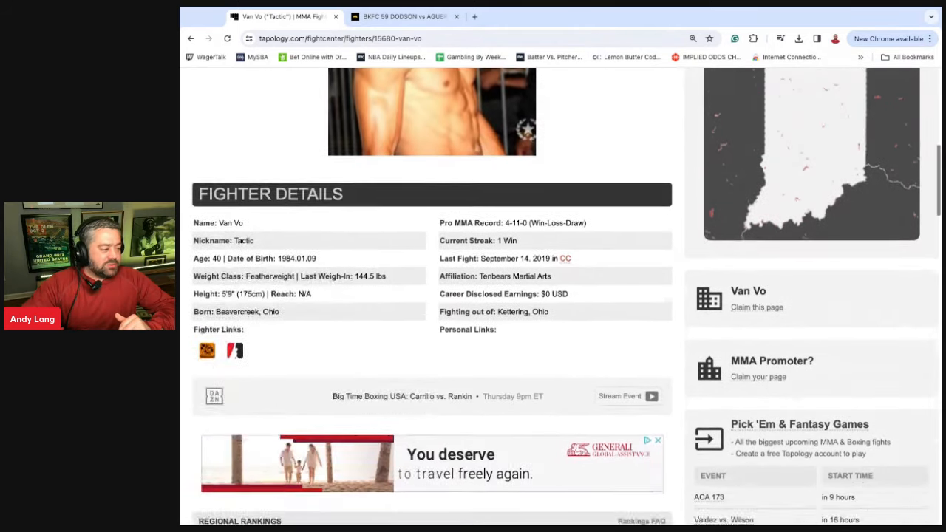
pyautogui.scroll(-3)
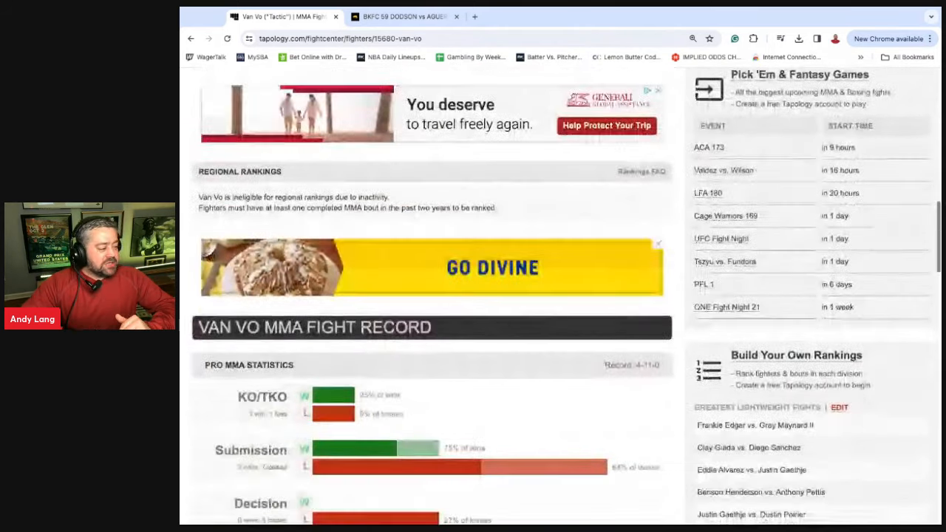
pyautogui.scroll(-3)
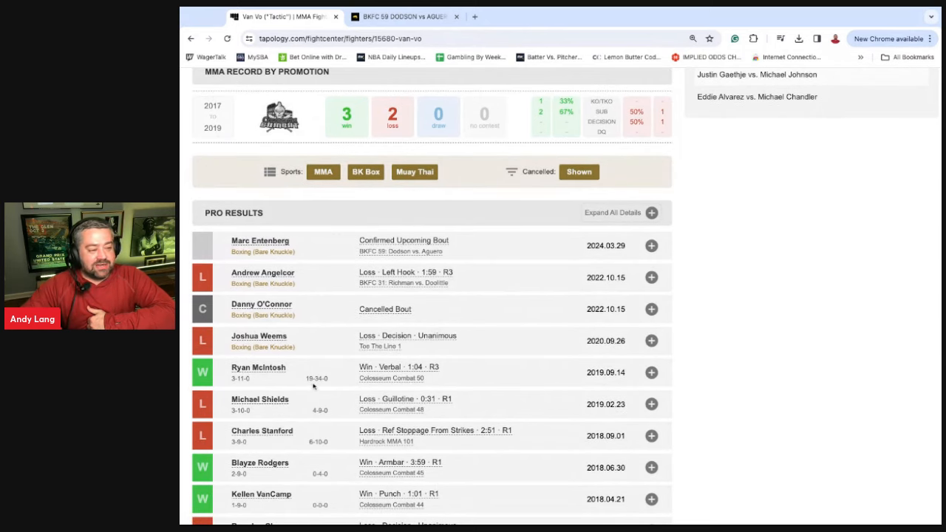
pyautogui.scroll(-3)
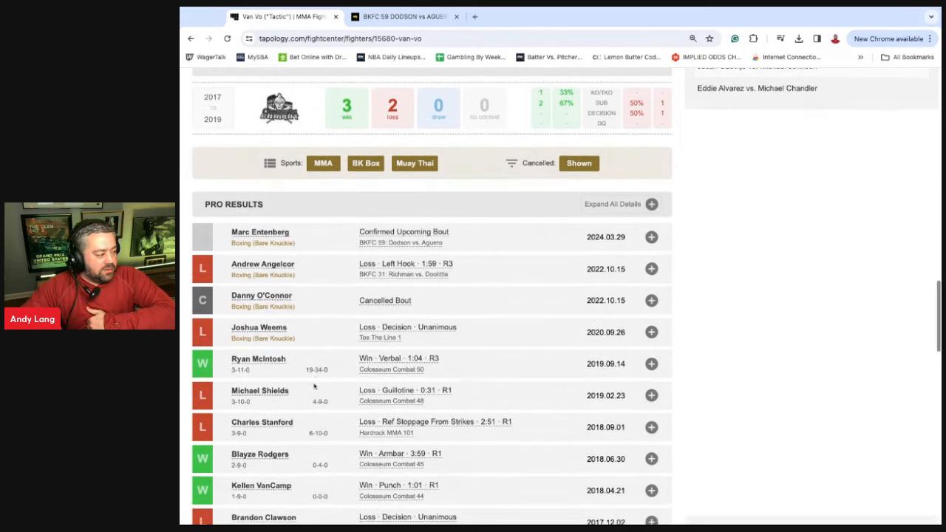
pyautogui.scroll(-3)
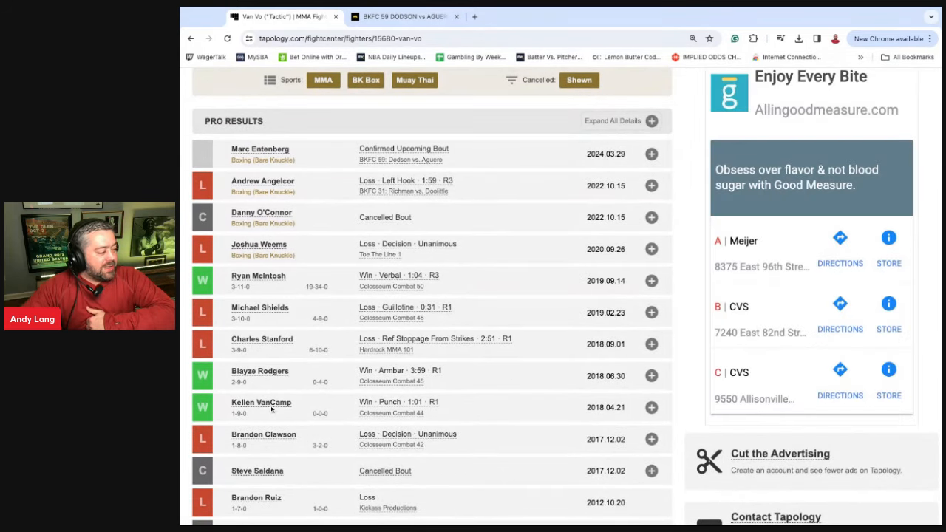
pyautogui.scroll(-3)
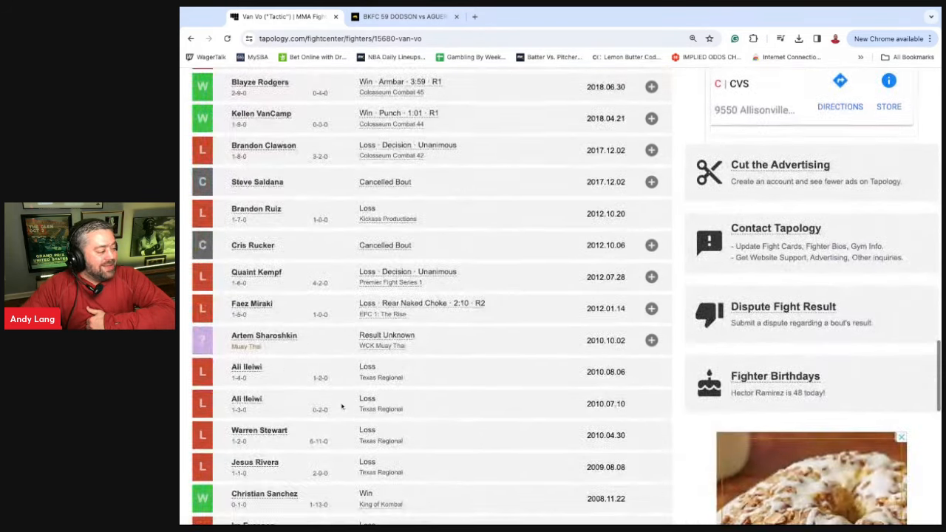
pyautogui.scroll(-3)
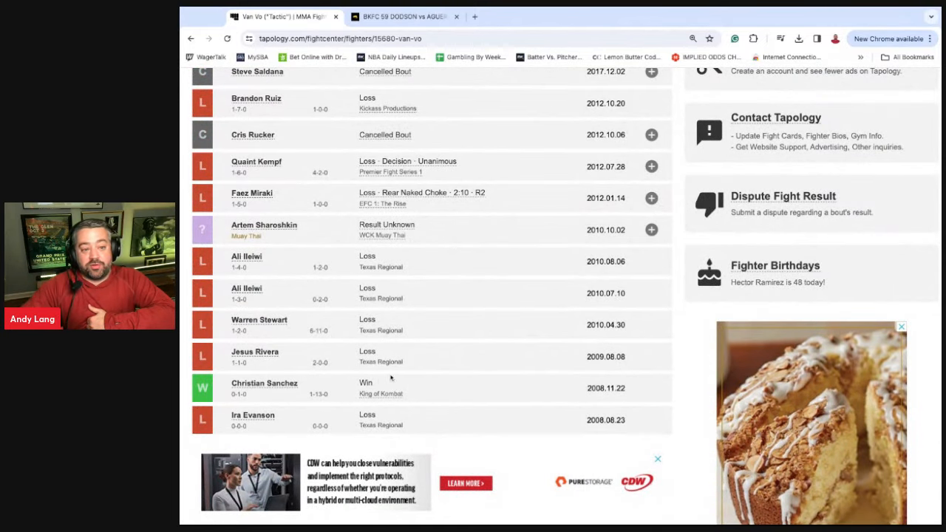
pyautogui.scroll(3)
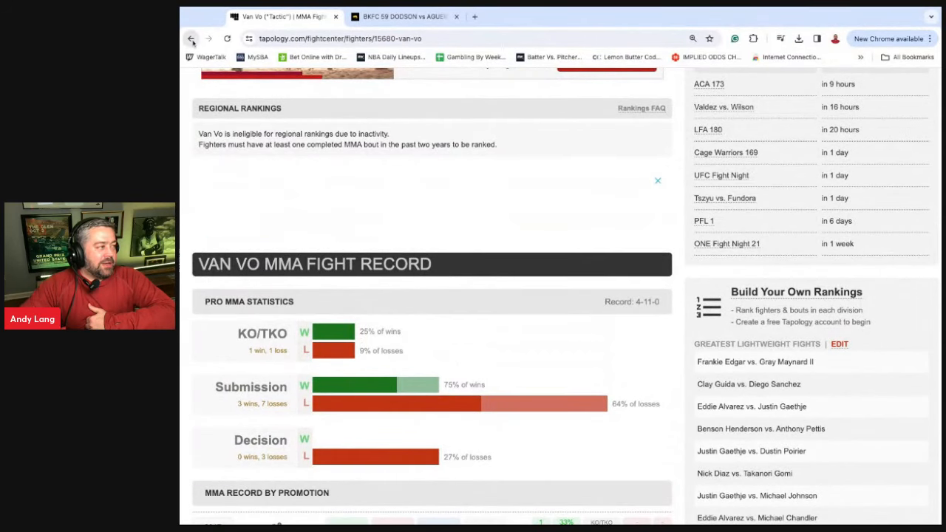
pyautogui.click(191, 39)
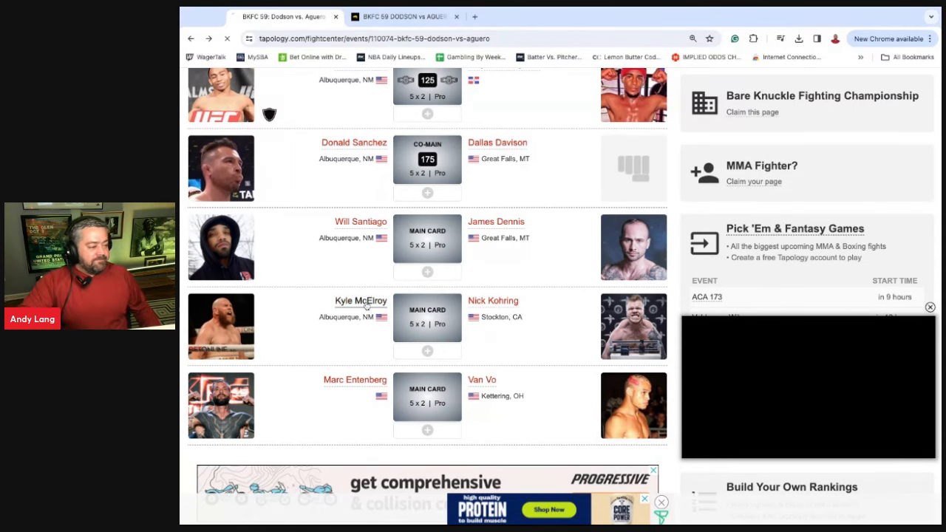
pyautogui.click(360, 300)
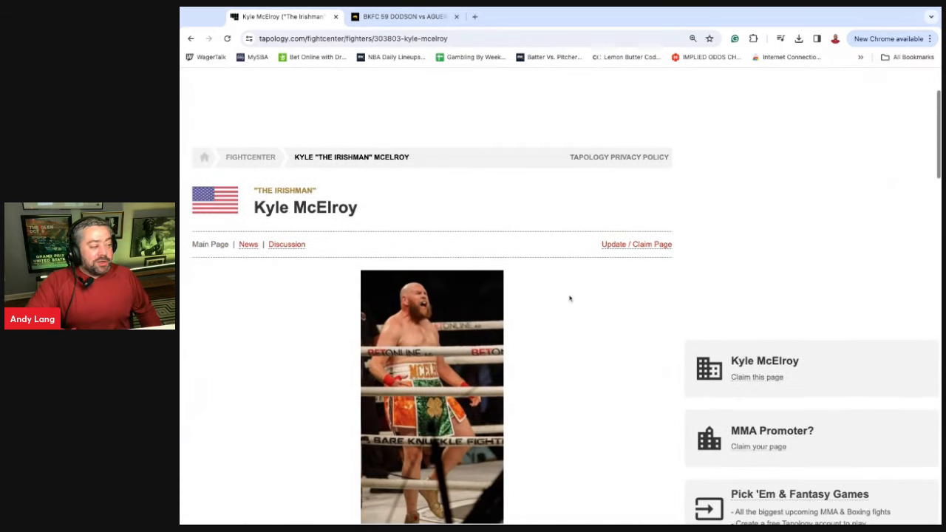
pyautogui.scroll(-3)
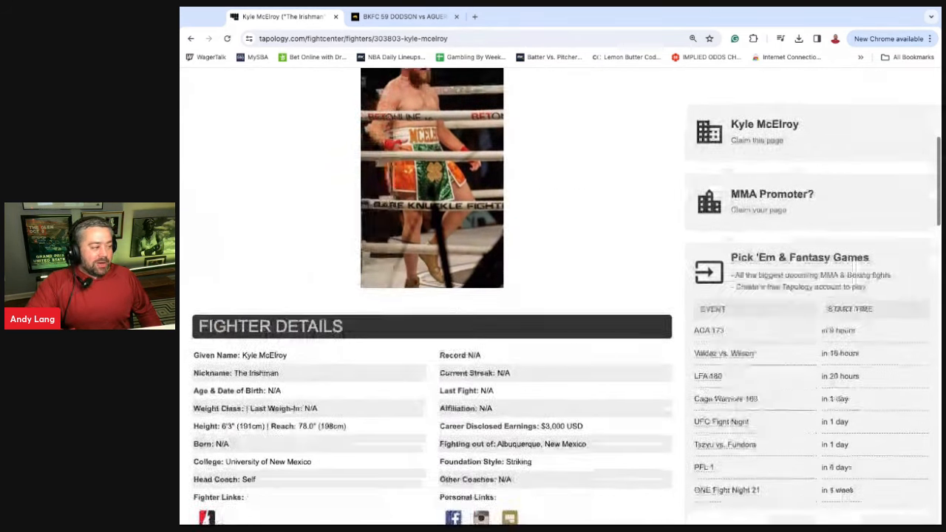
pyautogui.scroll(-3)
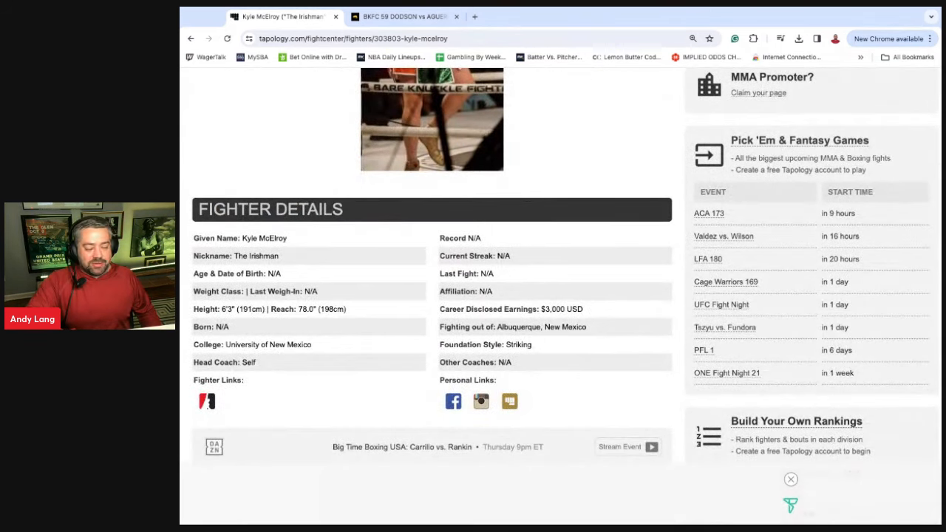
pyautogui.scroll(-3)
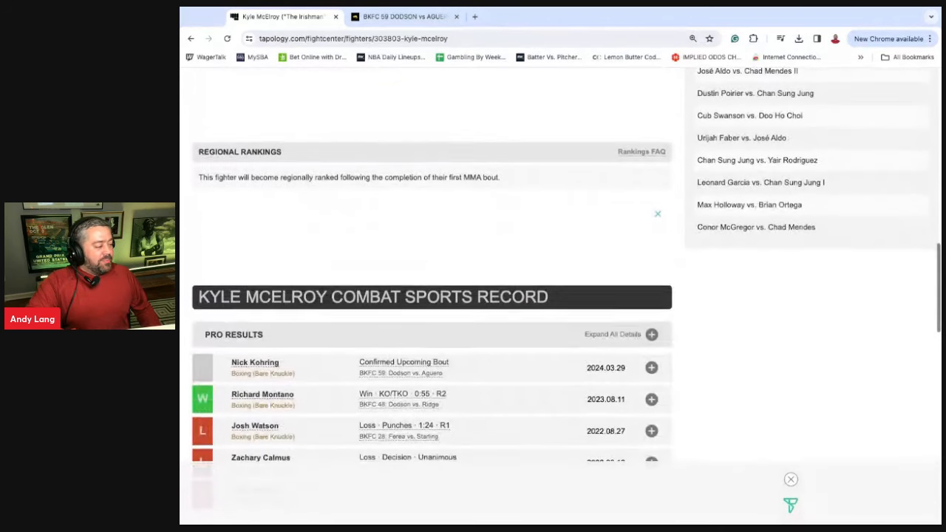
pyautogui.scroll(-3)
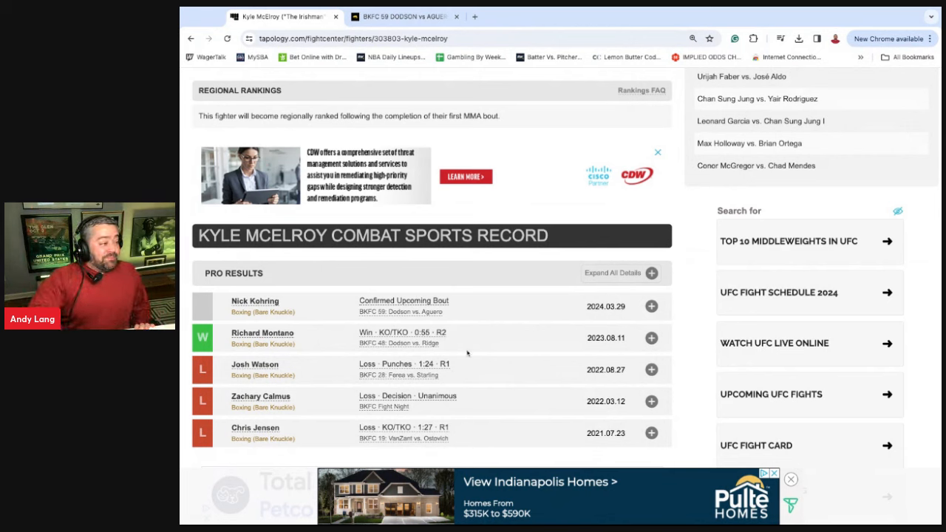
pyautogui.moveTo(435, 346)
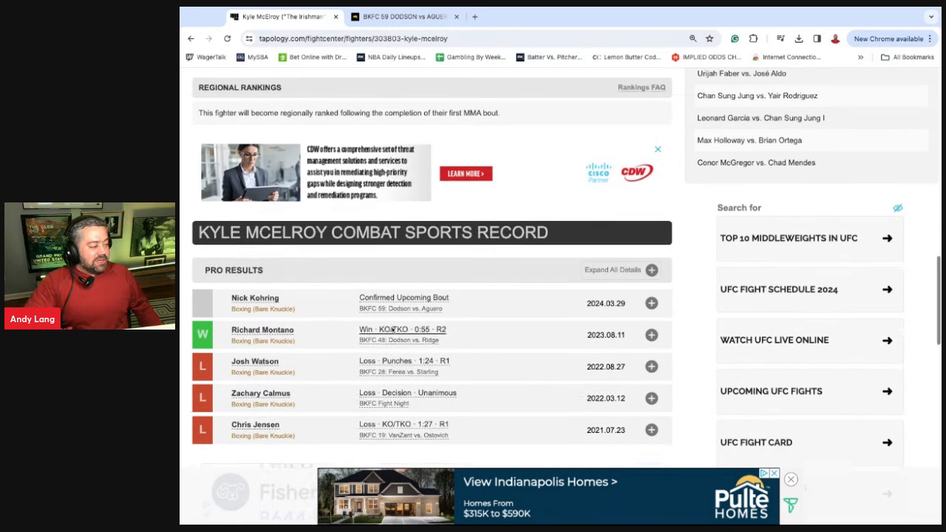
pyautogui.scroll(-3)
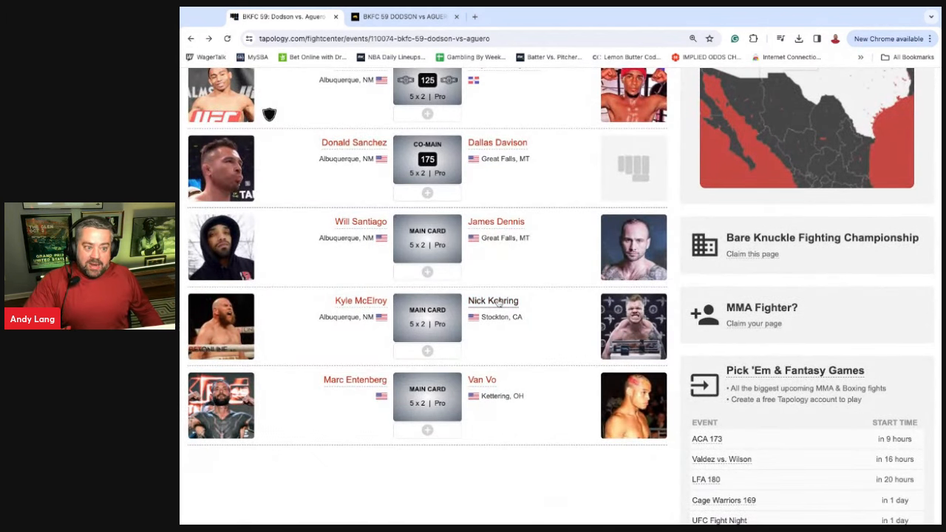
pyautogui.click(493, 301)
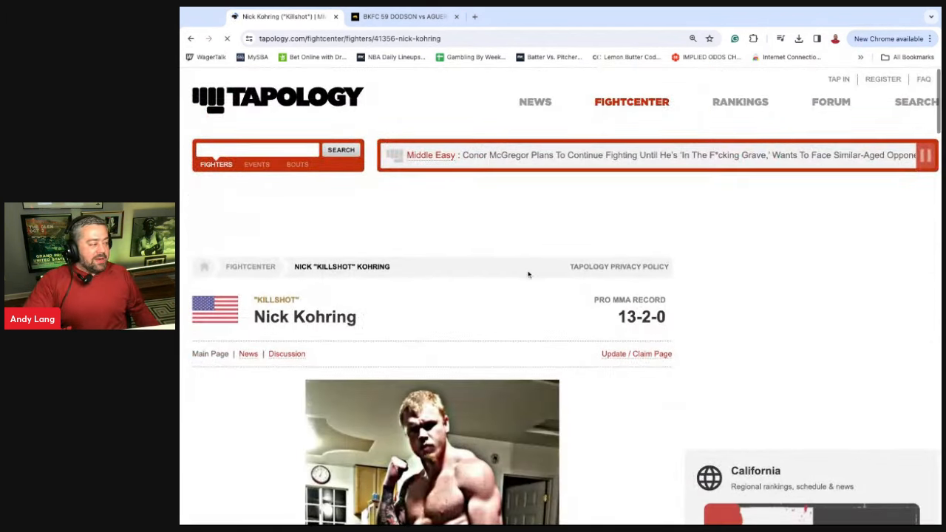
pyautogui.scroll(-3)
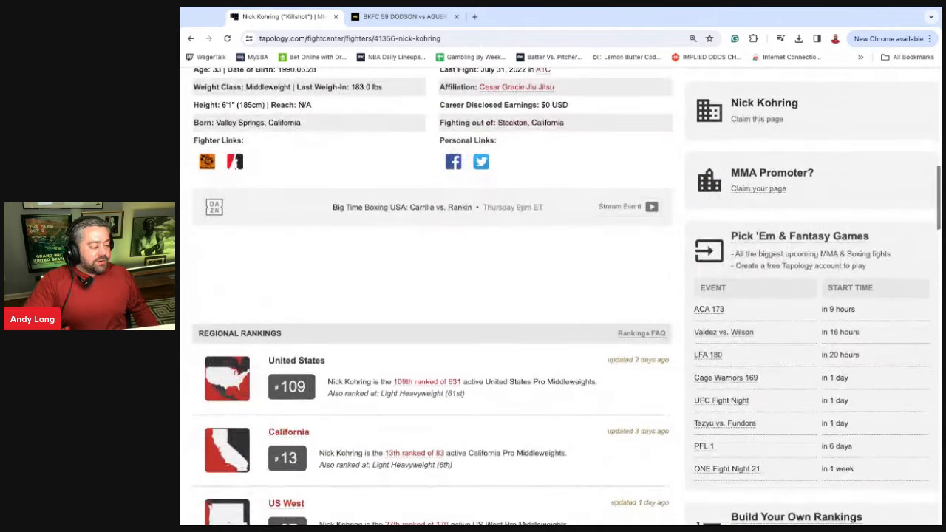
pyautogui.scroll(-3)
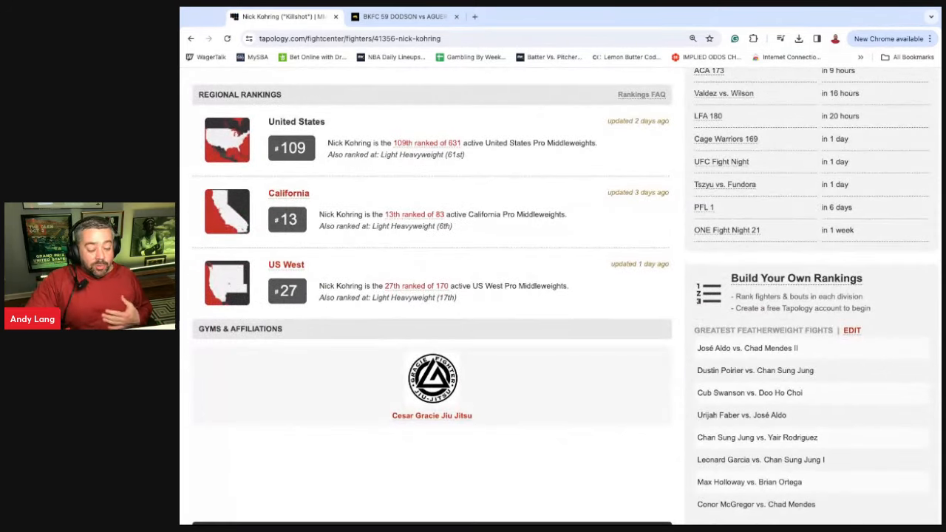
pyautogui.scroll(3)
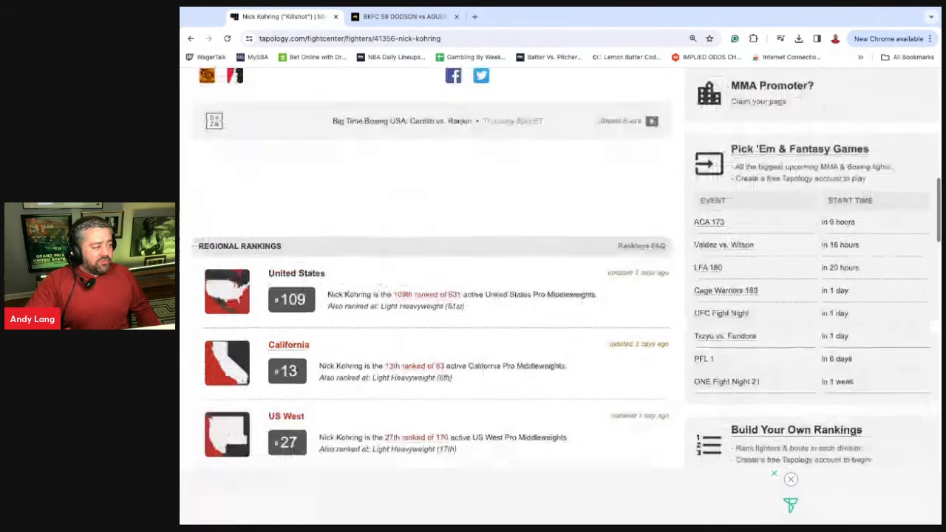
pyautogui.scroll(3)
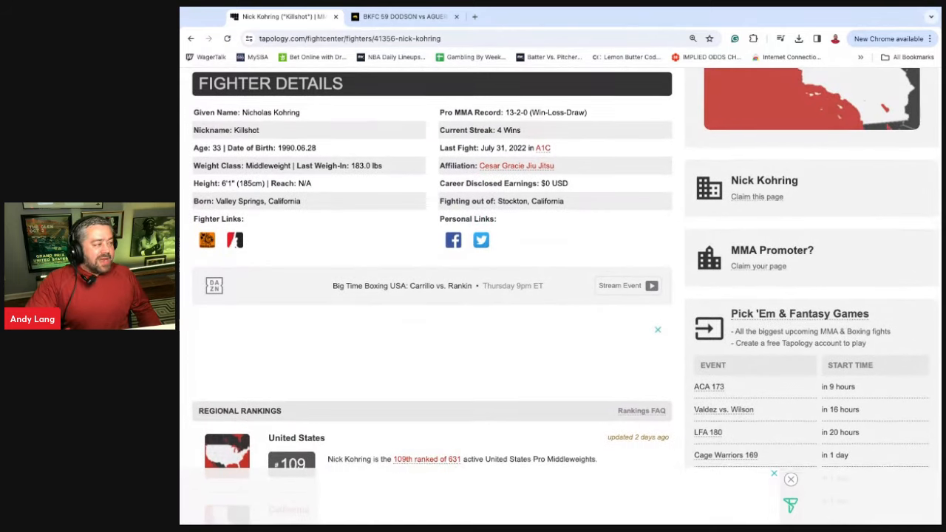
pyautogui.scroll(-3)
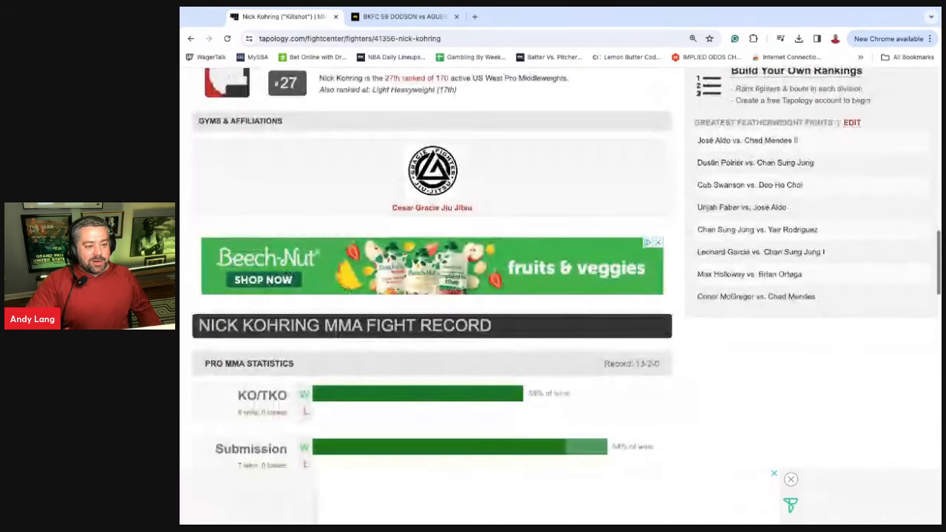
pyautogui.scroll(-3)
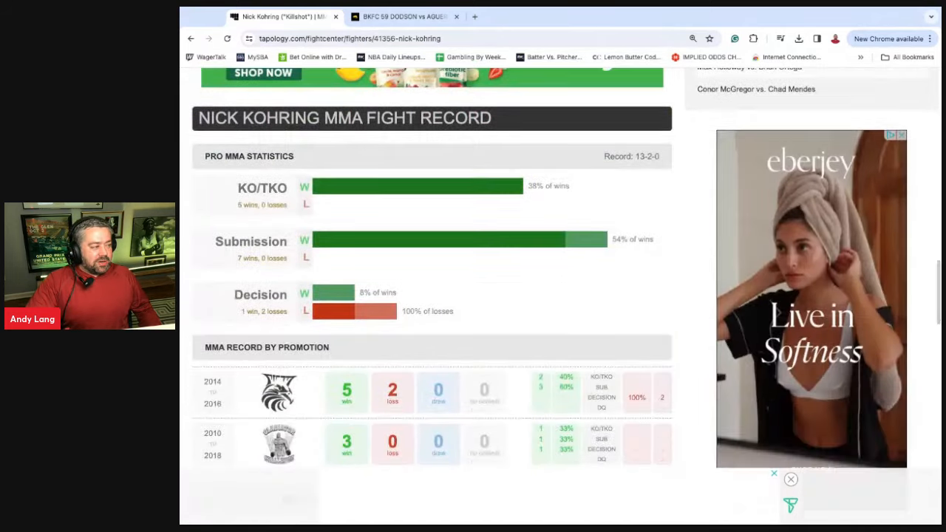
pyautogui.scroll(-3)
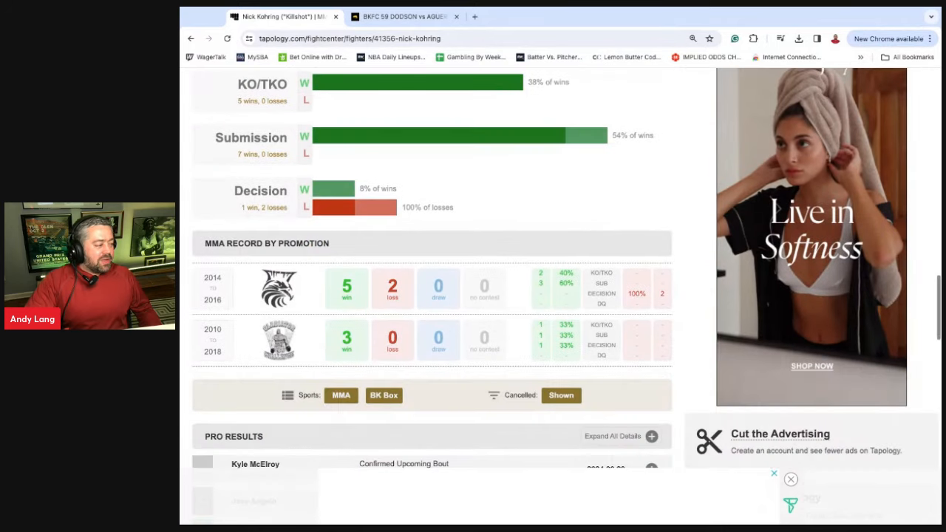
pyautogui.scroll(-3)
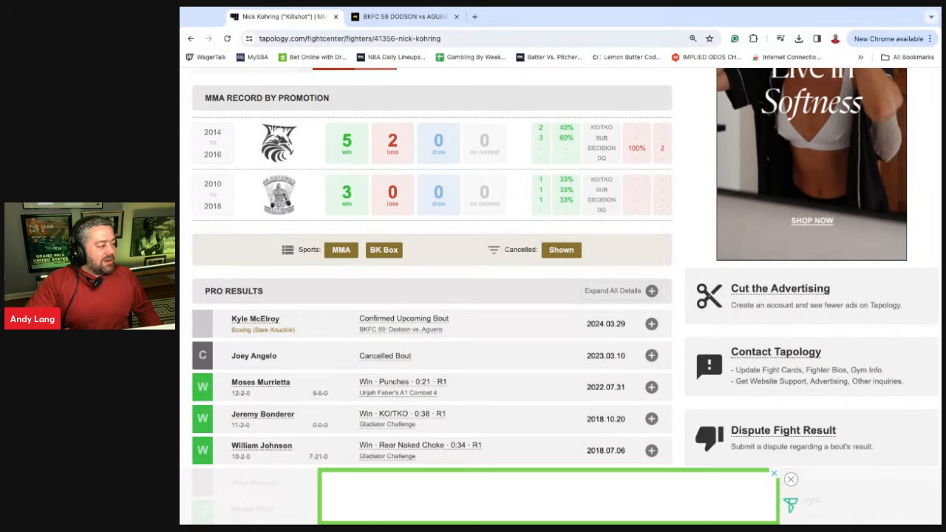
pyautogui.scroll(-3)
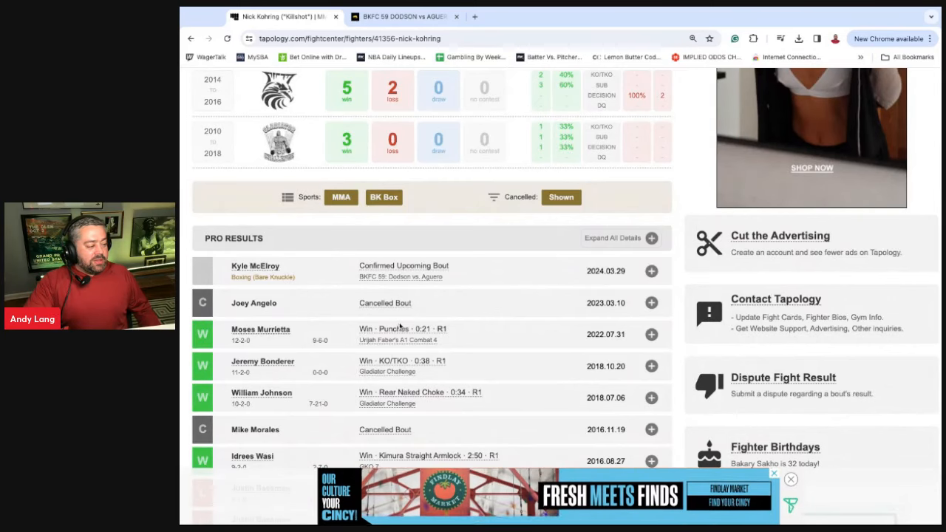
pyautogui.moveTo(483, 402)
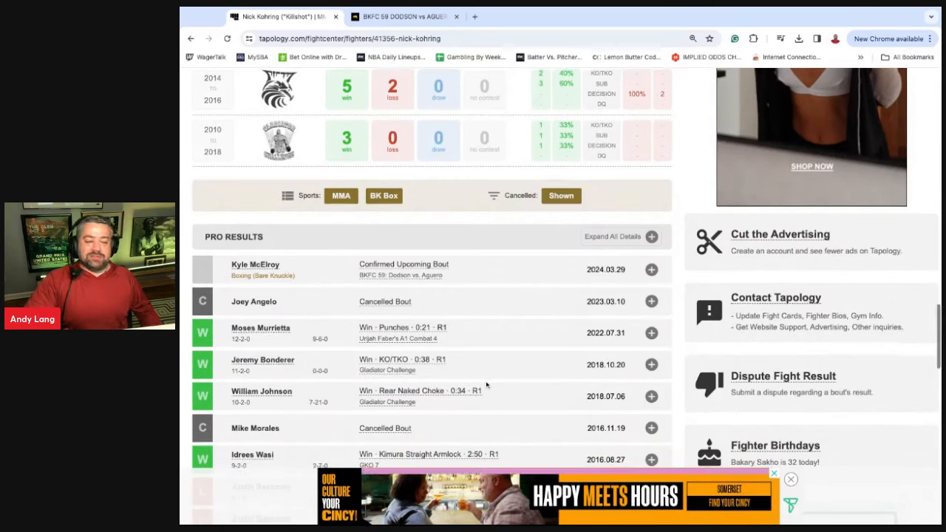
pyautogui.scroll(-3)
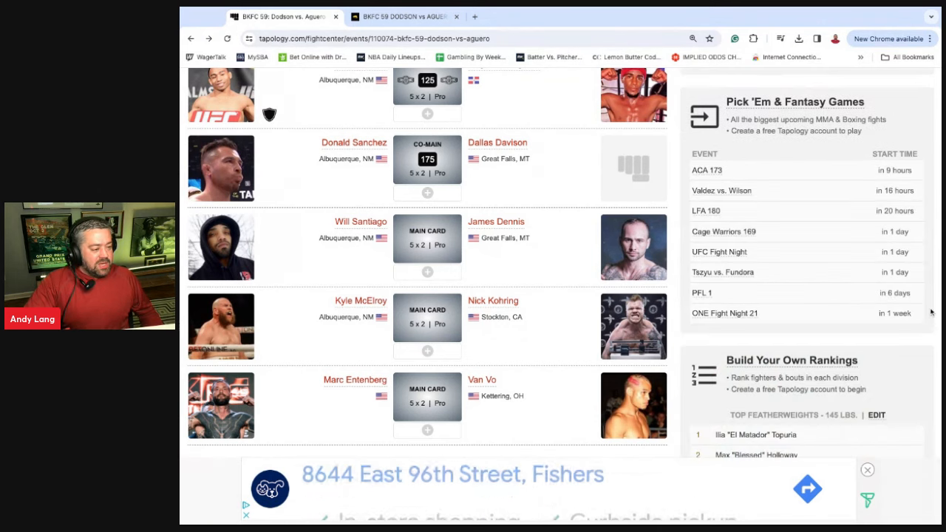
pyautogui.click(866, 470)
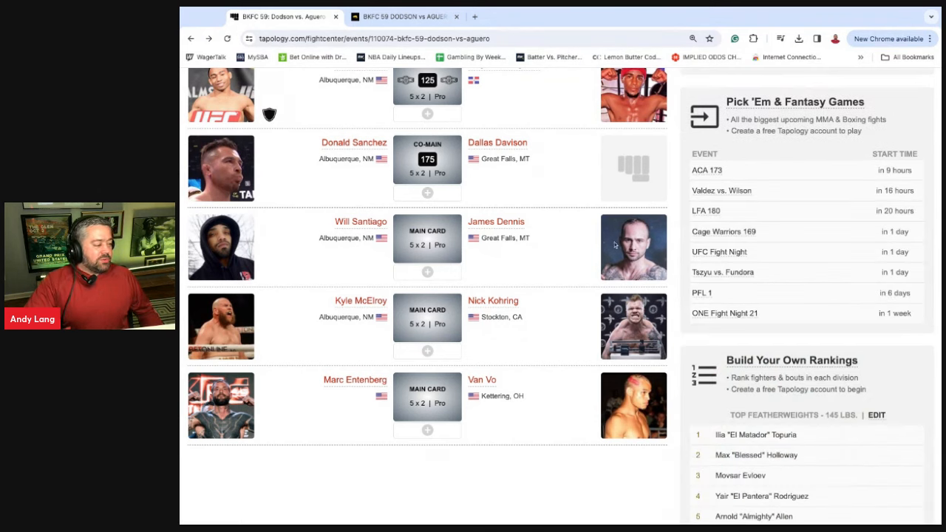
pyautogui.scroll(3)
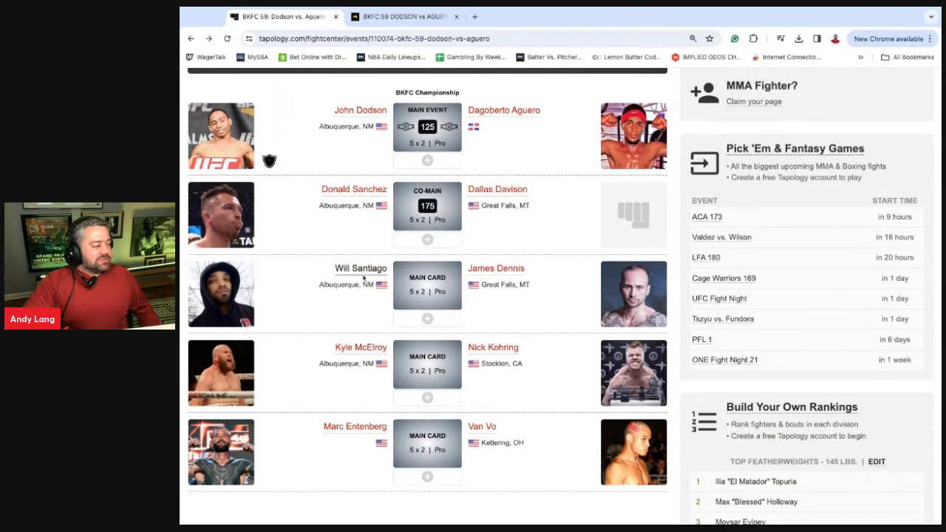
pyautogui.moveTo(496, 275)
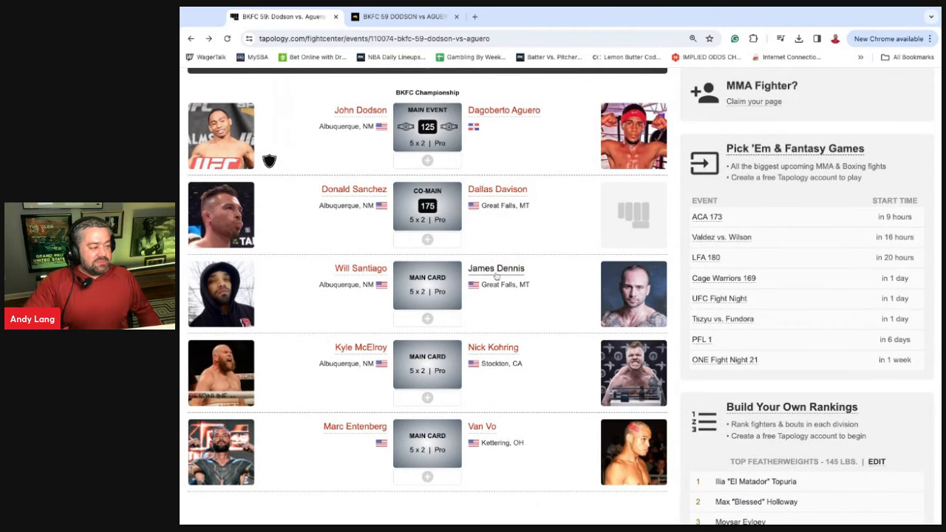
pyautogui.scroll(3)
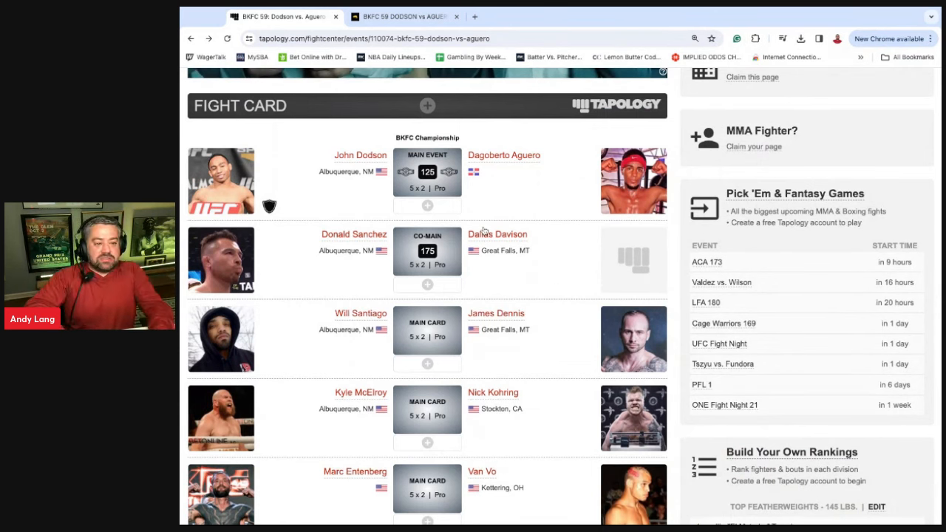
pyautogui.moveTo(425, 205)
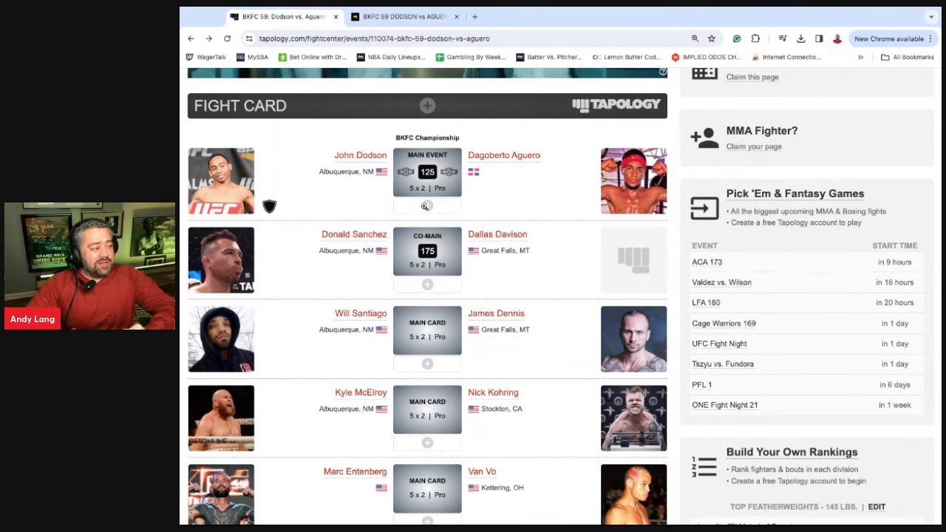
pyautogui.moveTo(353, 234)
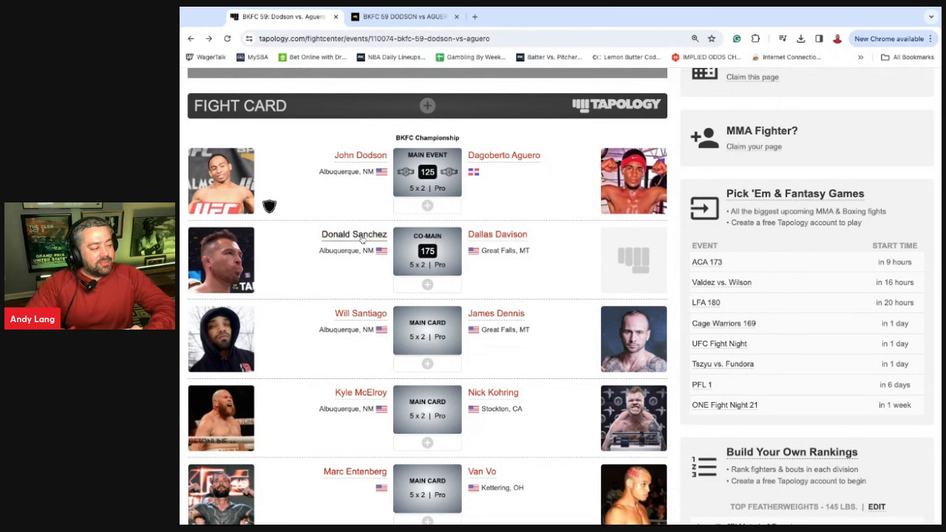
pyautogui.click(354, 234)
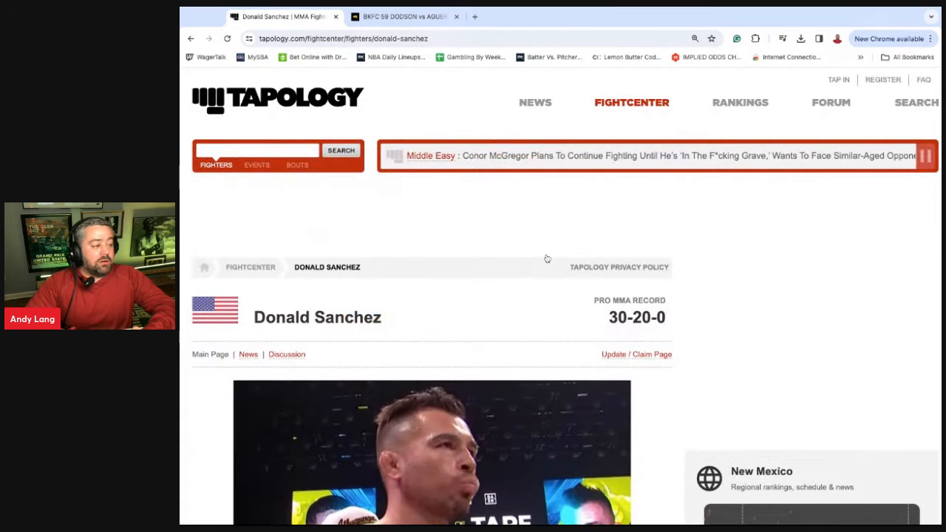
pyautogui.scroll(-3)
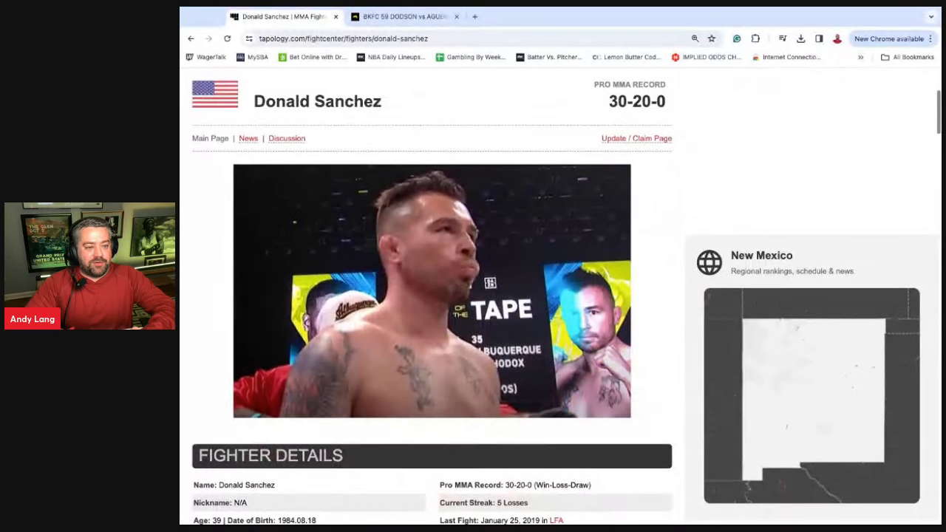
pyautogui.scroll(-3)
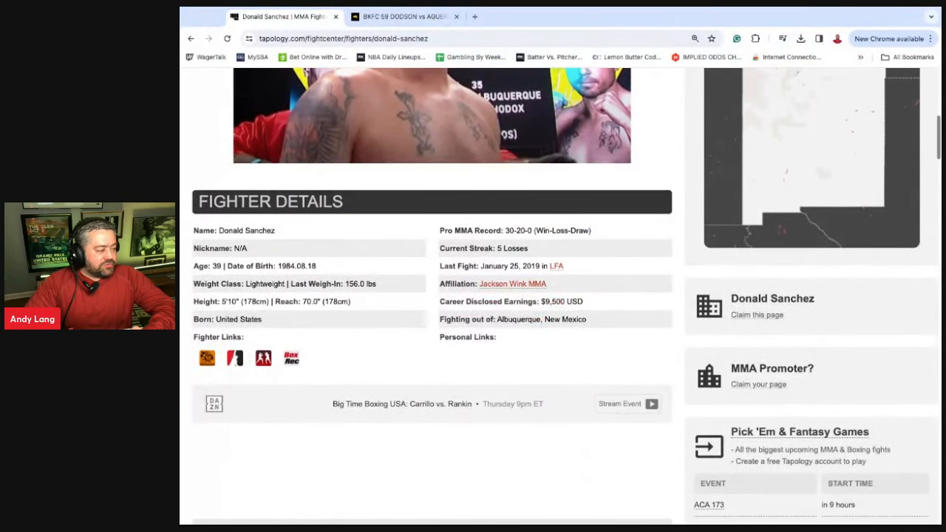
pyautogui.scroll(-3)
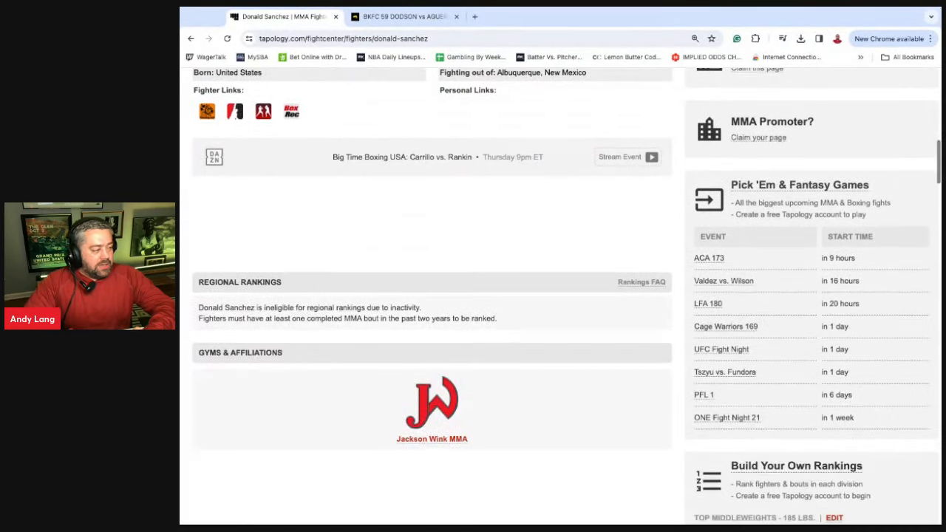
pyautogui.scroll(-3)
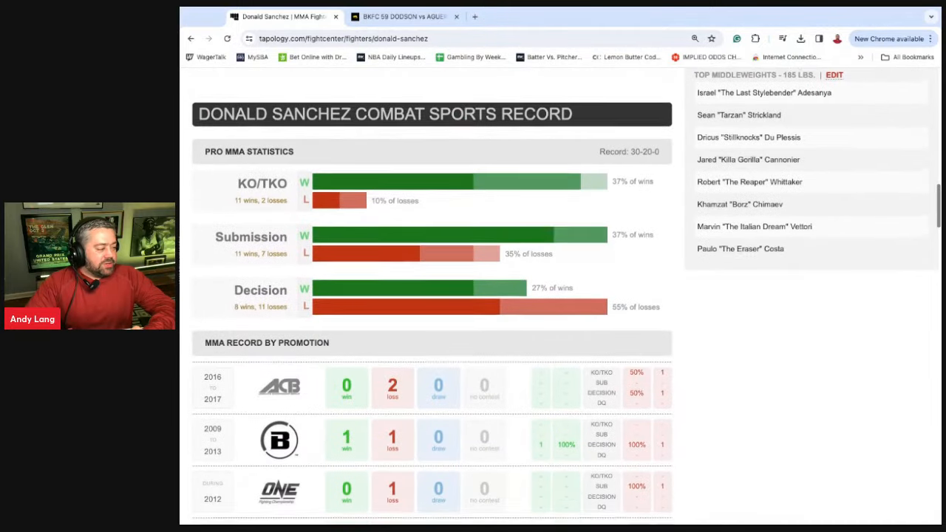
pyautogui.scroll(-3)
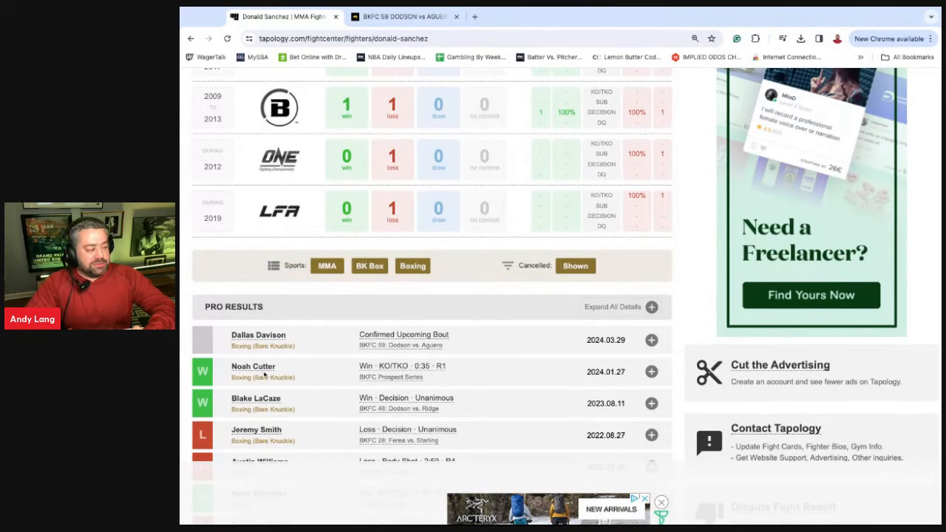
# Step: Scroll through Sanchez's Pro Results list, then back up the page
pyautogui.scroll(-3)
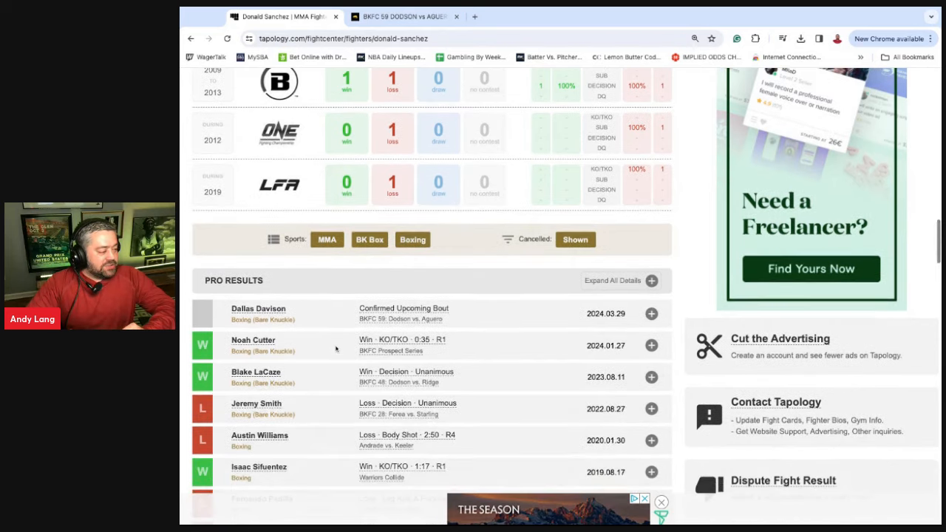
pyautogui.scroll(-3)
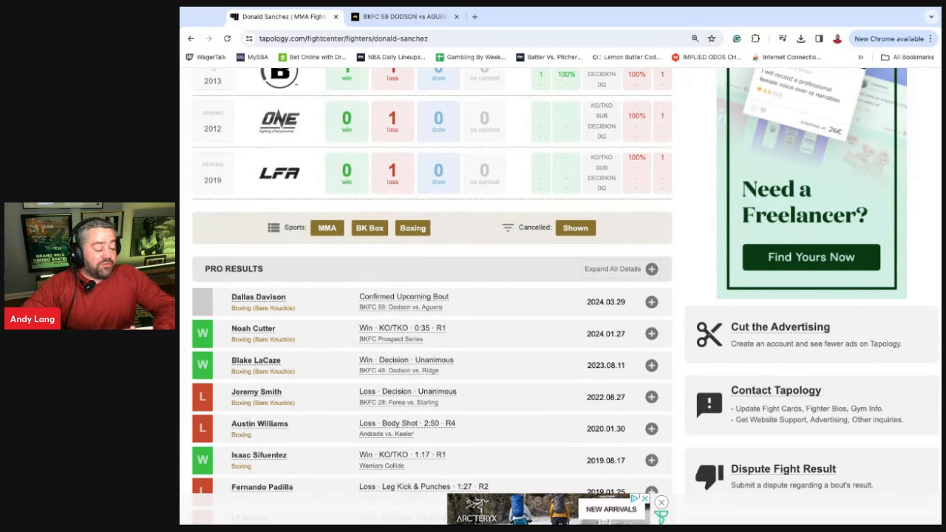
pyautogui.scroll(-3)
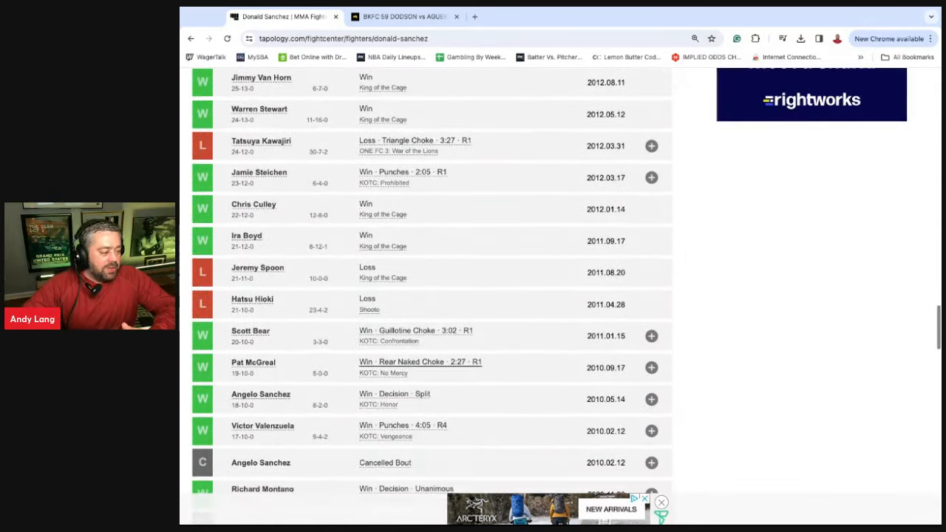
pyautogui.scroll(3)
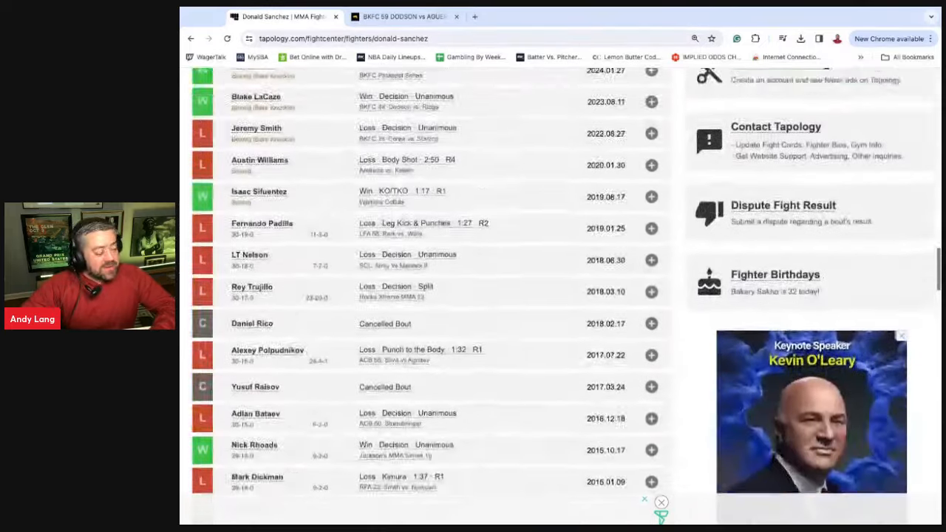
pyautogui.scroll(3)
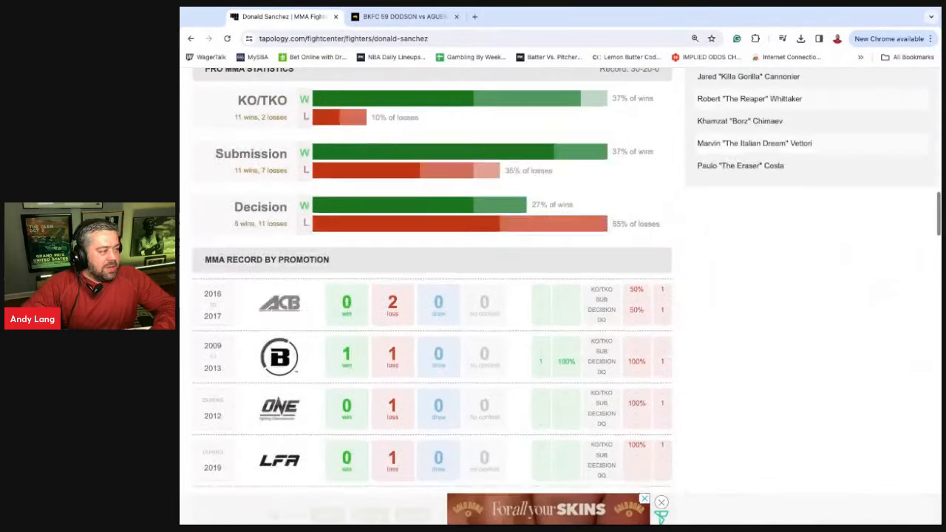
pyautogui.scroll(3)
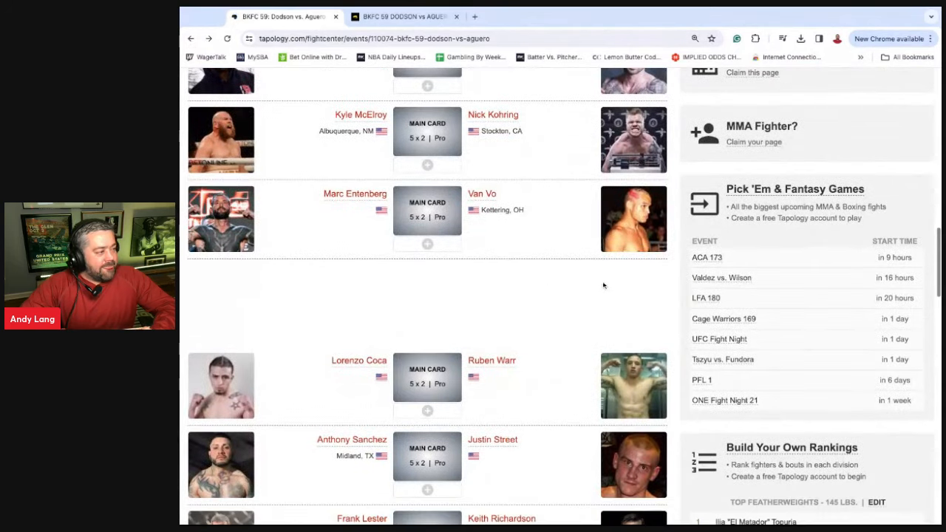
pyautogui.scroll(3)
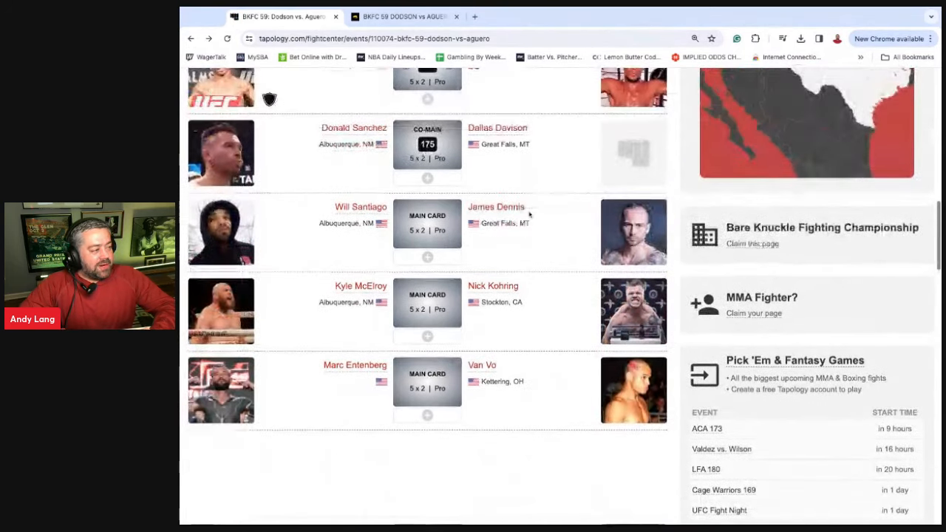
pyautogui.scroll(-3)
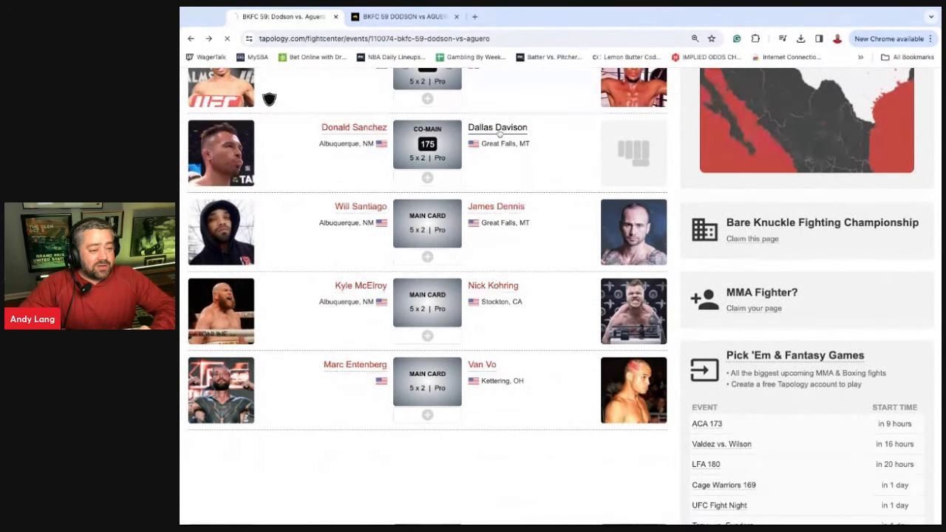
pyautogui.click(497, 127)
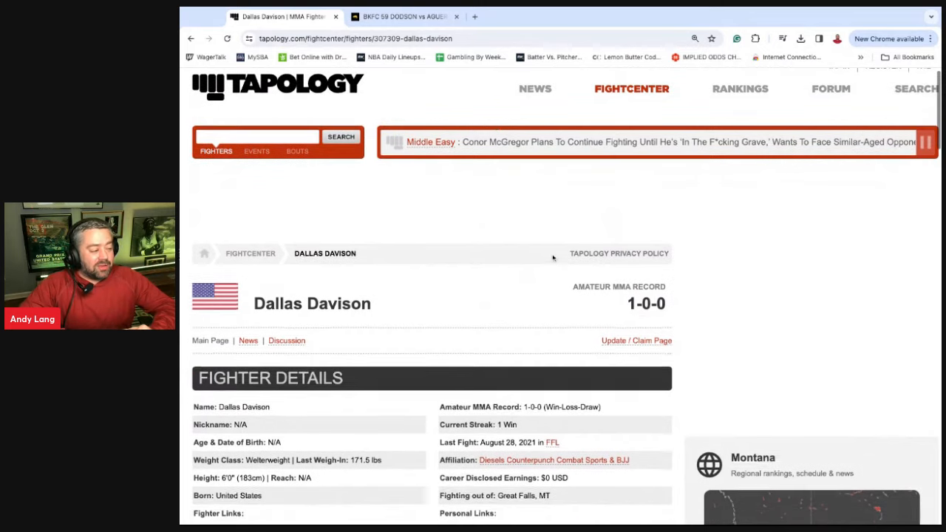
pyautogui.scroll(-3)
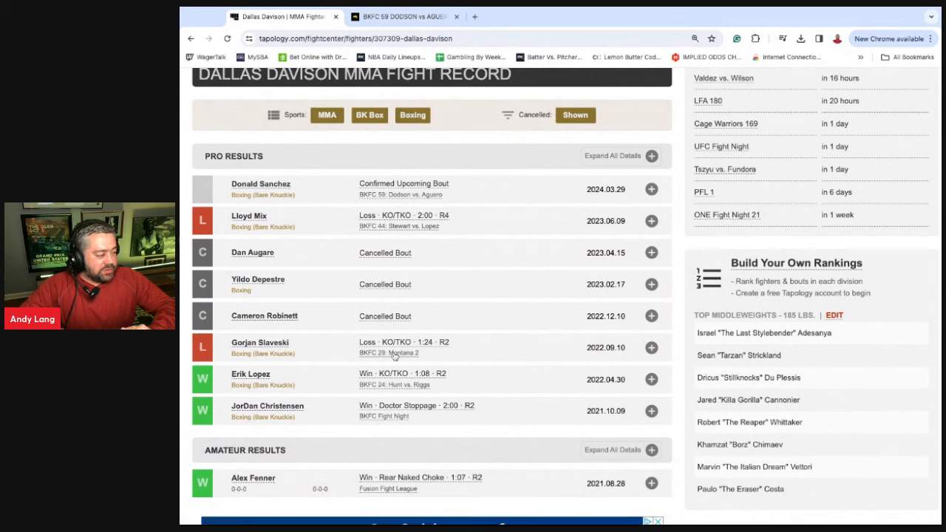
pyautogui.moveTo(265, 391)
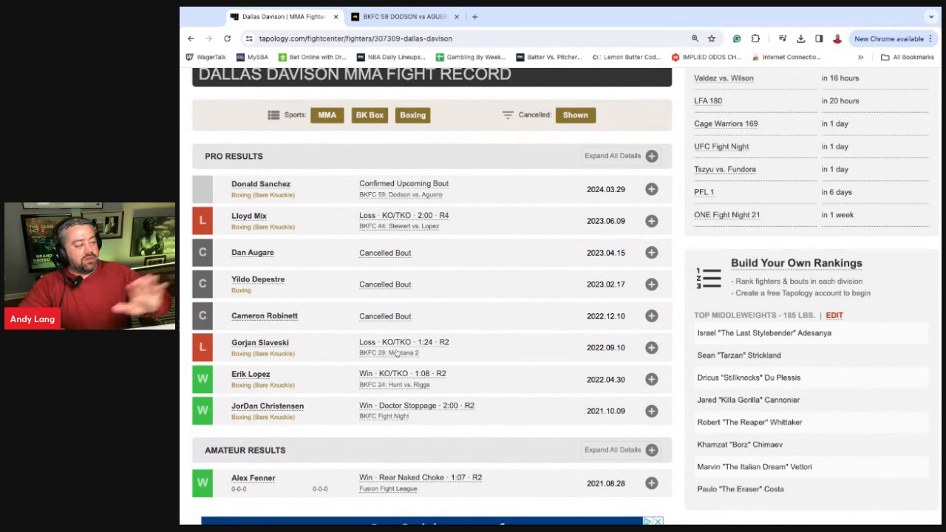
pyautogui.moveTo(417, 274)
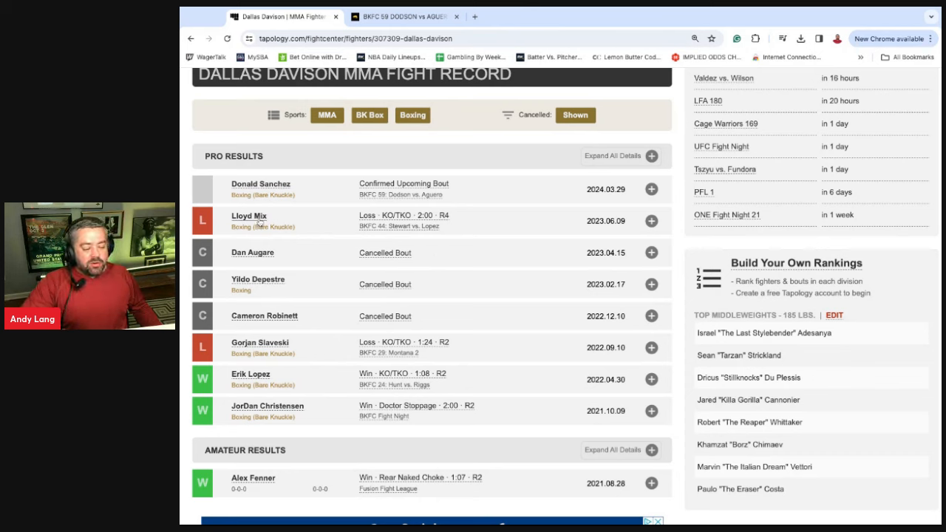
pyautogui.moveTo(264, 87)
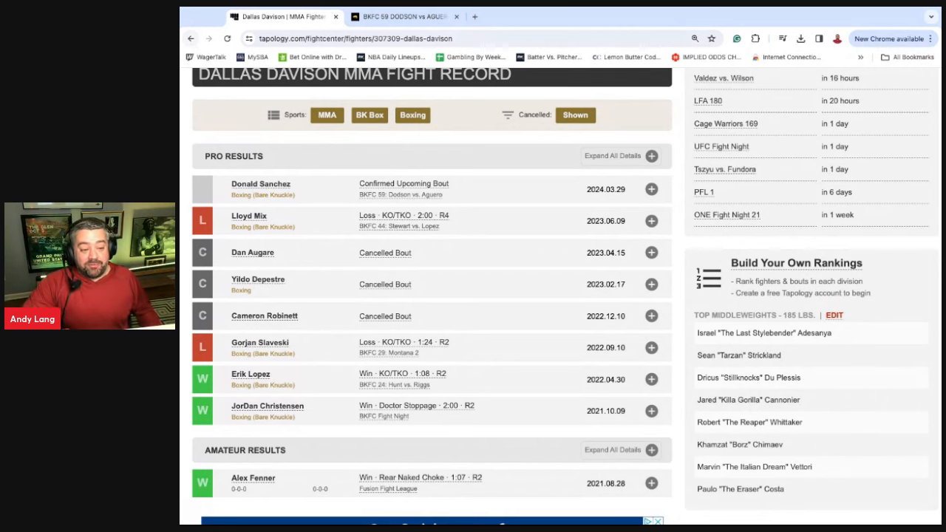
# Step: Return to the BKFC 59 card and scroll up to Dodson vs. Aguero
pyautogui.click(401, 195)
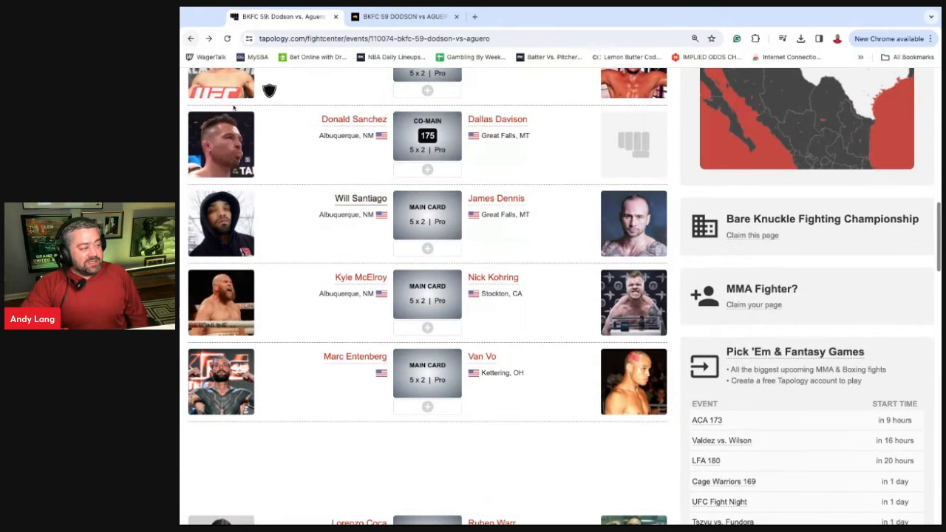
pyautogui.scroll(3)
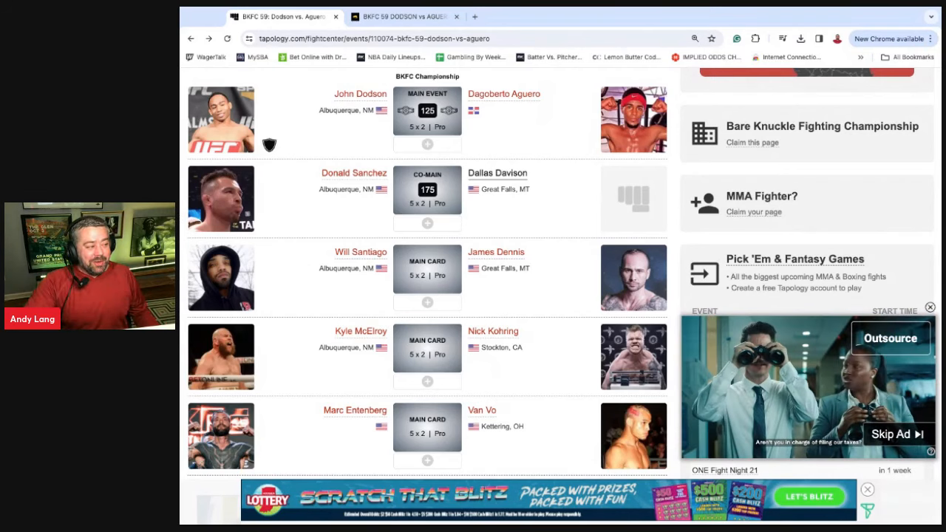
pyautogui.moveTo(362, 180)
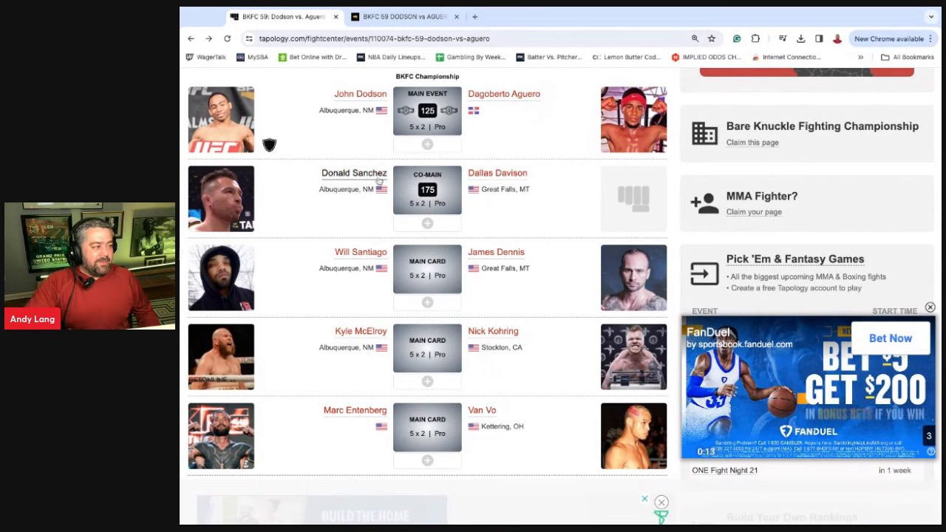
pyautogui.scroll(3)
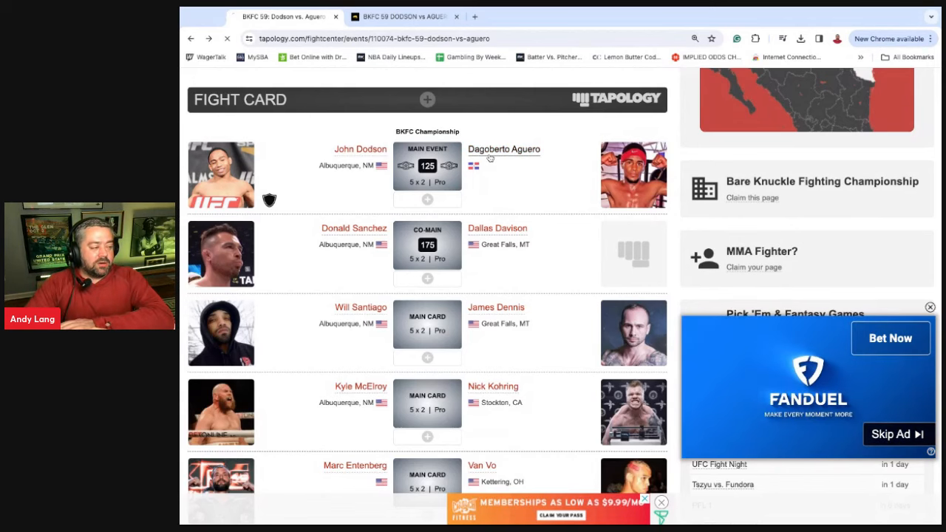
pyautogui.click(504, 149)
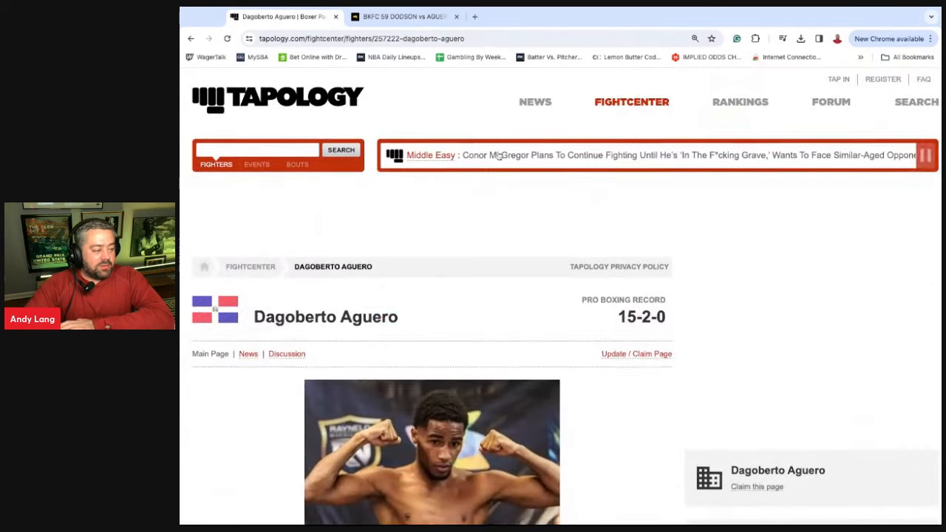
pyautogui.scroll(-3)
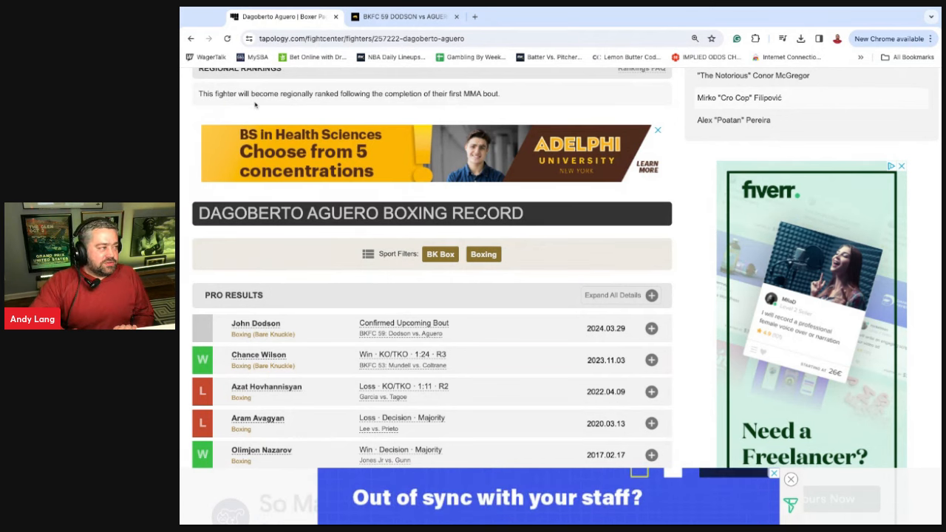
pyautogui.scroll(3)
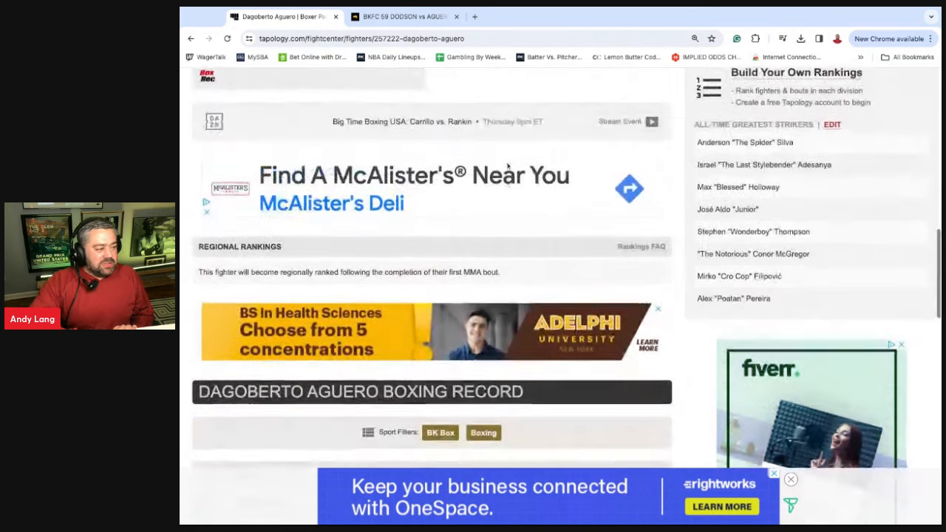
pyautogui.scroll(-3)
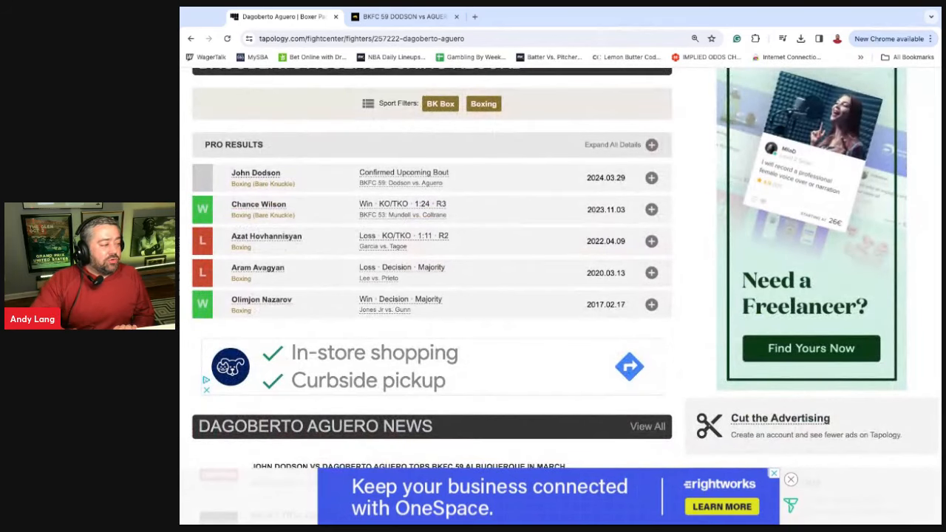
pyautogui.scroll(-3)
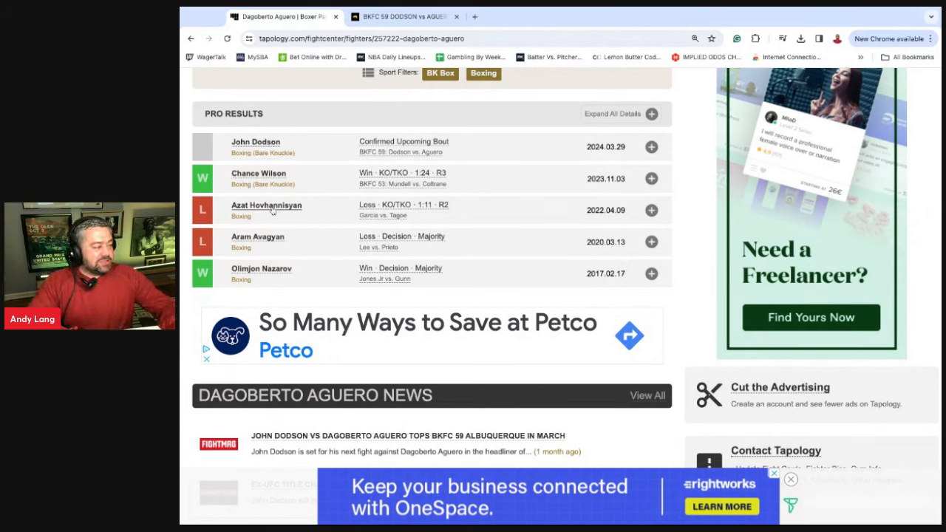
pyautogui.moveTo(807, 495)
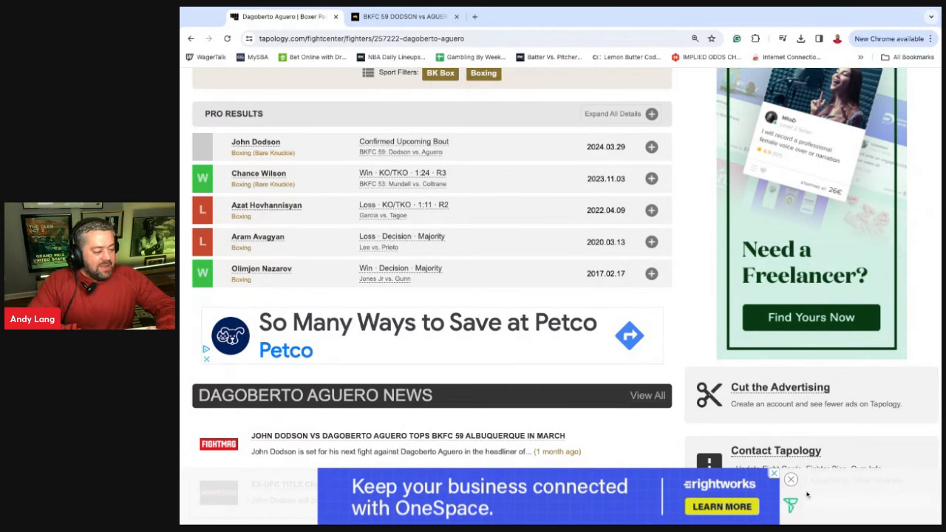
# Step: Dismiss the banner ad covering the bottom of the page and scroll the page
pyautogui.click(790, 479)
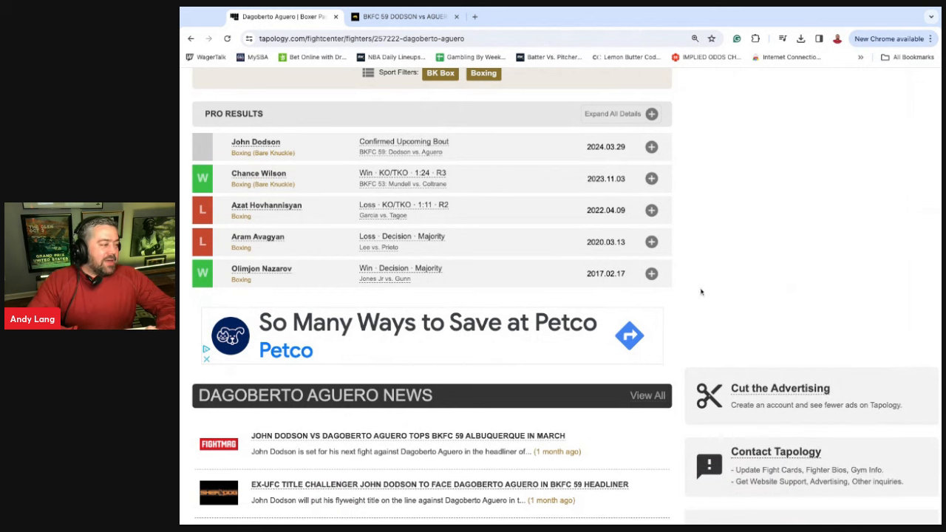
pyautogui.scroll(3)
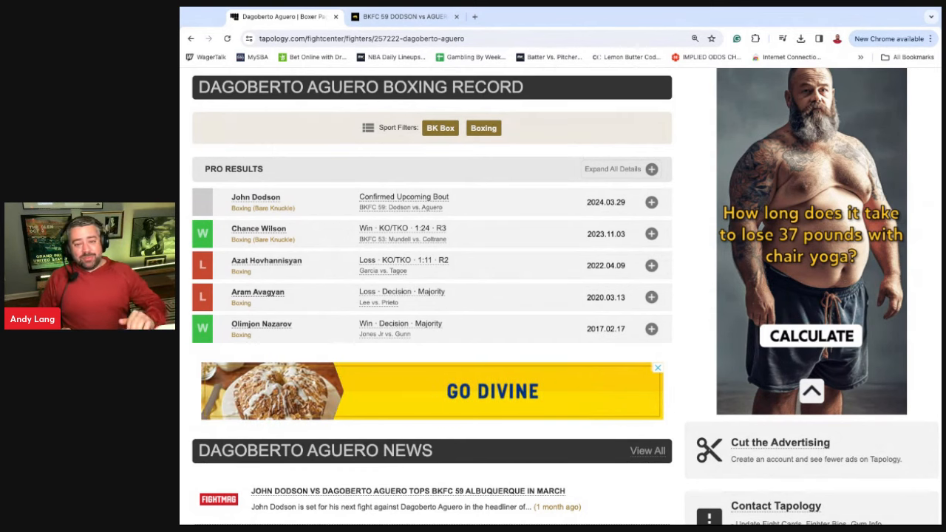
pyautogui.scroll(-3)
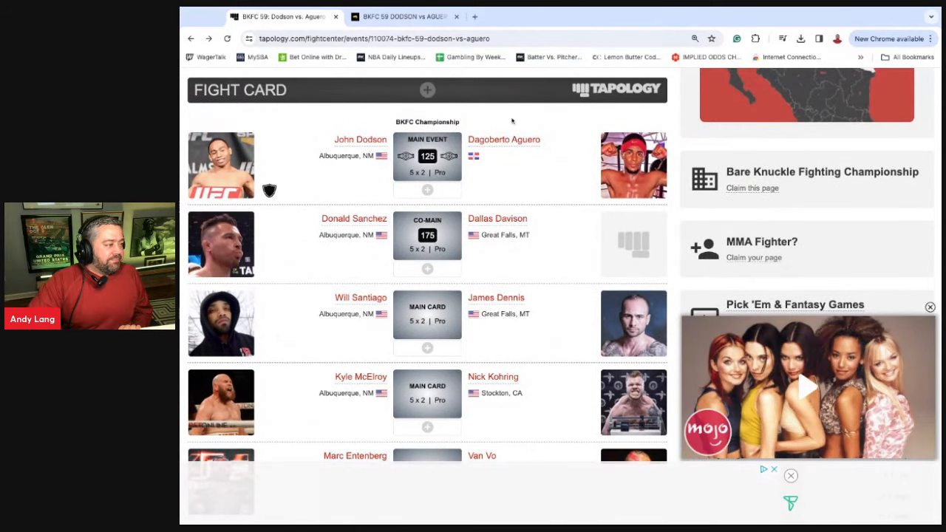
pyautogui.scroll(-3)
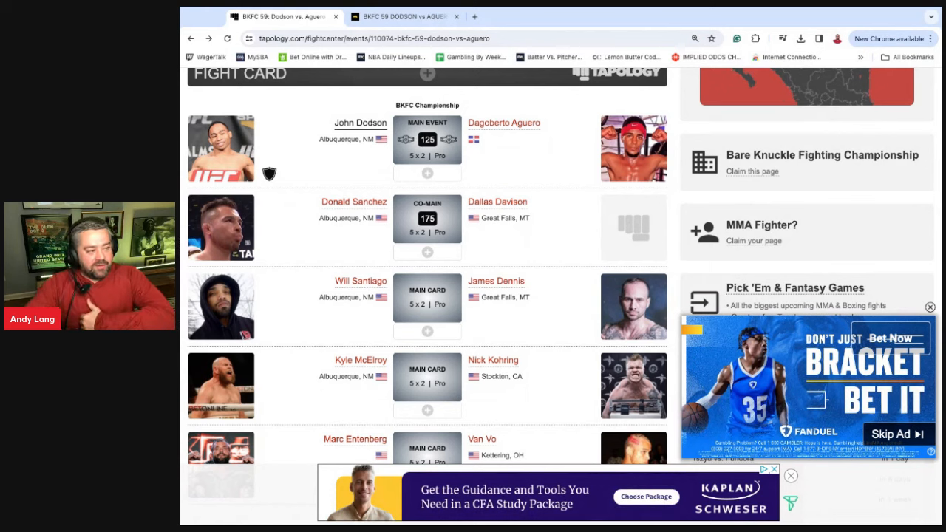
pyautogui.moveTo(504, 123)
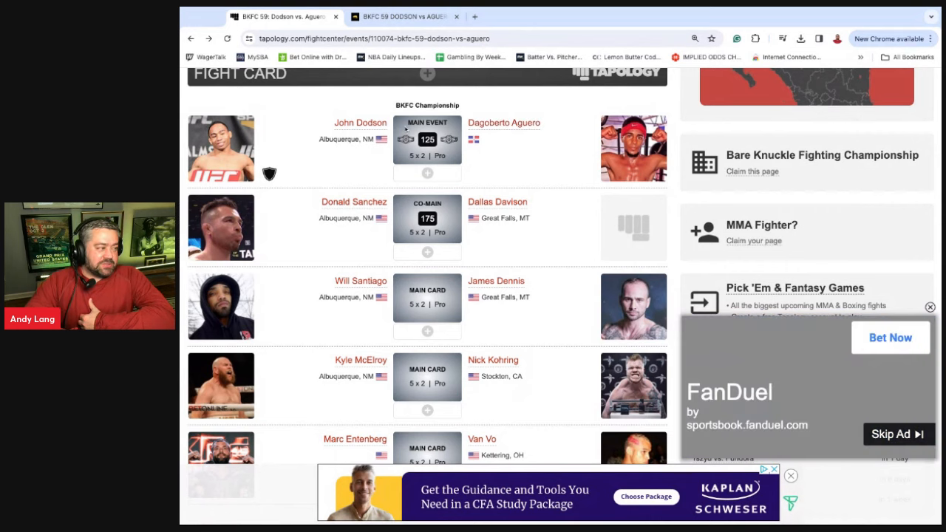
pyautogui.moveTo(504, 122)
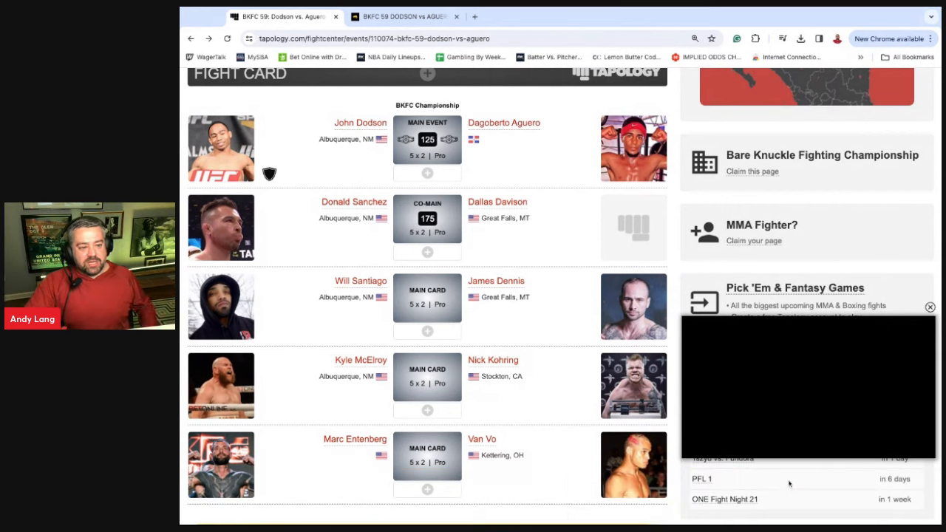
pyautogui.moveTo(512, 293)
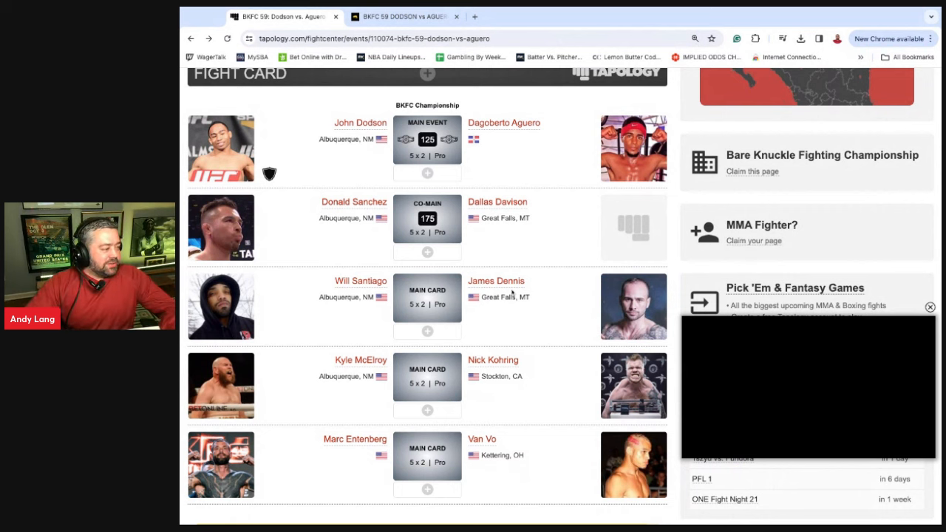
pyautogui.scroll(-3)
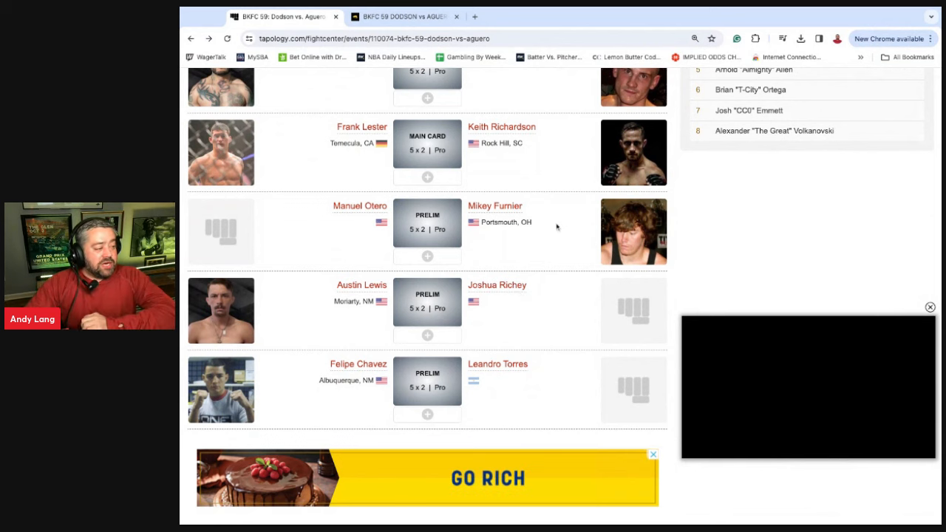
pyautogui.scroll(3)
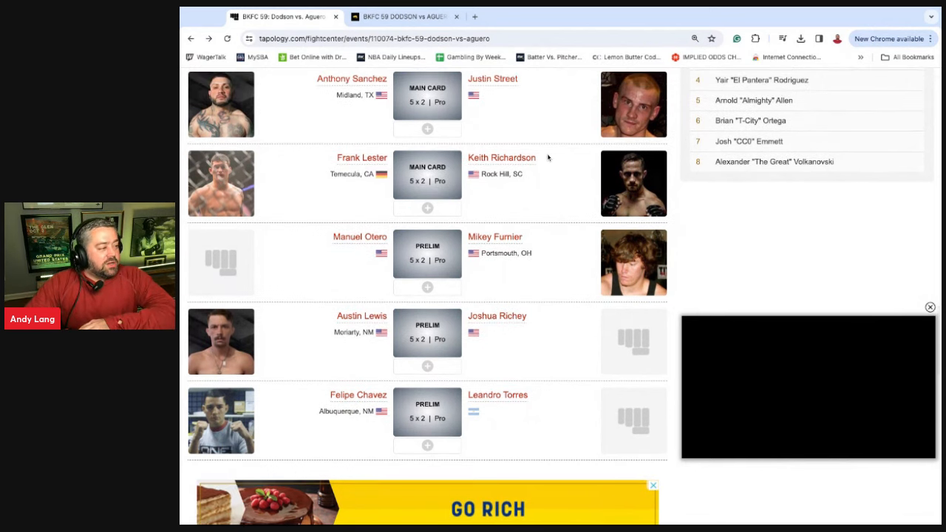
pyautogui.scroll(3)
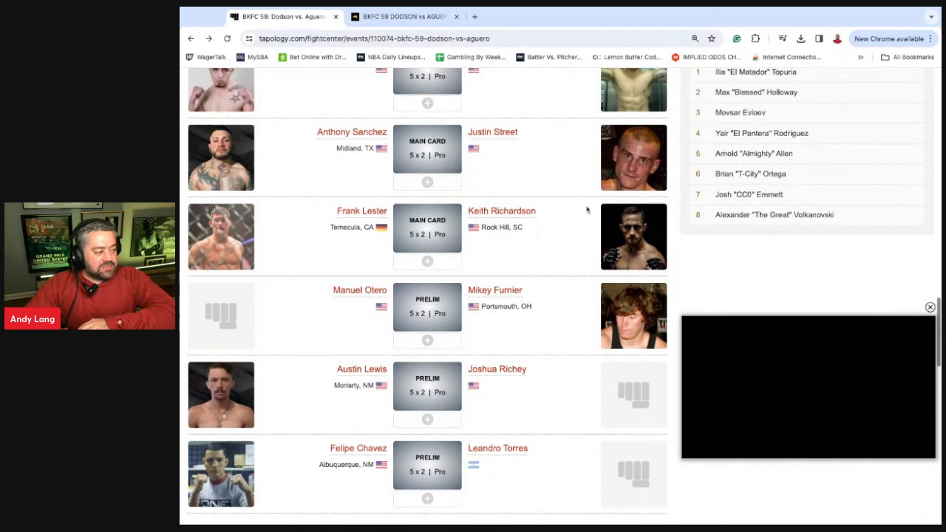
pyautogui.moveTo(487, 220)
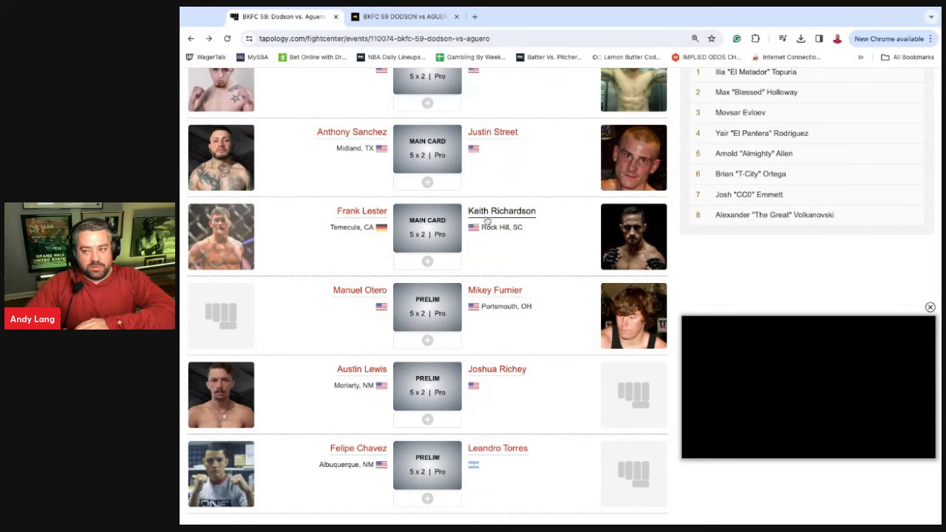
pyautogui.scroll(3)
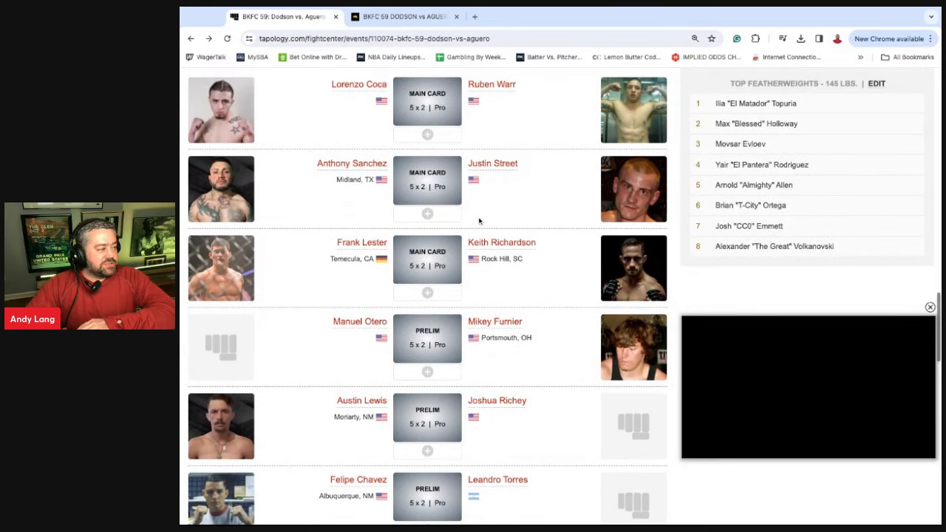
pyautogui.scroll(3)
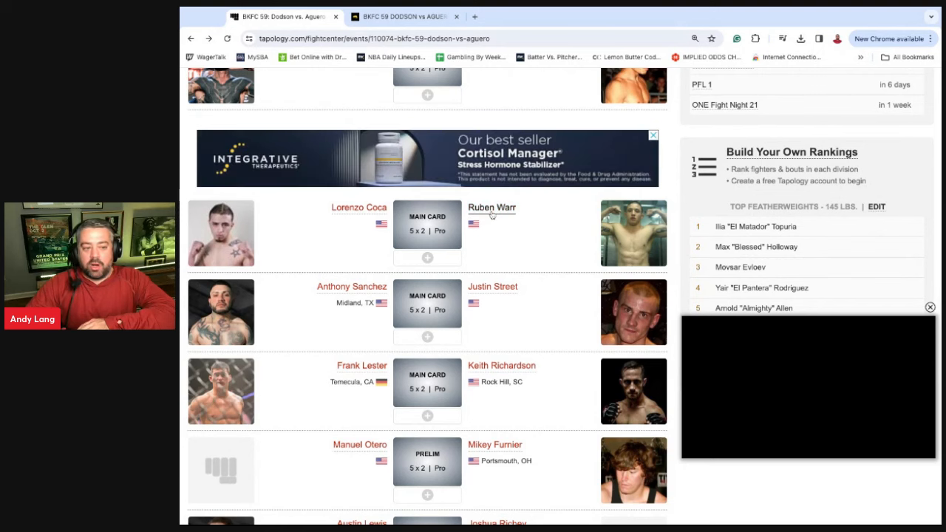
pyautogui.scroll(3)
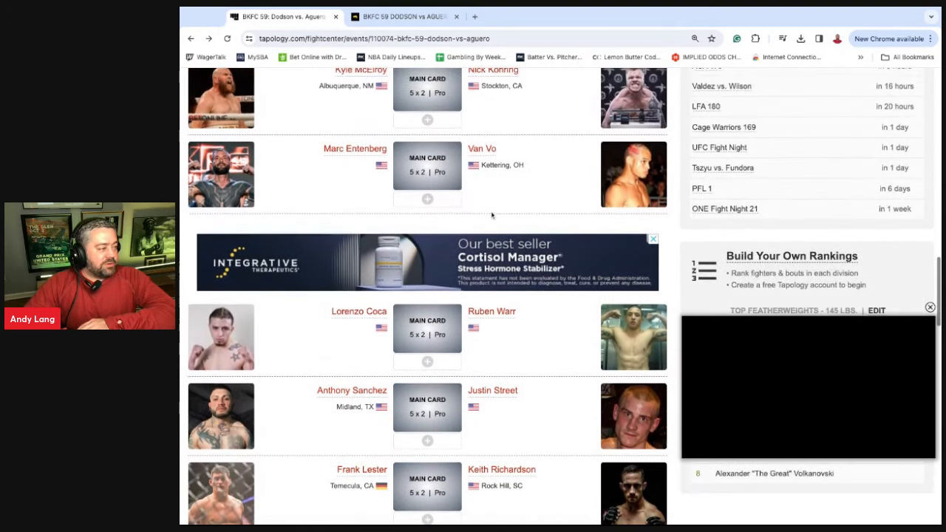
pyautogui.scroll(3)
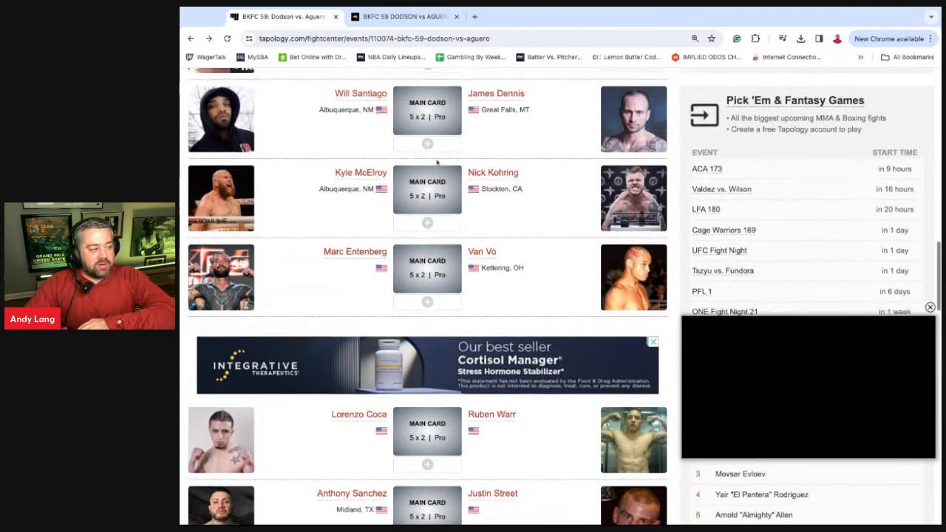
pyautogui.moveTo(372, 245)
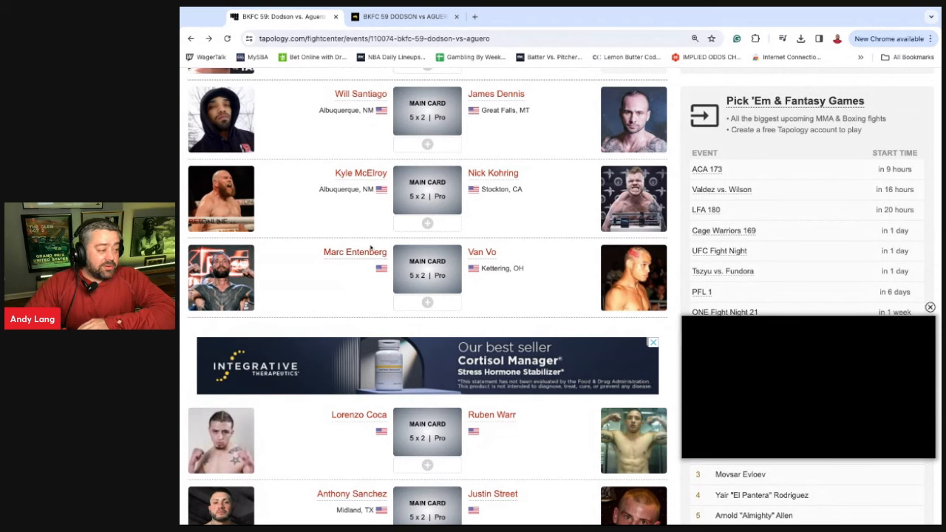
pyautogui.moveTo(481, 257)
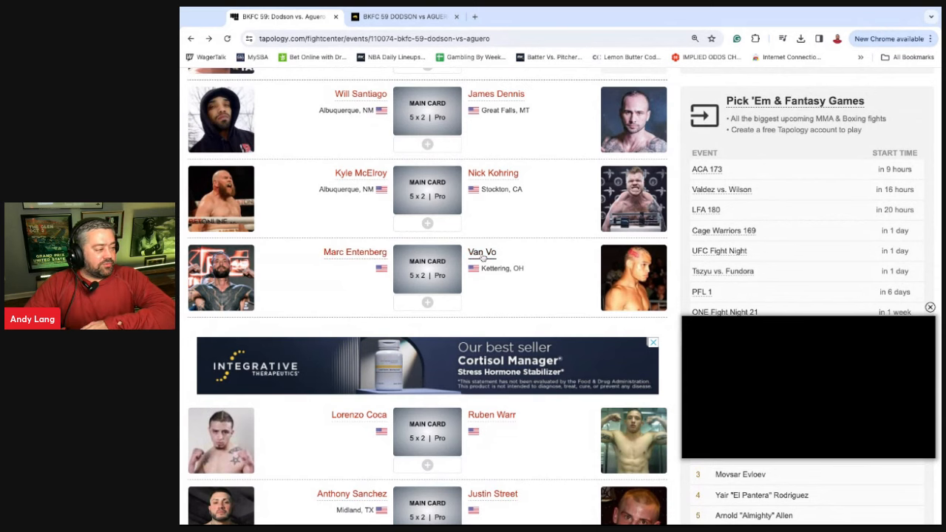
pyautogui.scroll(-3)
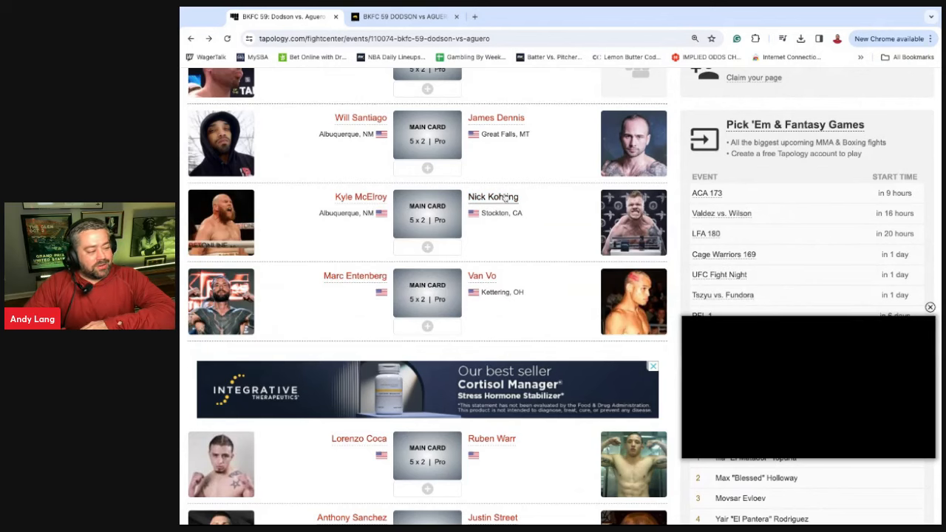
pyautogui.scroll(3)
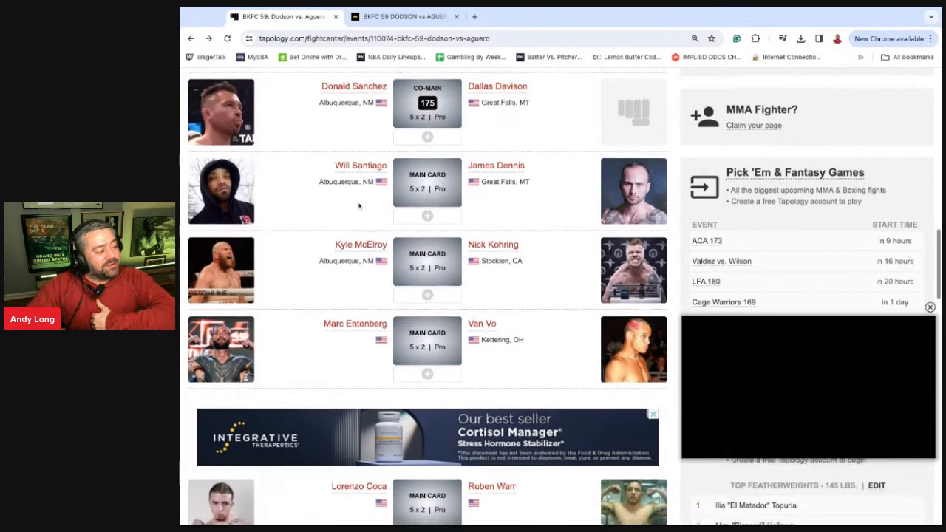
pyautogui.scroll(3)
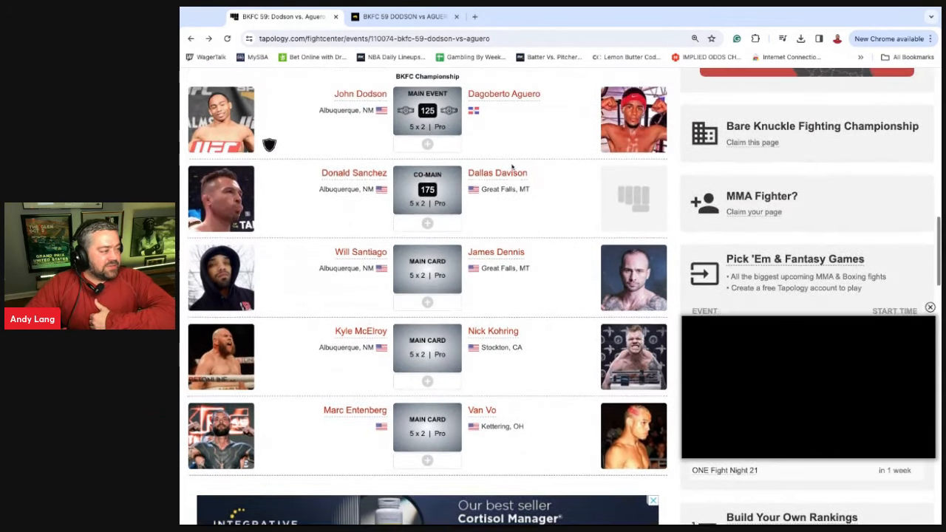